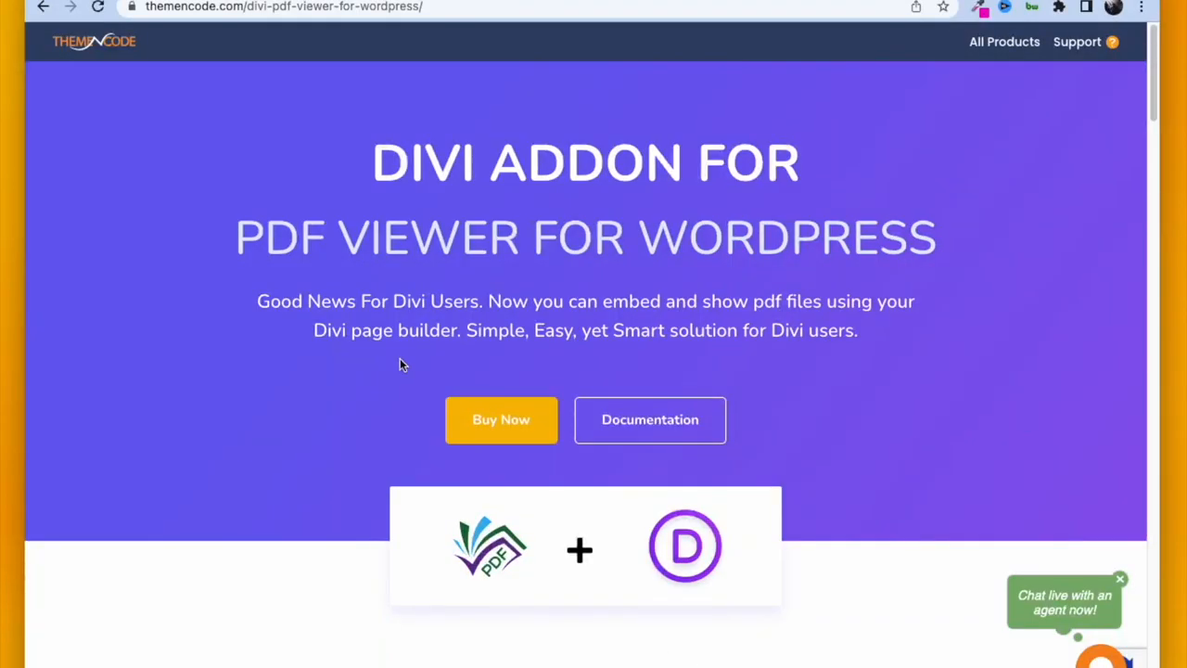
mouse_move(286, 191)
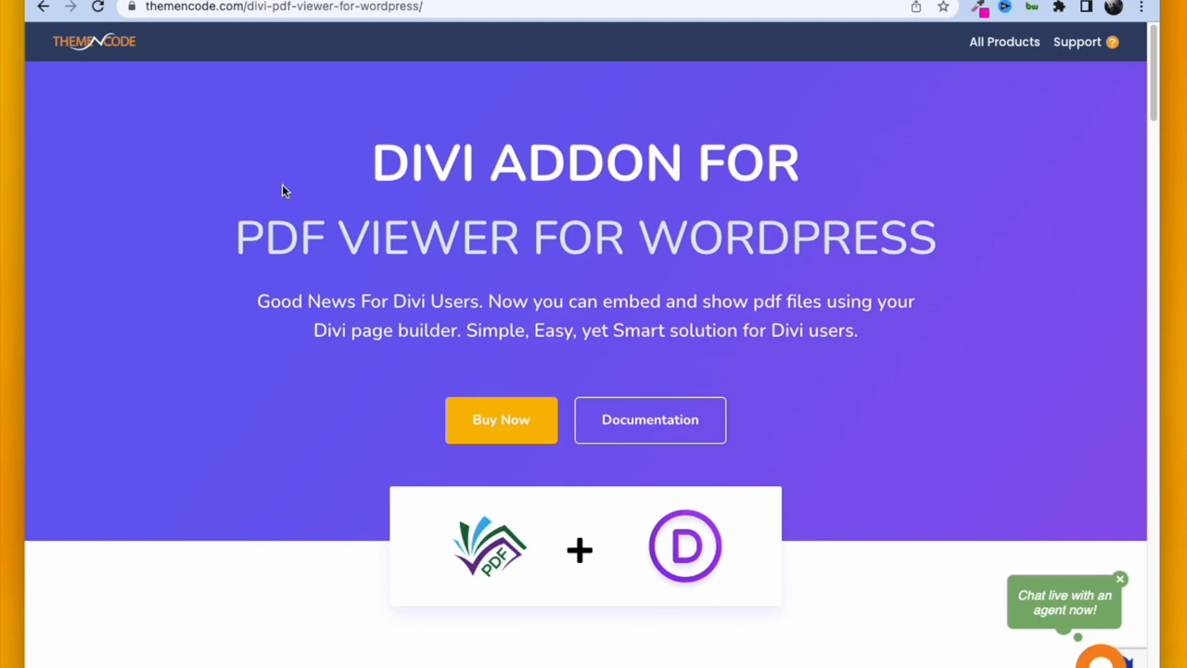
Review the Divi PDF Viewer pricing packages, highlighting the Use on 5 sites plan text.
drag(374, 163, 756, 189)
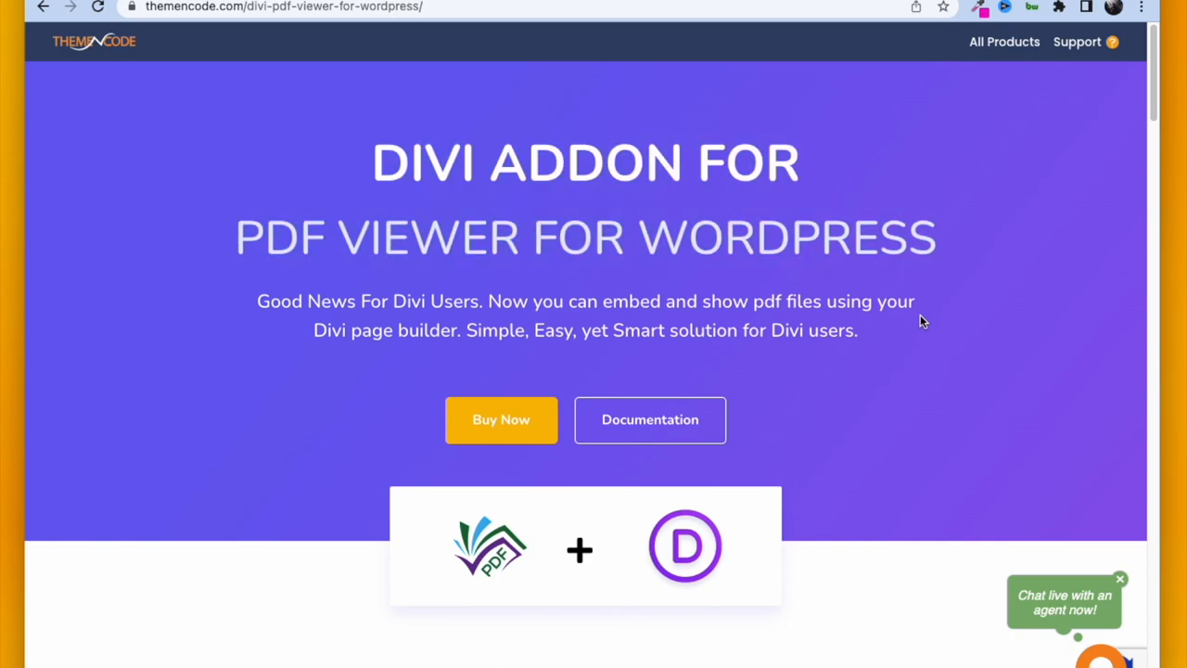
mouse_move(582, 384)
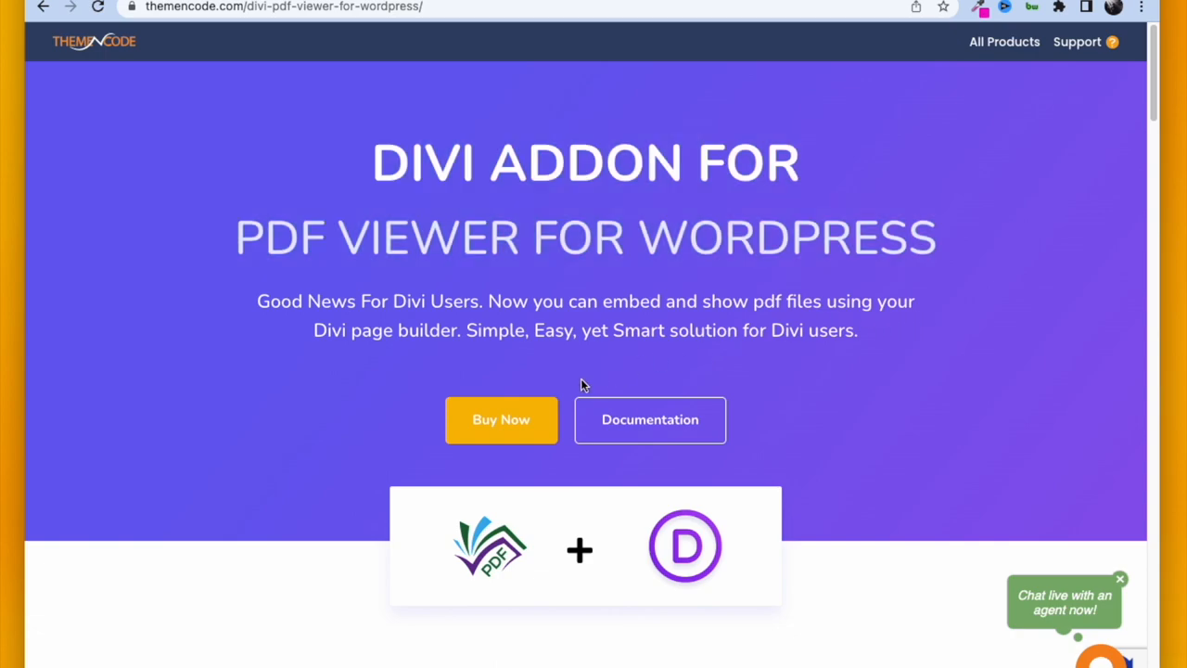
scroll(down, 3)
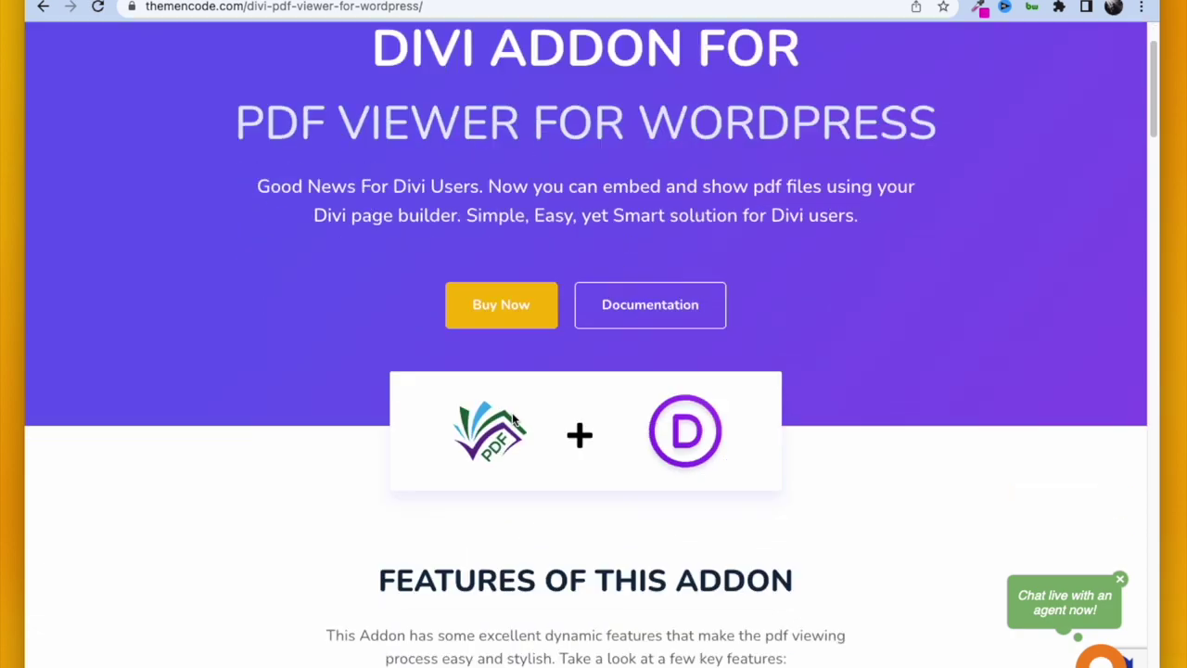
scroll(down, 3)
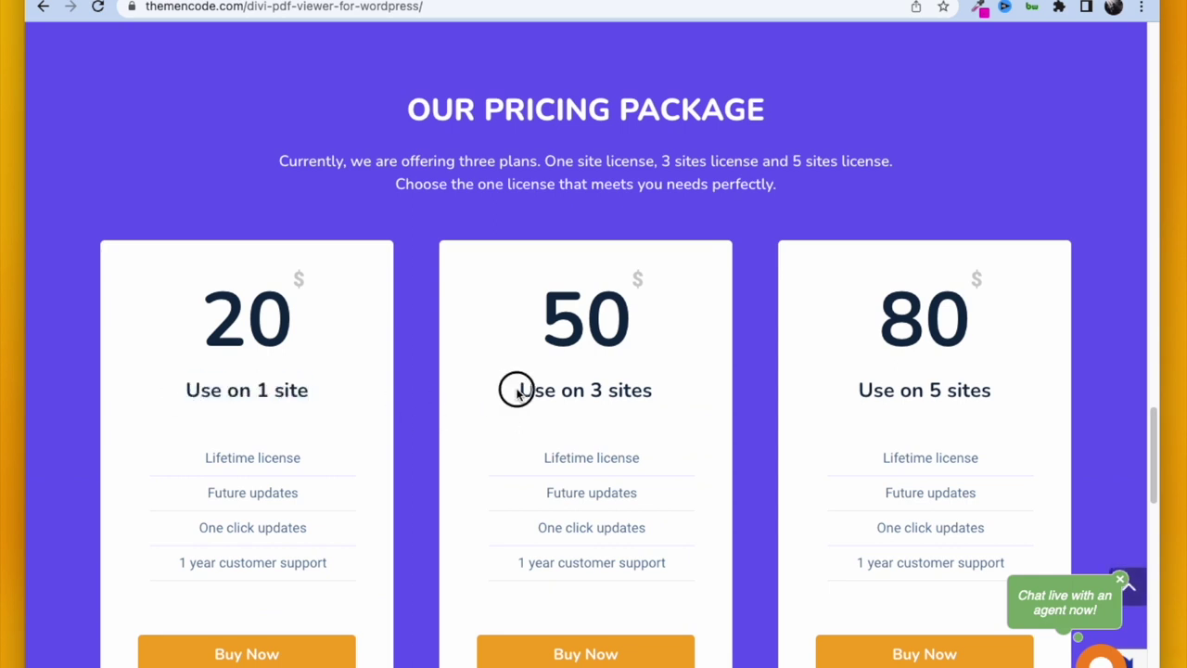
triple_click(586, 389)
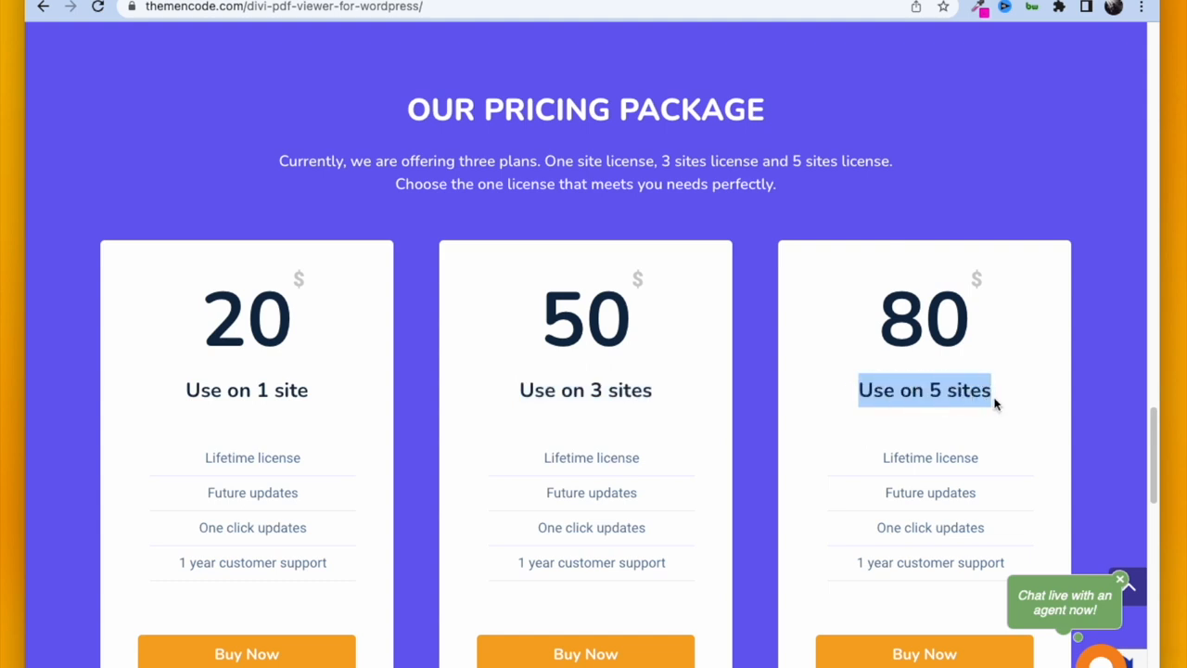
mouse_move(563, 564)
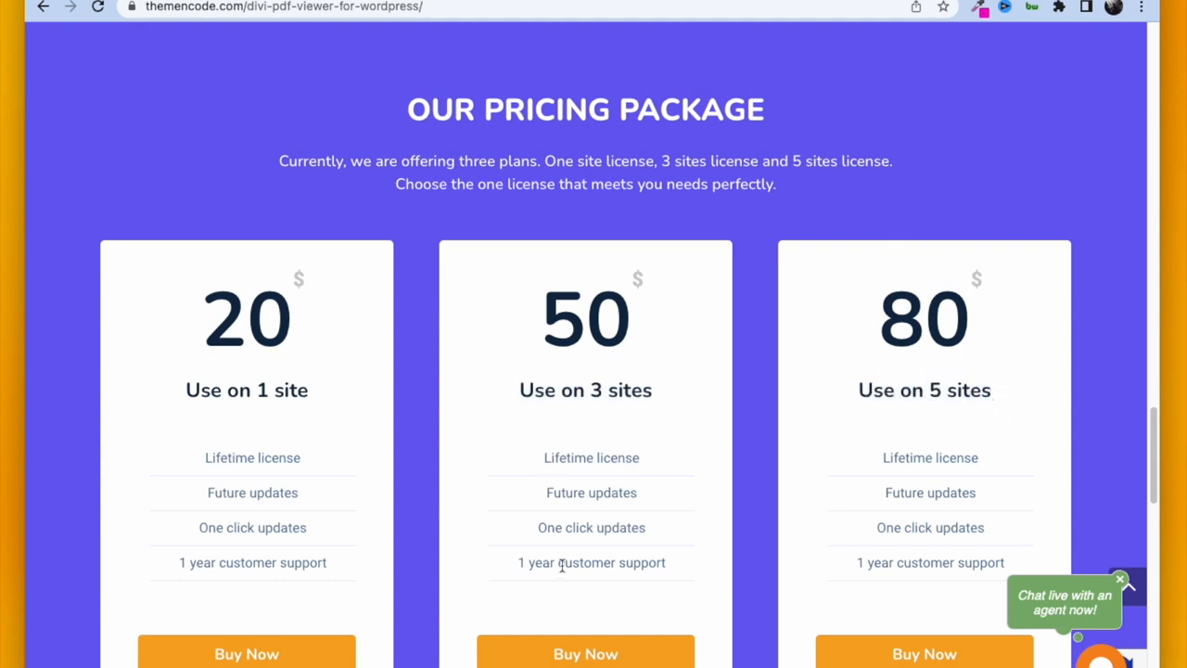
Start buying the 3-site $50 plan via Buy Now.
click(584, 653)
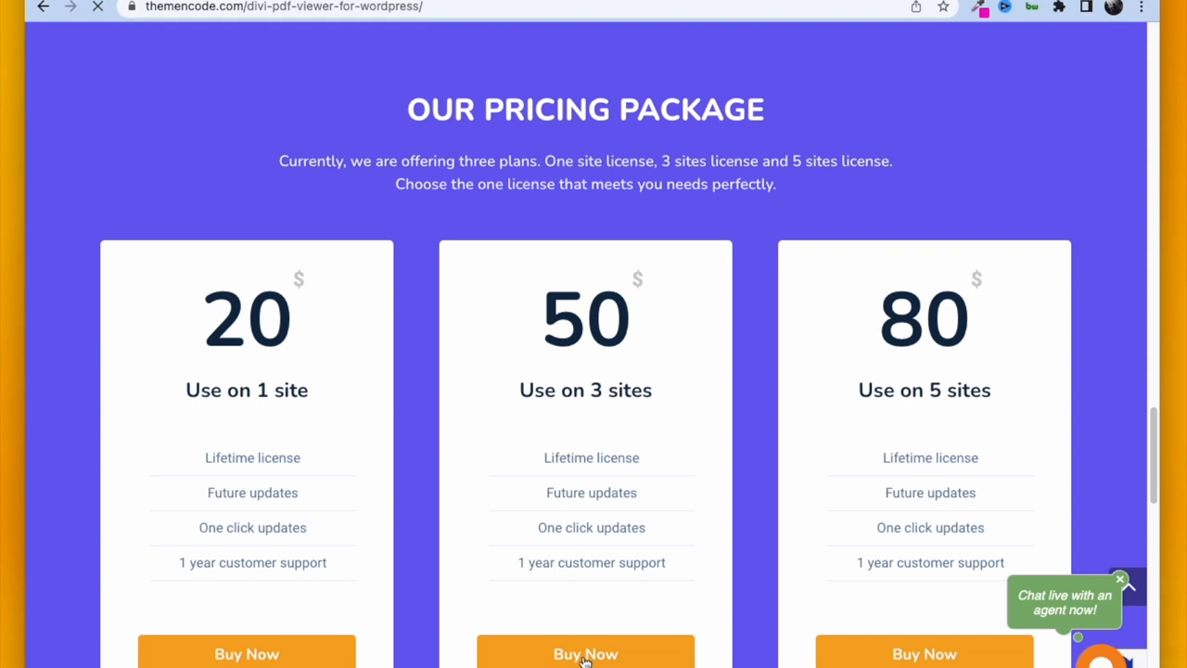
click(585, 653)
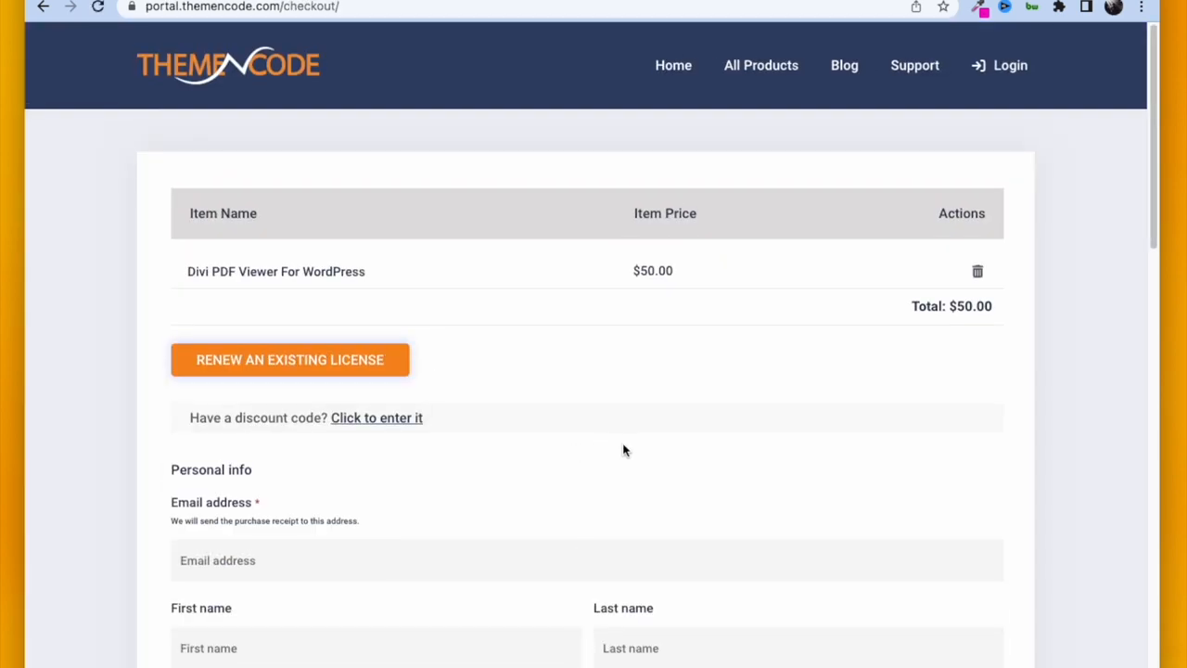
scroll(down, 3)
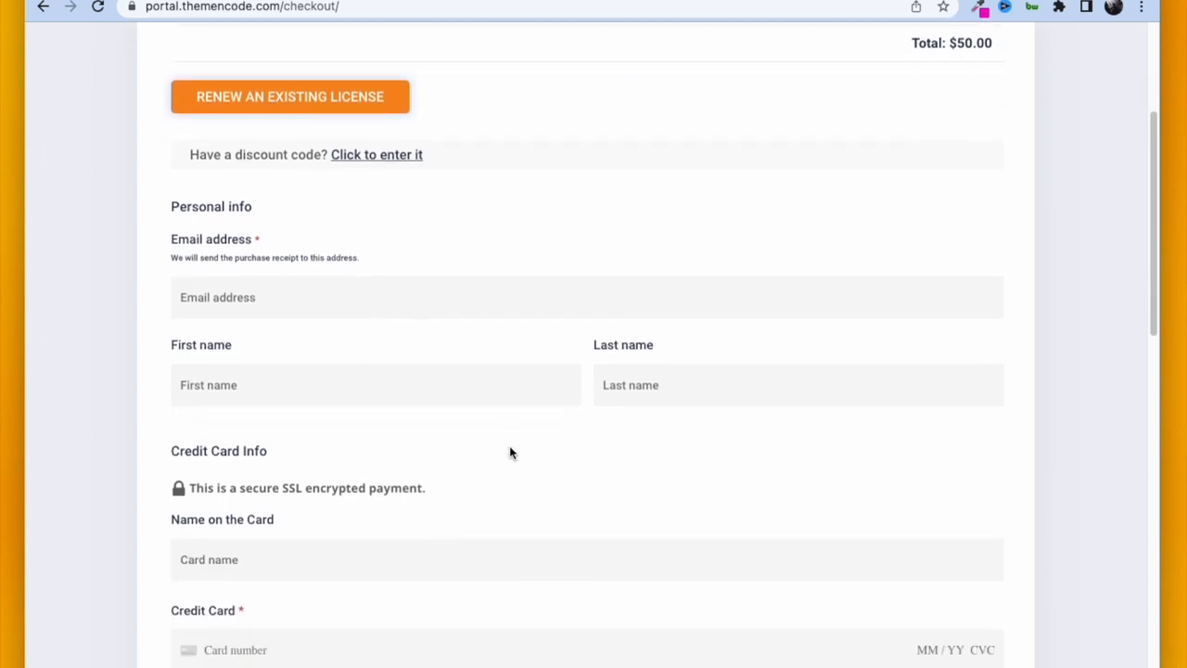
scroll(down, 3)
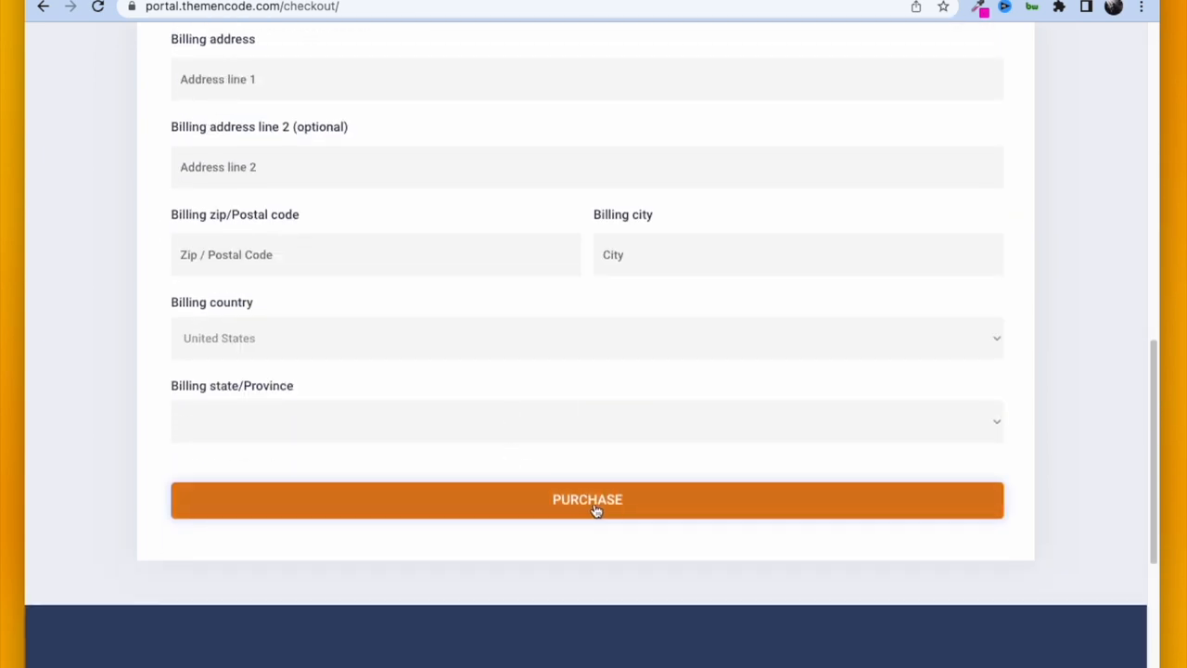
mouse_move(616, 514)
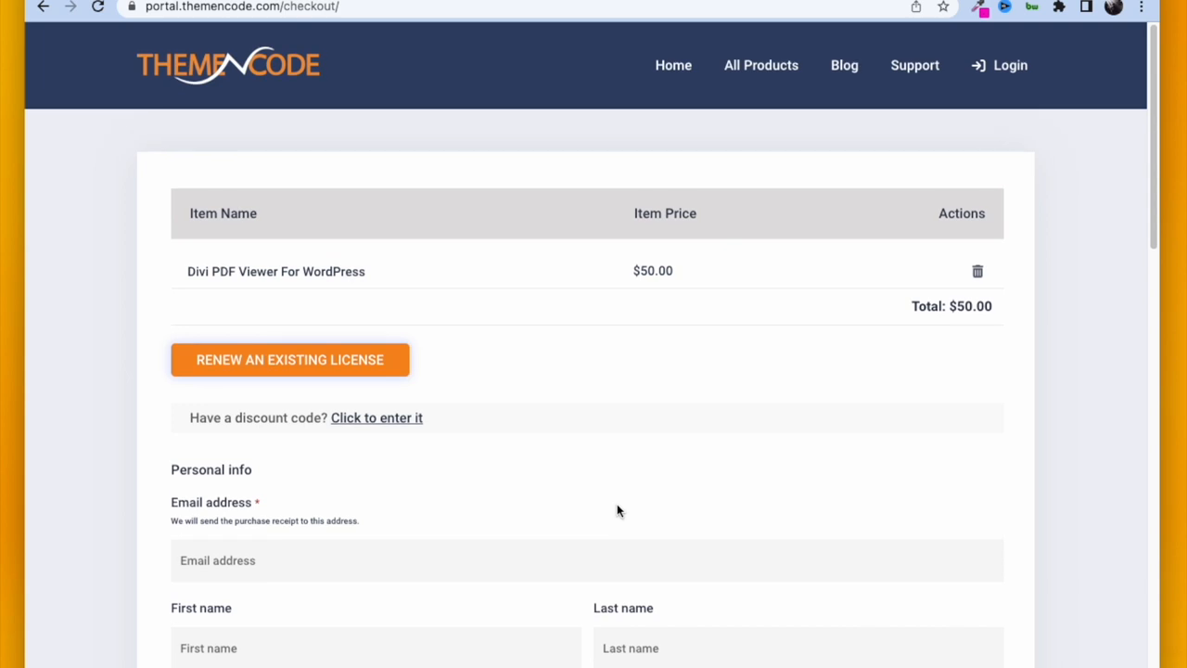
mouse_move(345, 81)
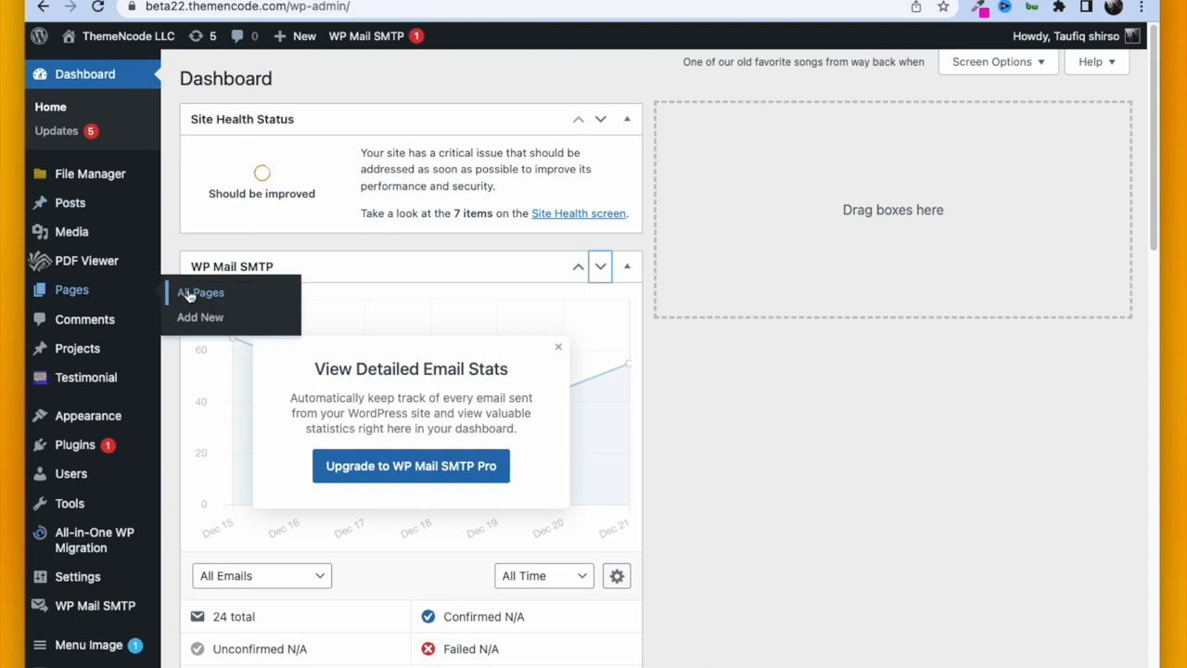
Show All Pages and bring the test page entries into view.
click(200, 293)
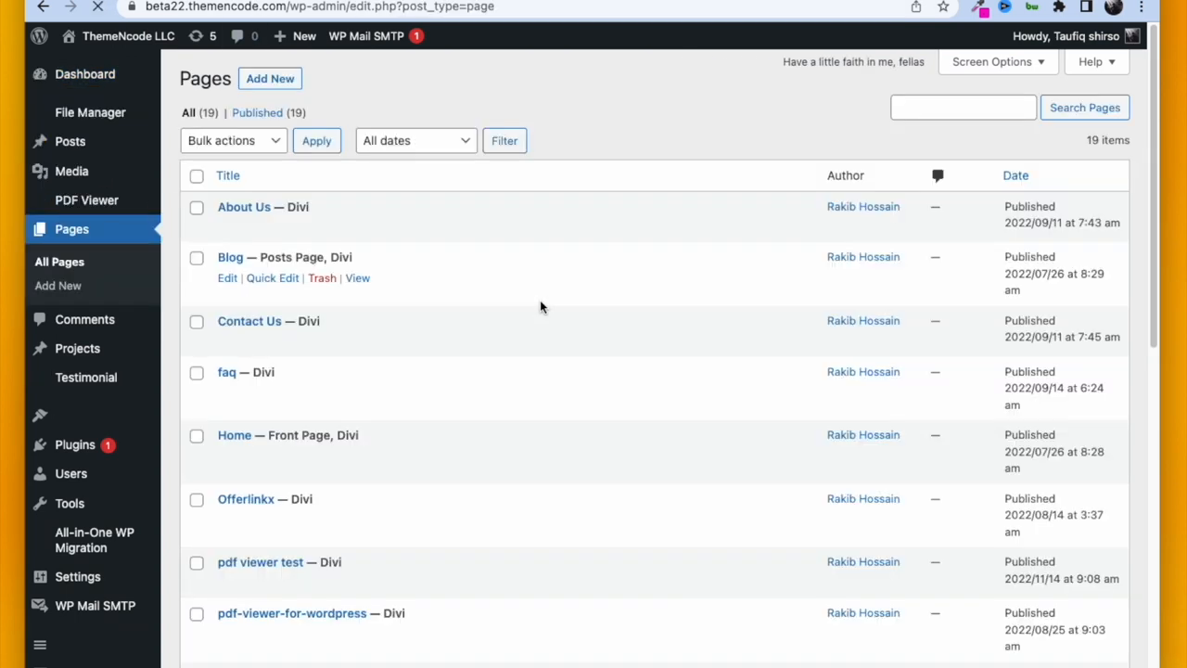
scroll(down, 3)
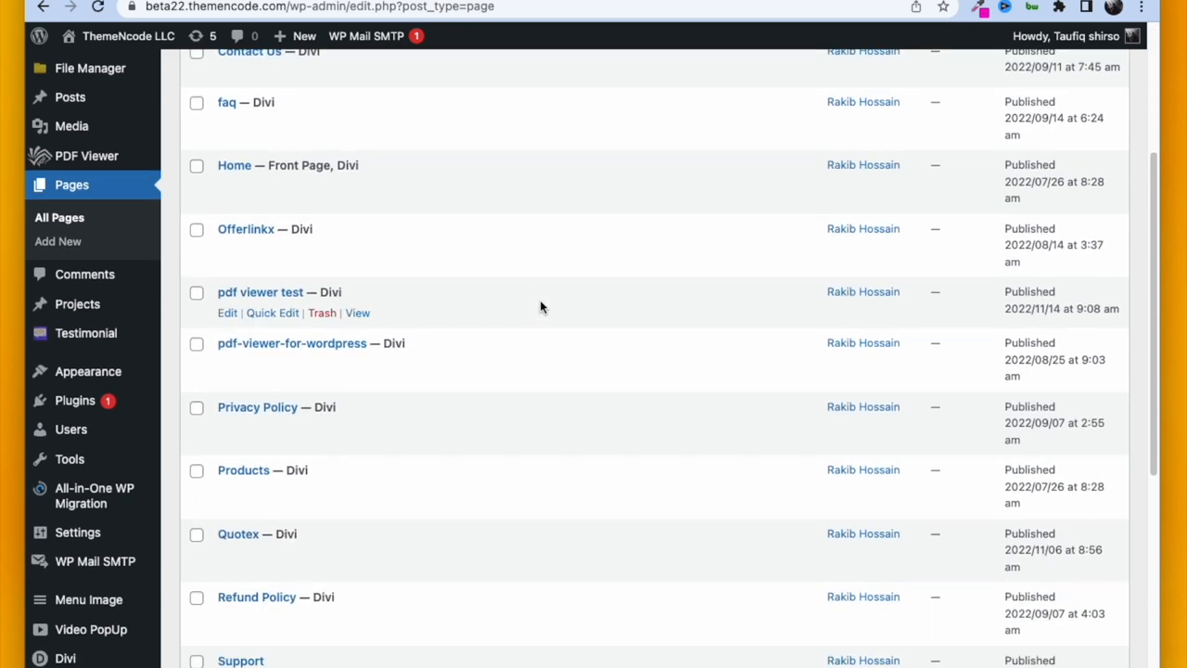
scroll(down, 3)
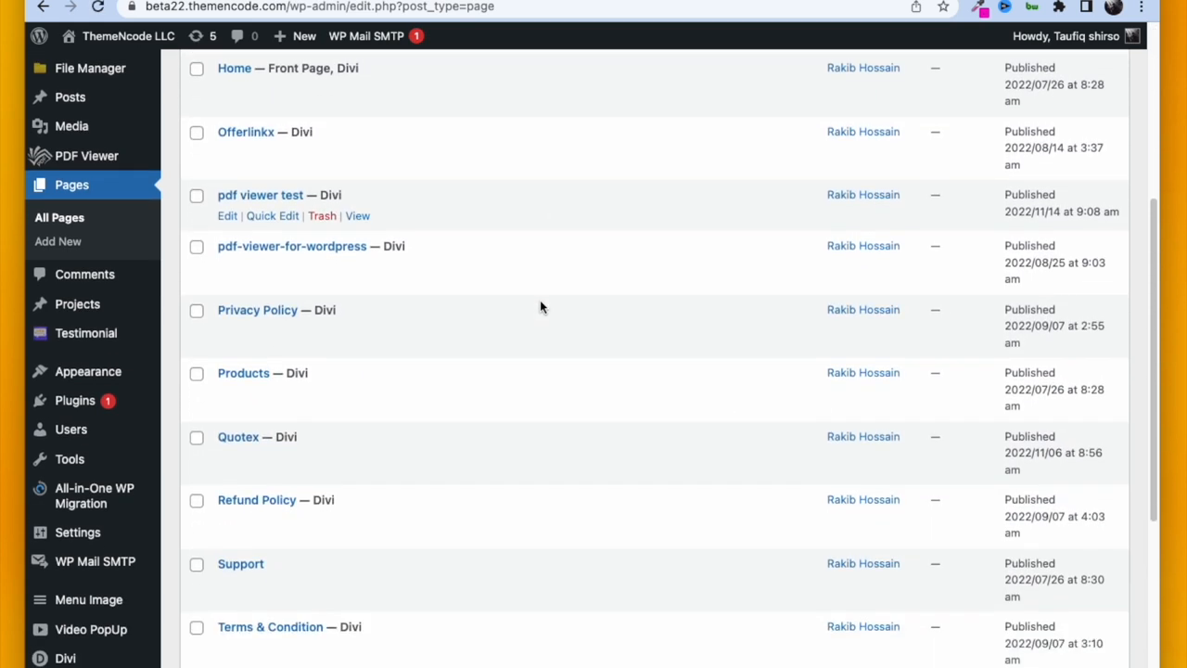
scroll(down, 3)
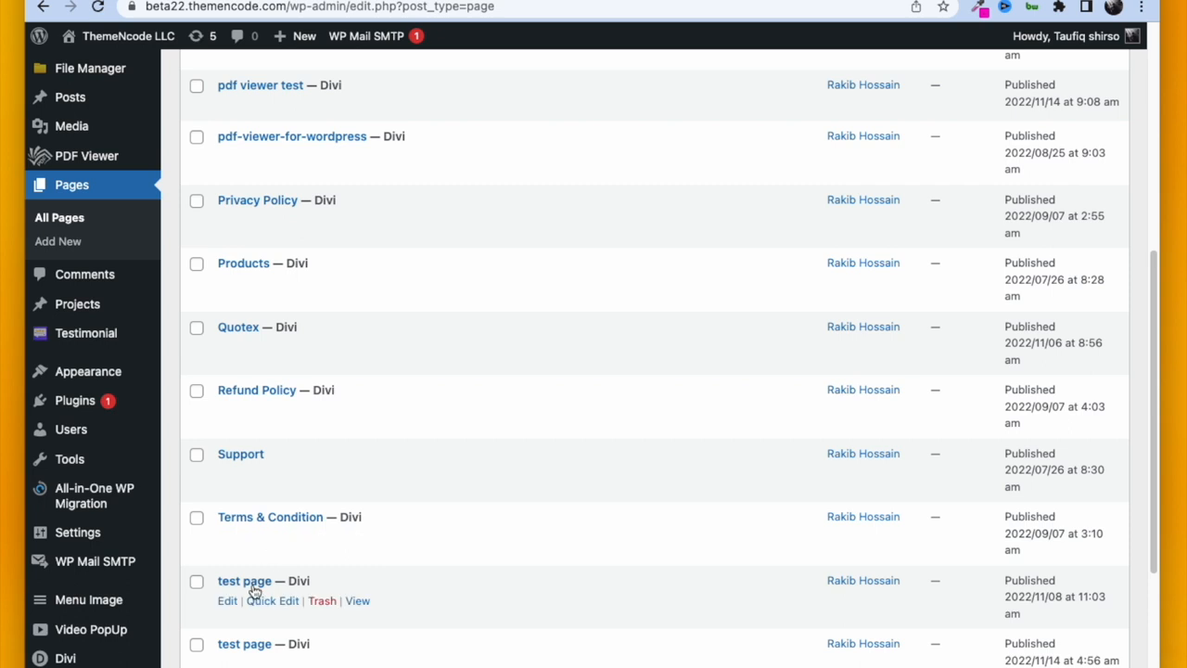
mouse_move(245, 643)
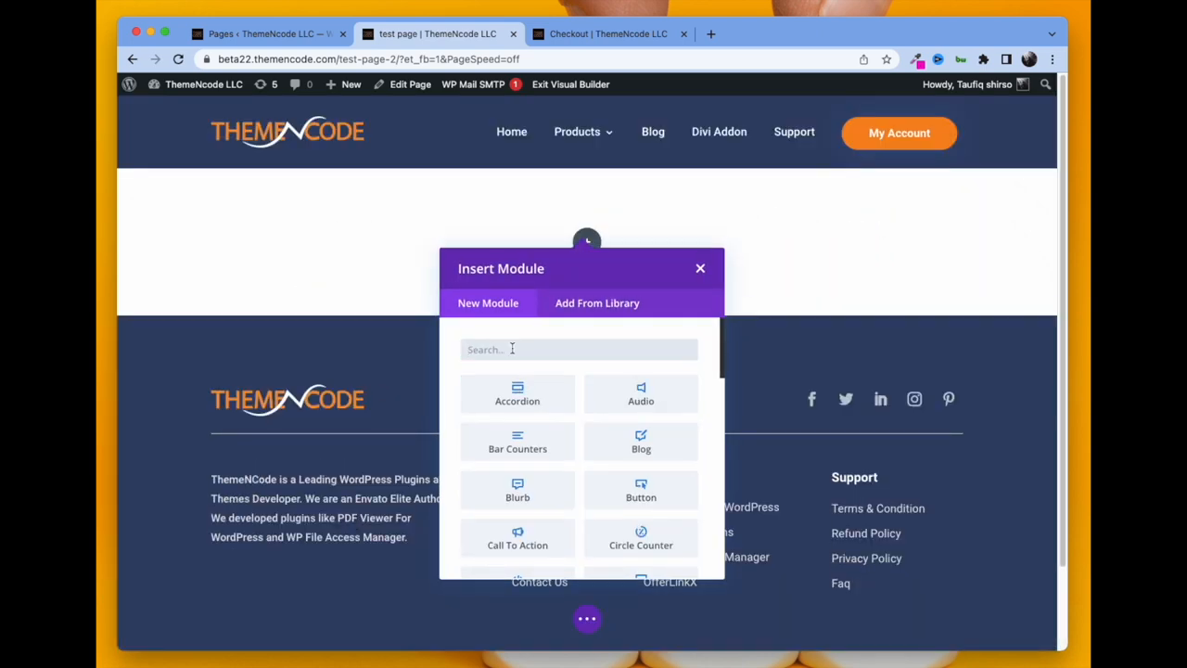
Filter the Insert Module picker by 'pdf' to show the four PDF Viewer modules.
text(pdf)
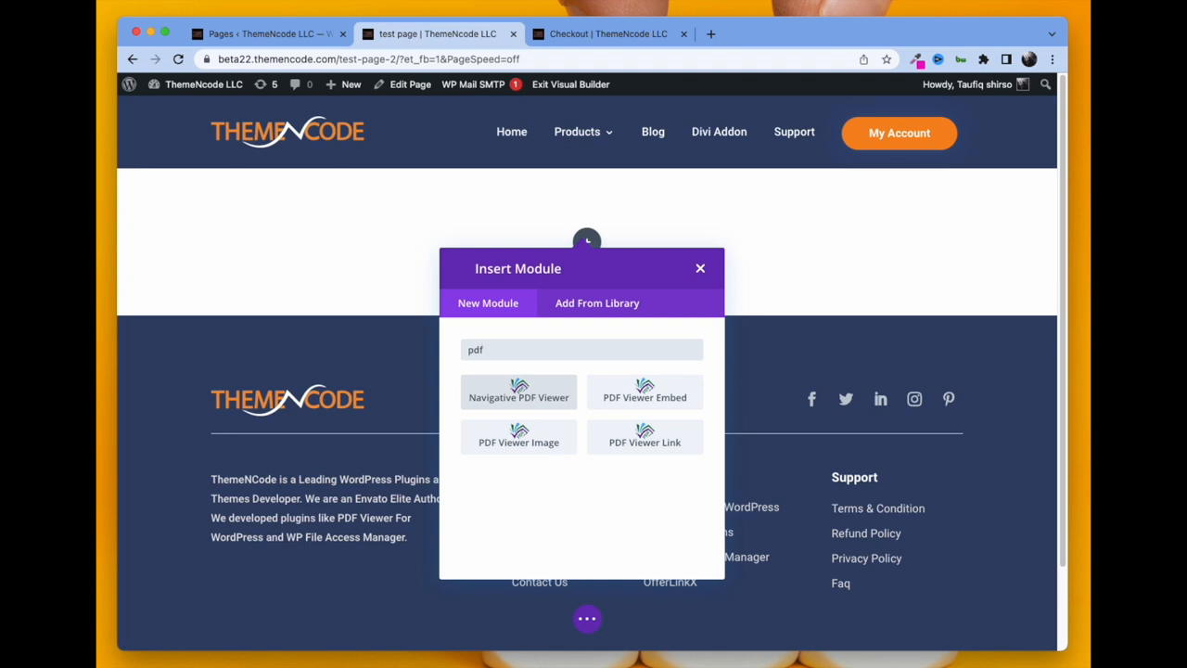
mouse_move(592, 388)
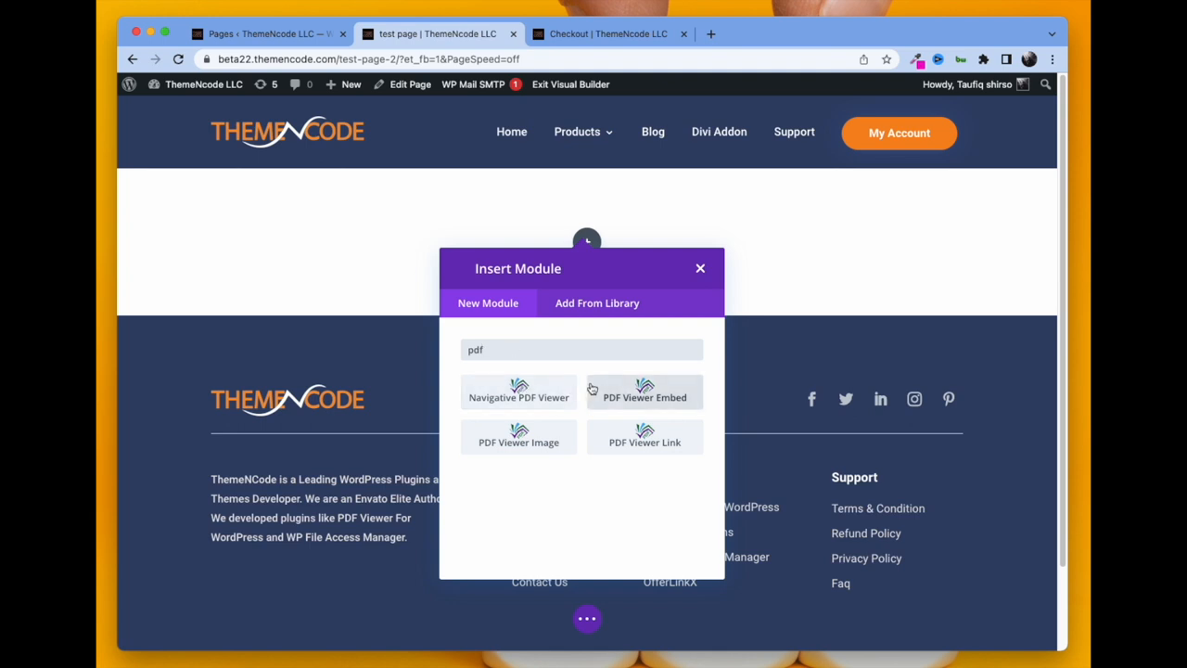
mouse_move(579, 389)
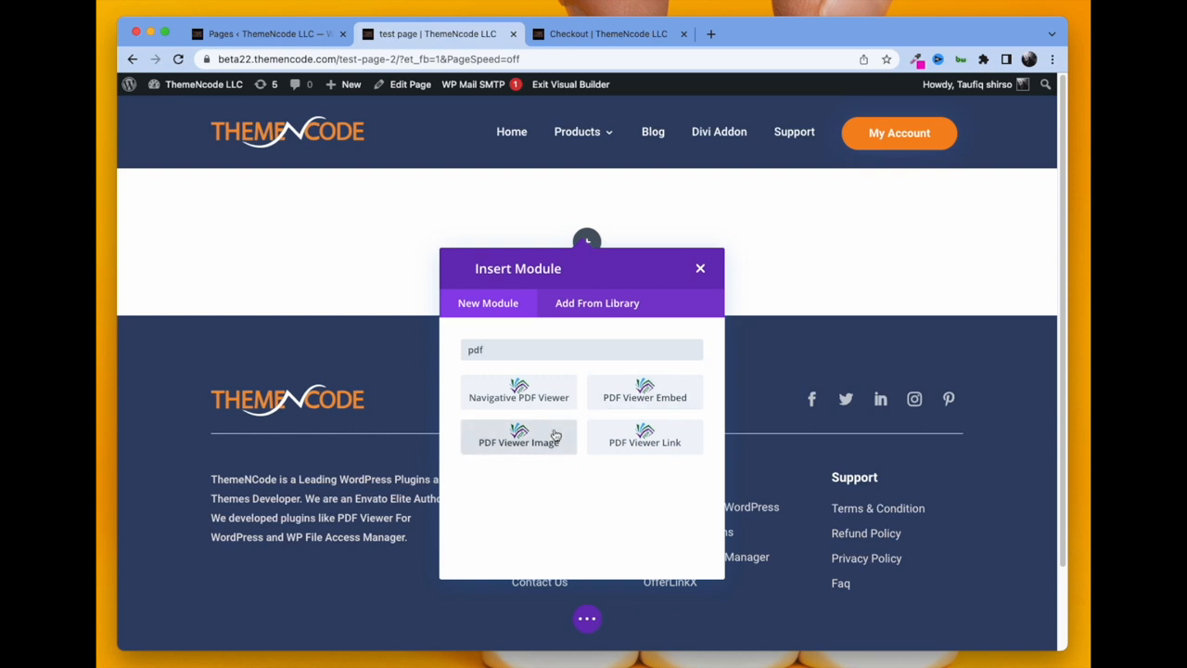
mouse_move(608, 393)
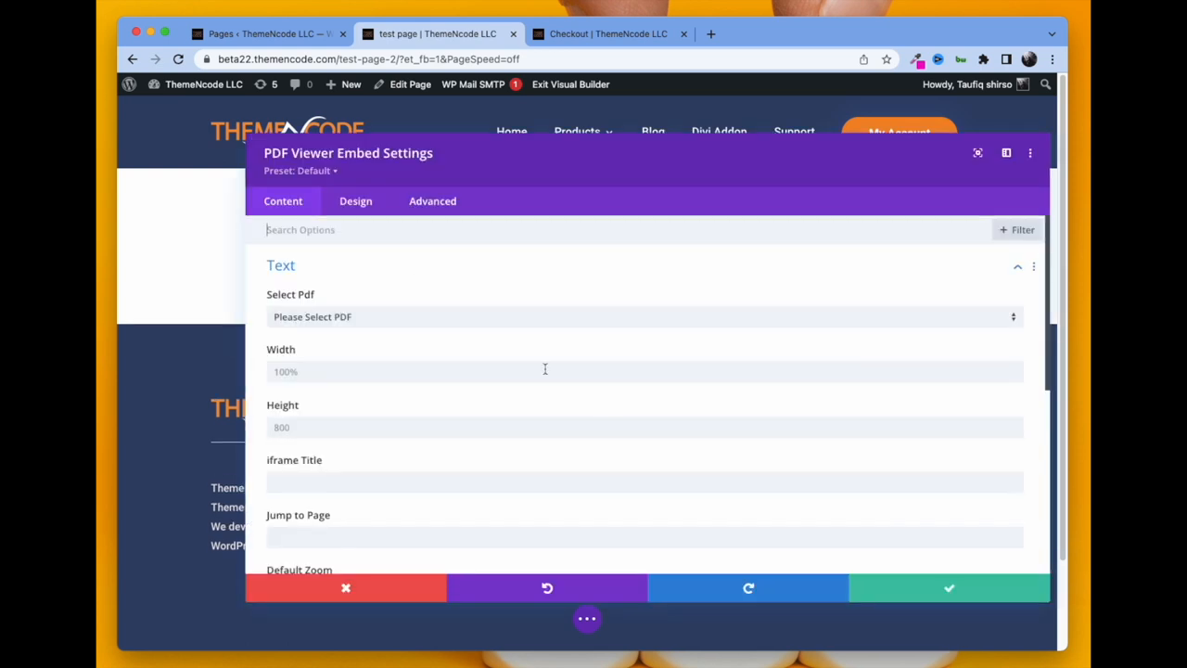
mouse_move(549, 358)
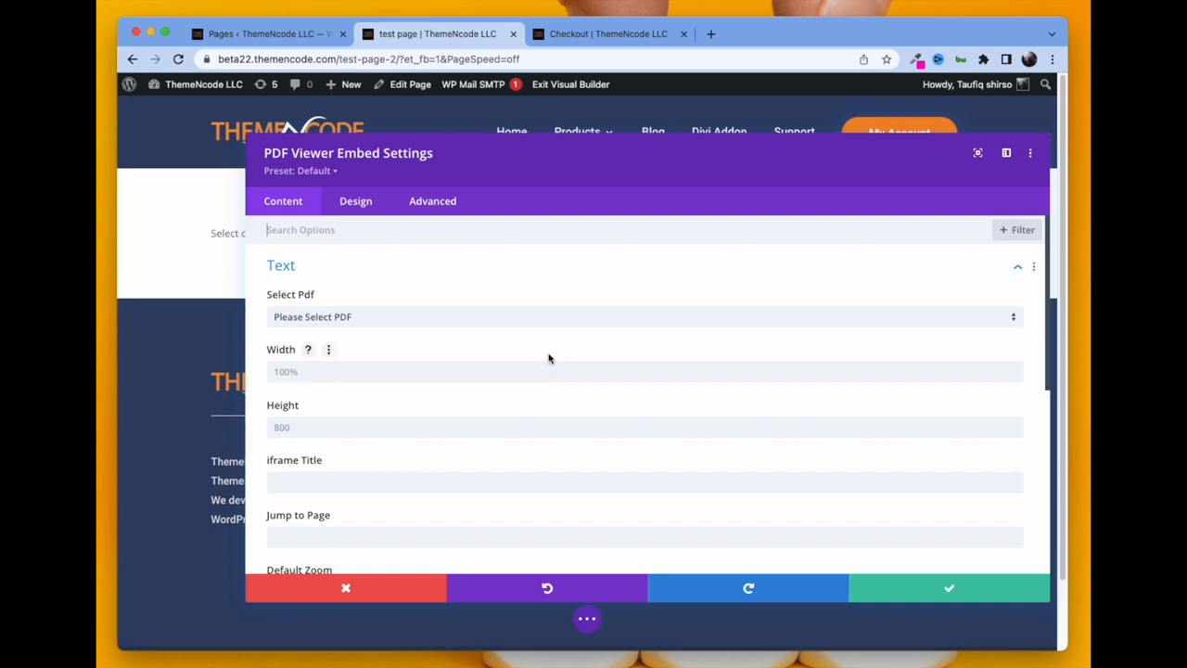
mouse_move(551, 330)
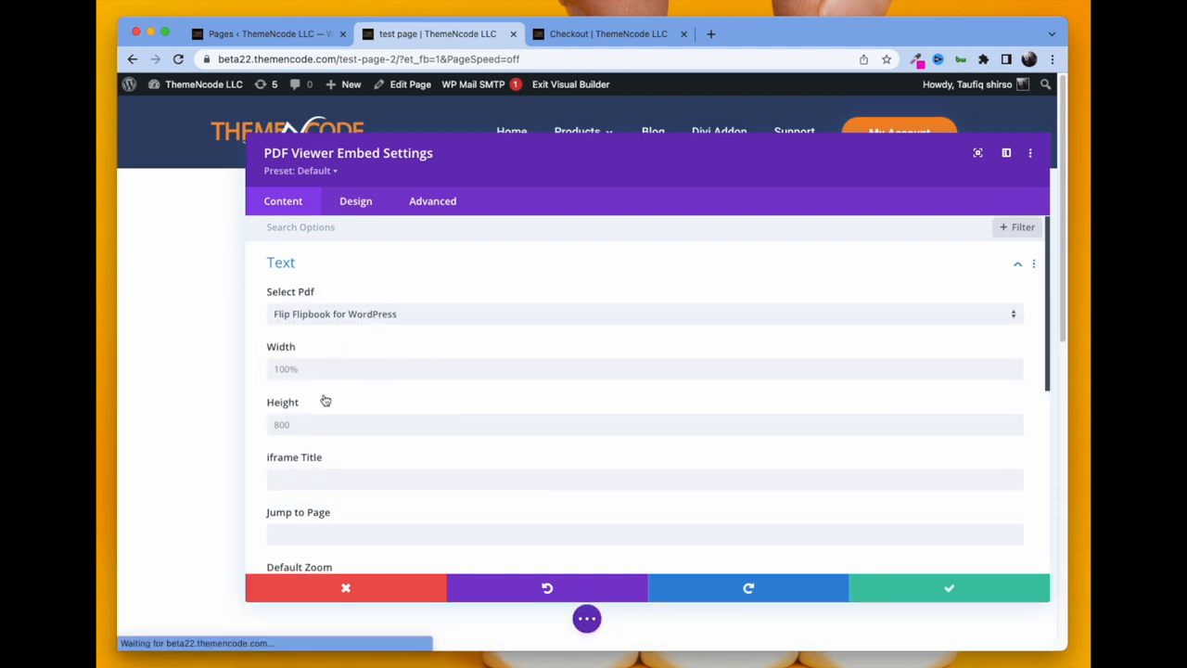
scroll(down, 3)
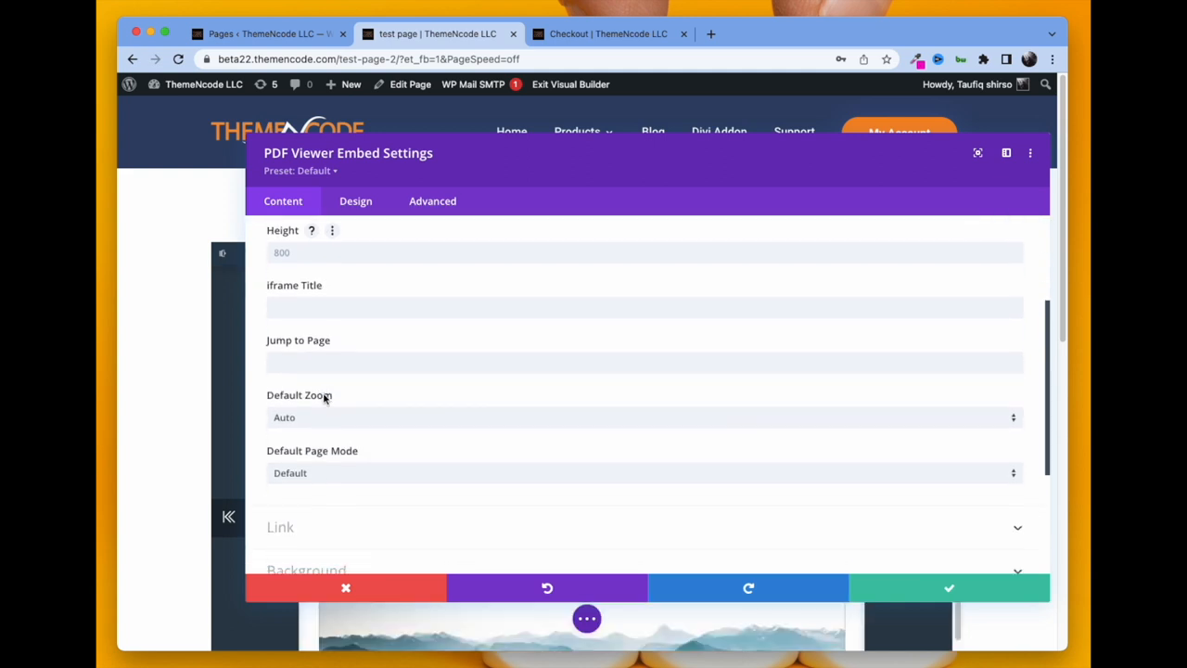
scroll(down, 3)
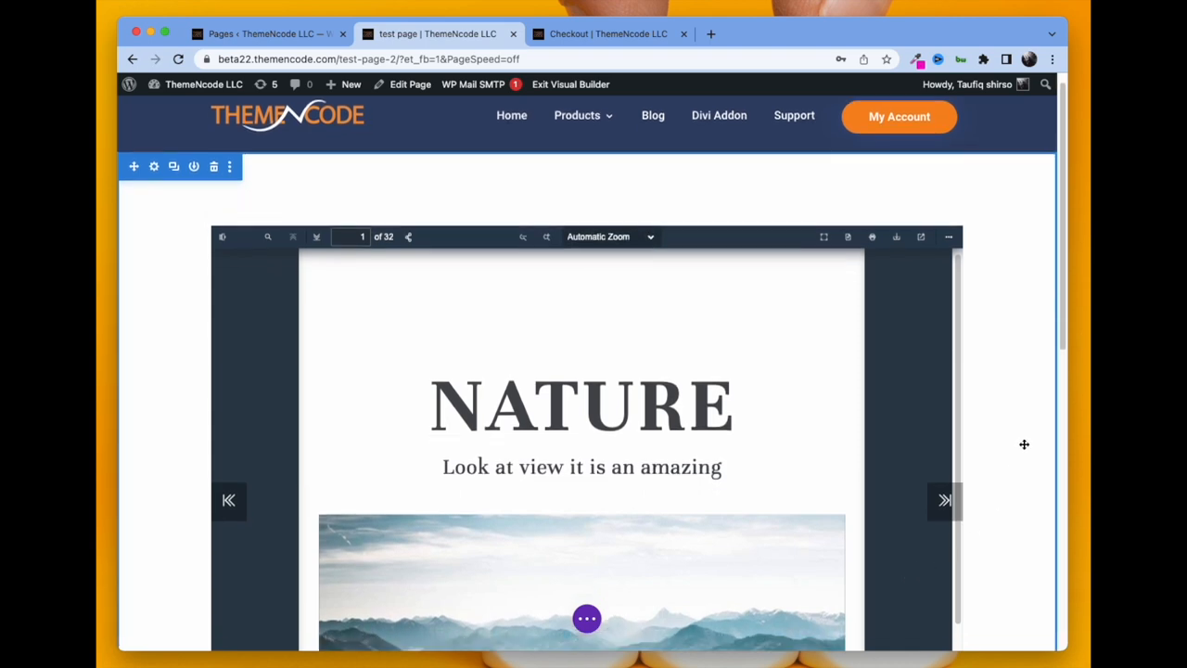
scroll(down, 3)
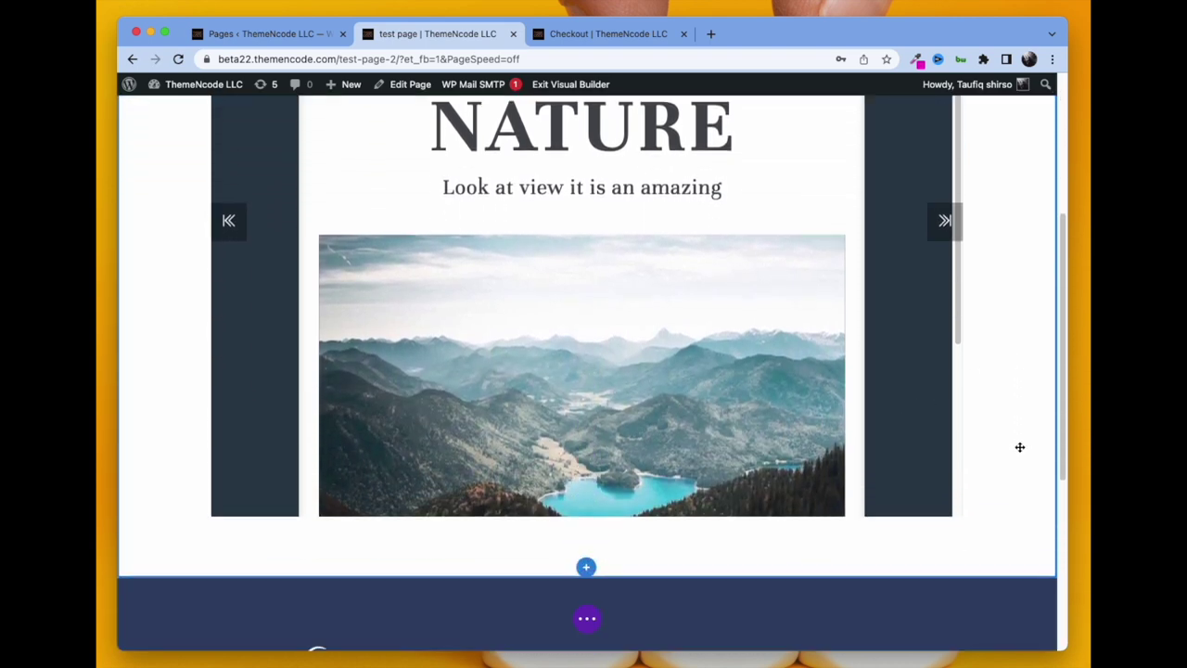
scroll(up, 3)
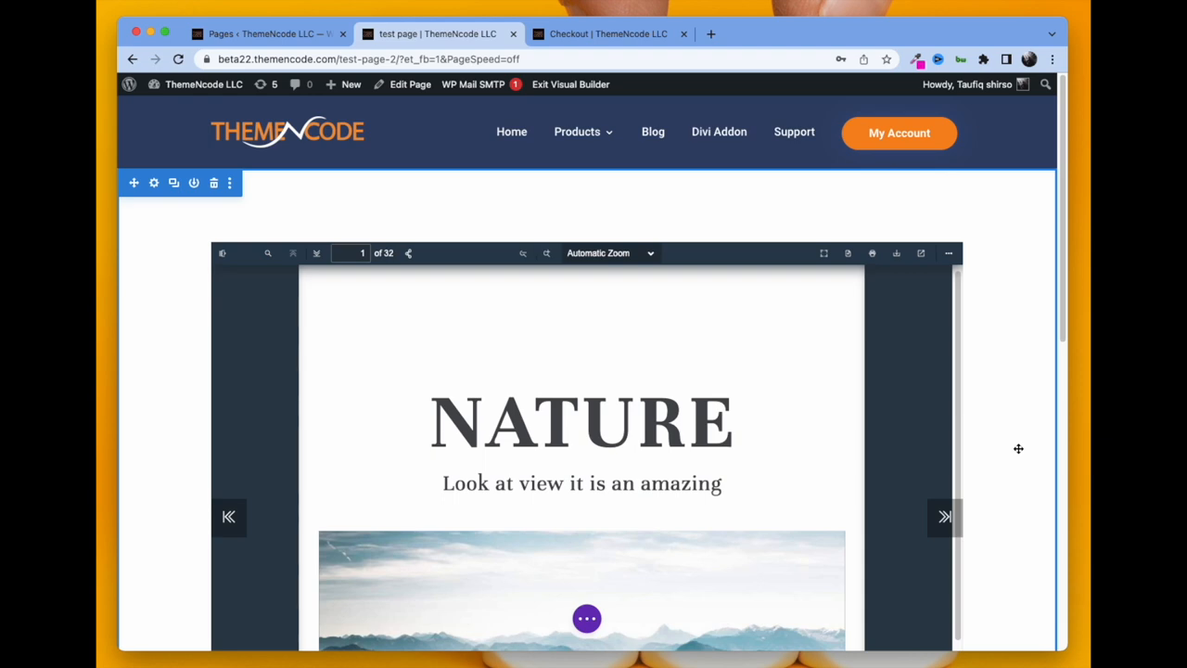
scroll(down, 3)
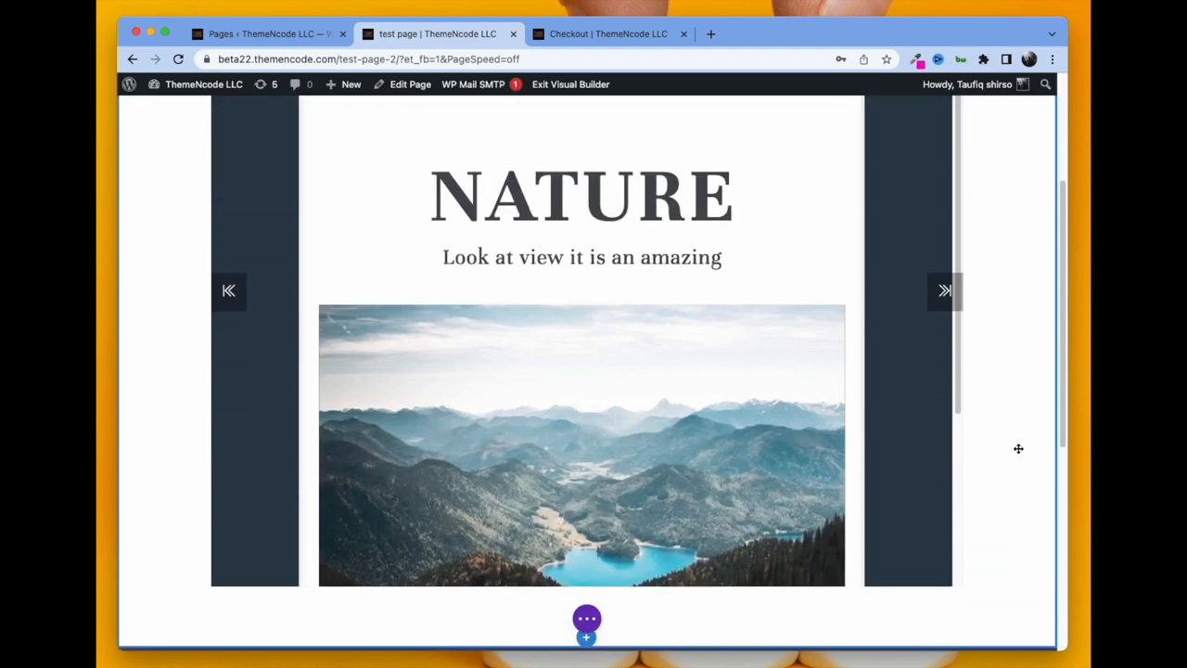
scroll(down, 3)
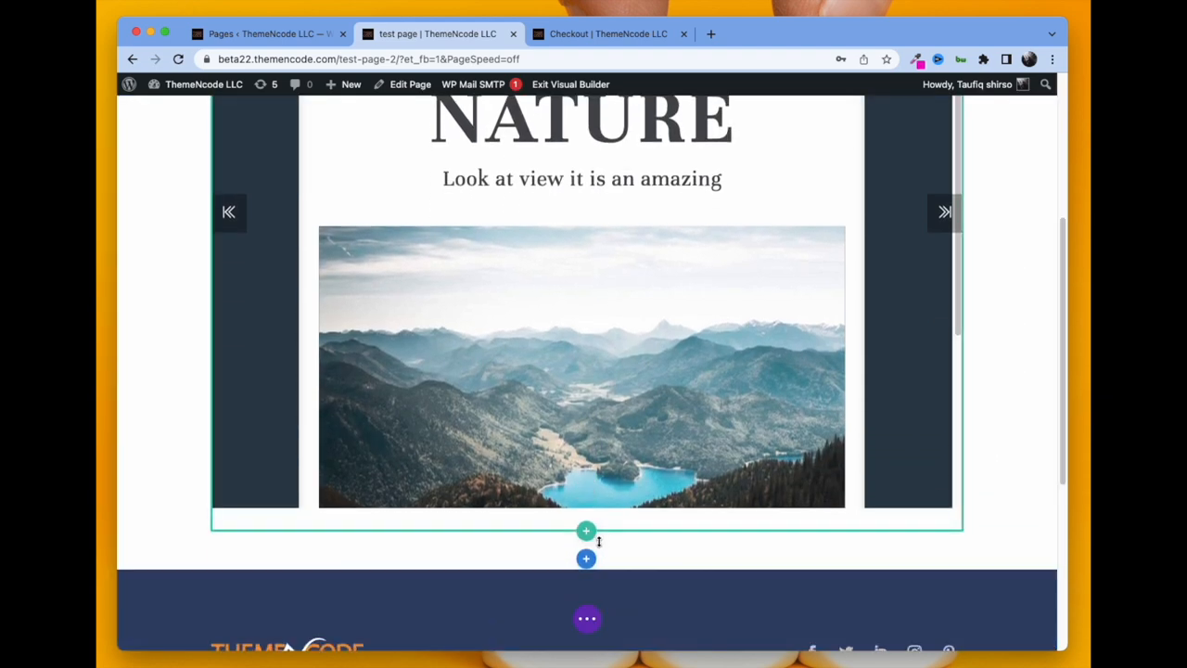
Insert a single full-width row below the slider holding a PDF Viewer Link module.
click(586, 531)
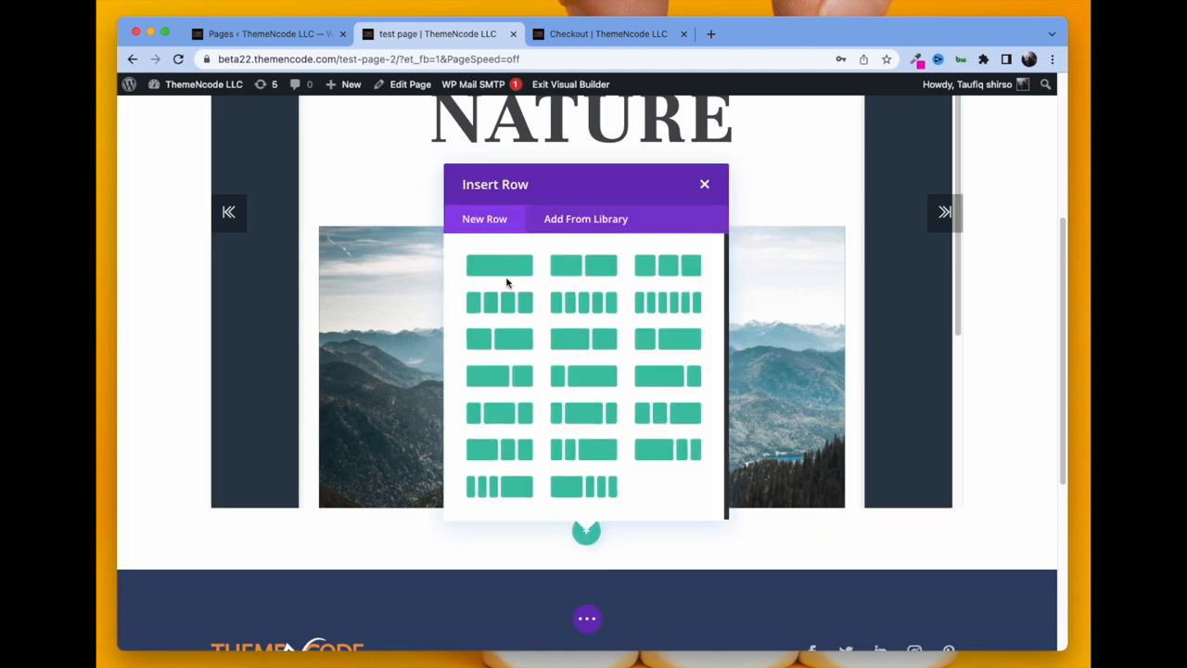
click(498, 264)
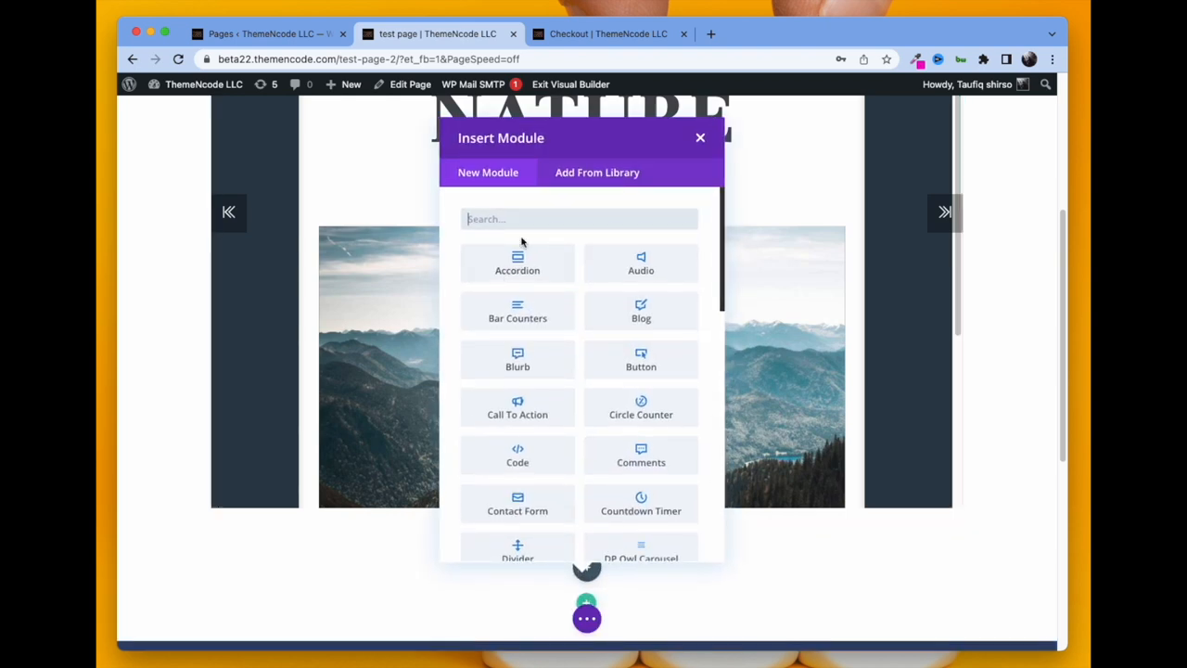
text(pdf)
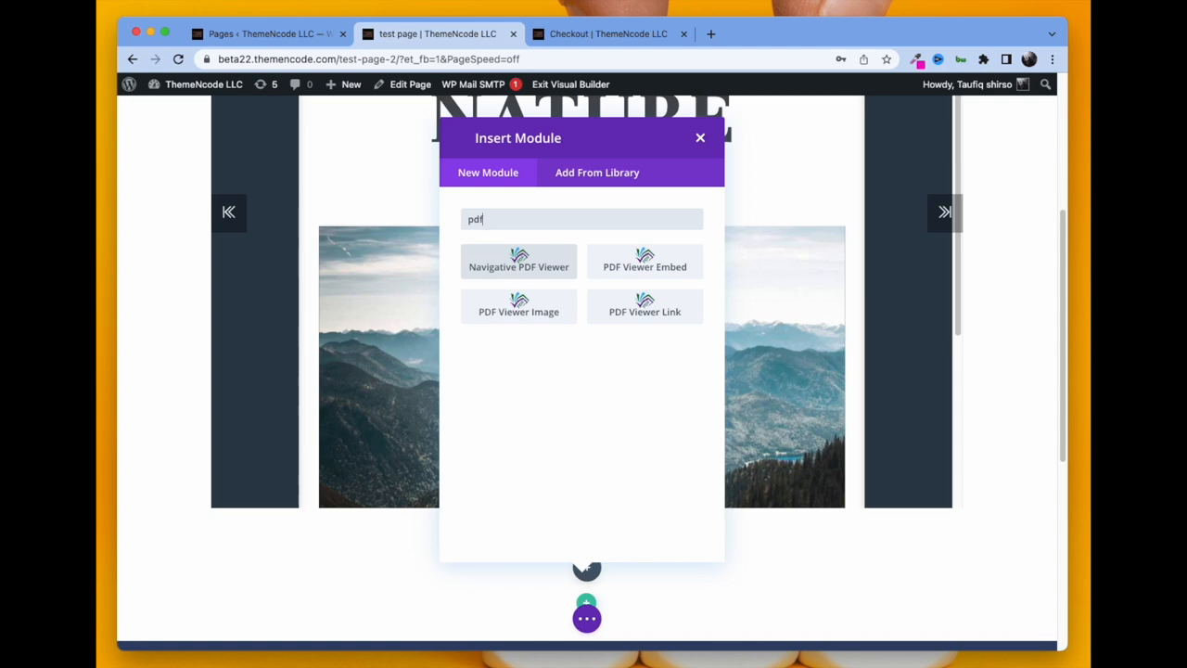
click(645, 307)
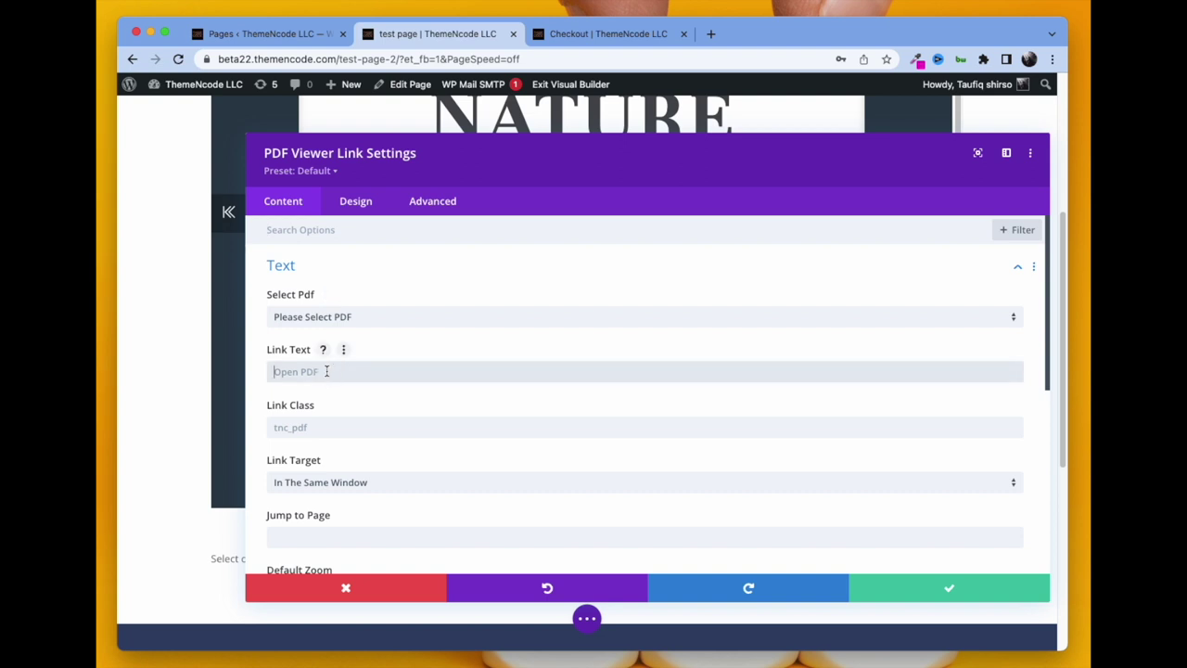
Set Link Text to 'Ebook' and Link Target to In The New Tab.
text(E)
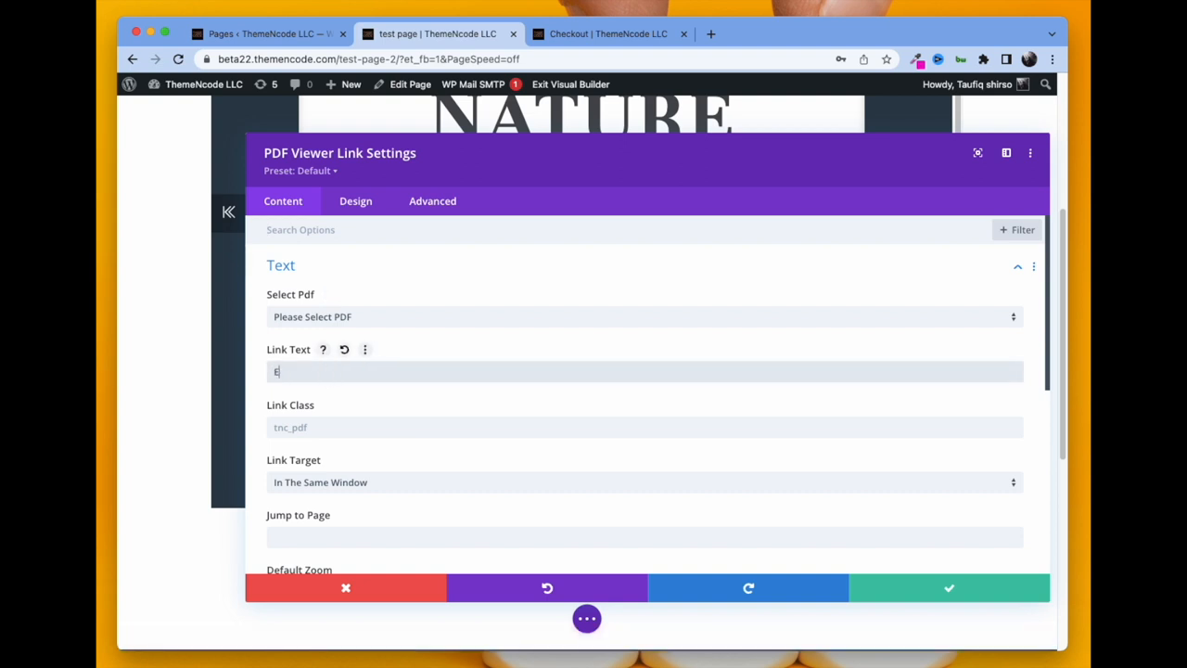
text(book)
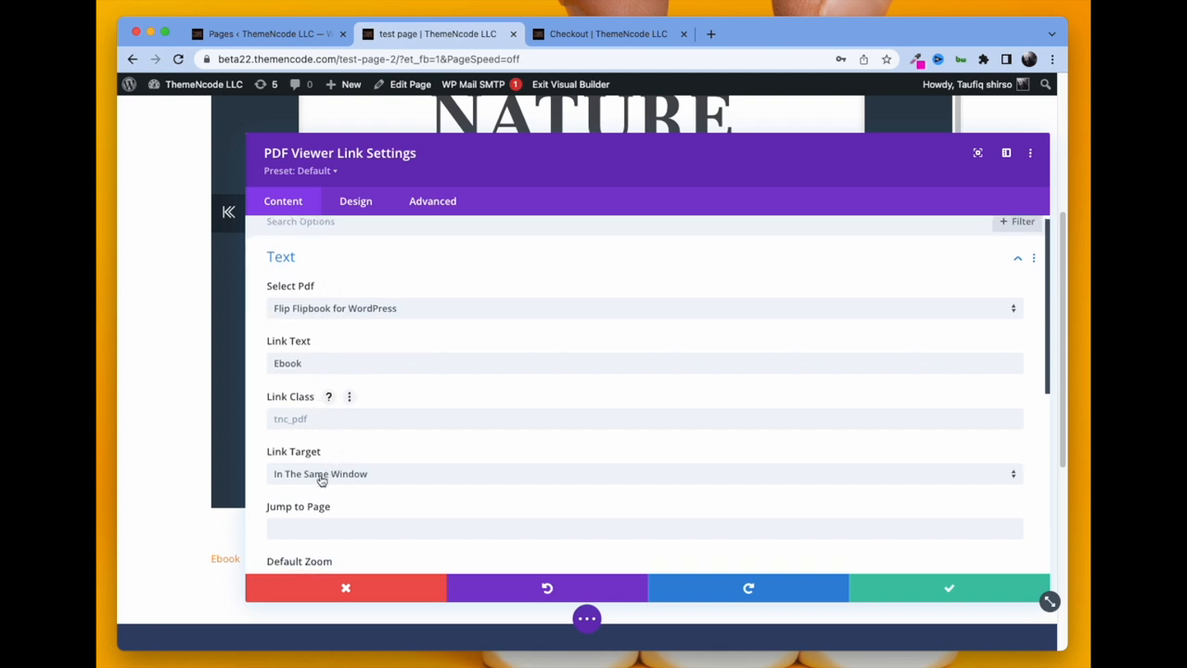
click(337, 475)
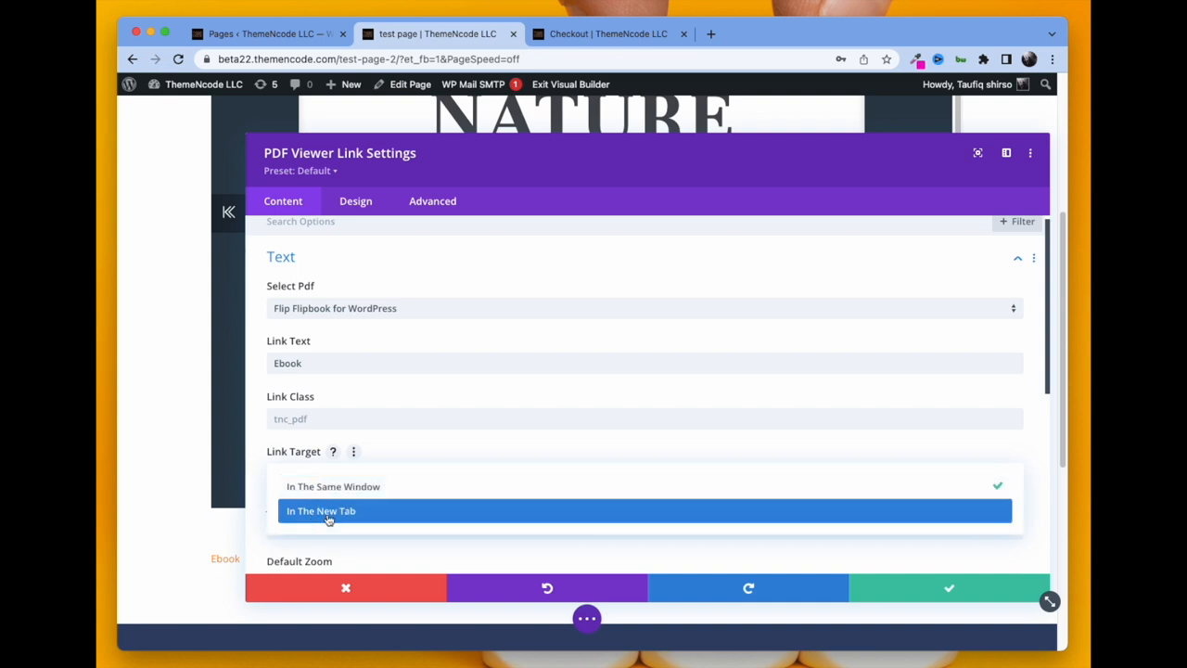
click(321, 510)
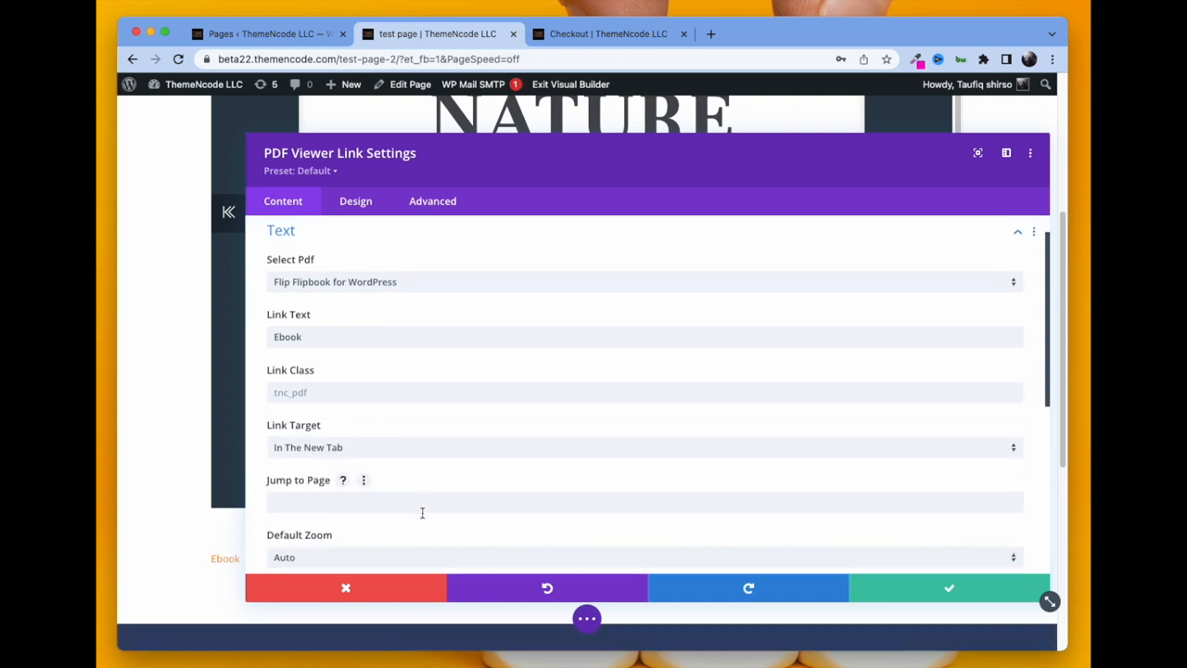
scroll(down, 3)
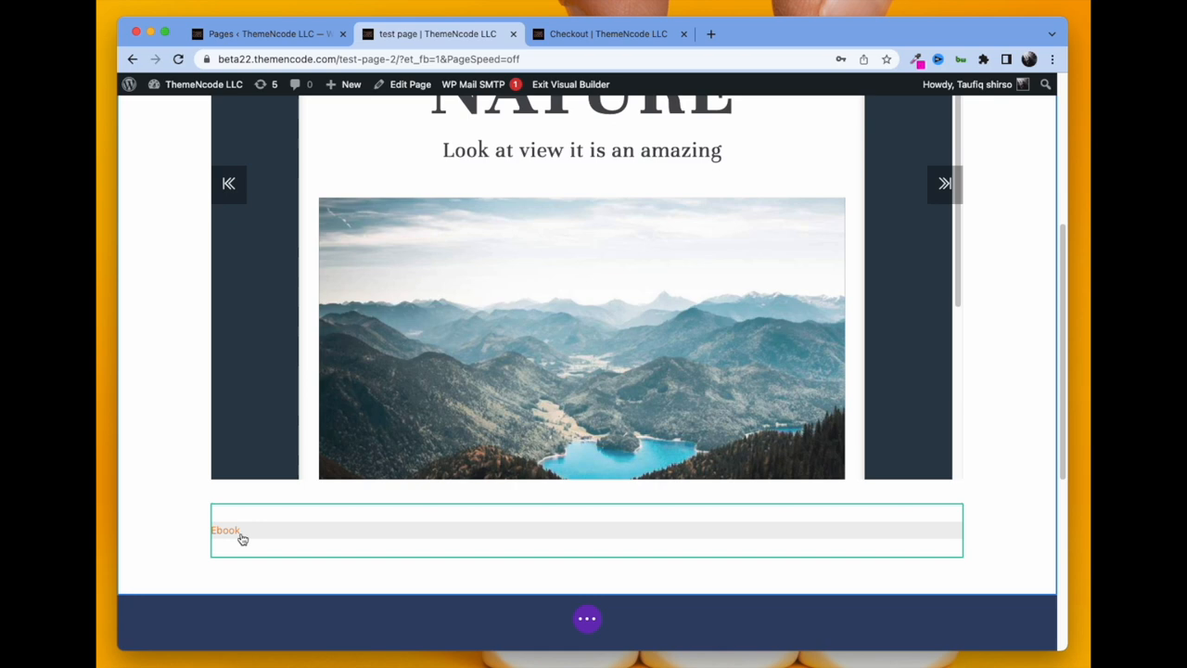
mouse_move(230, 535)
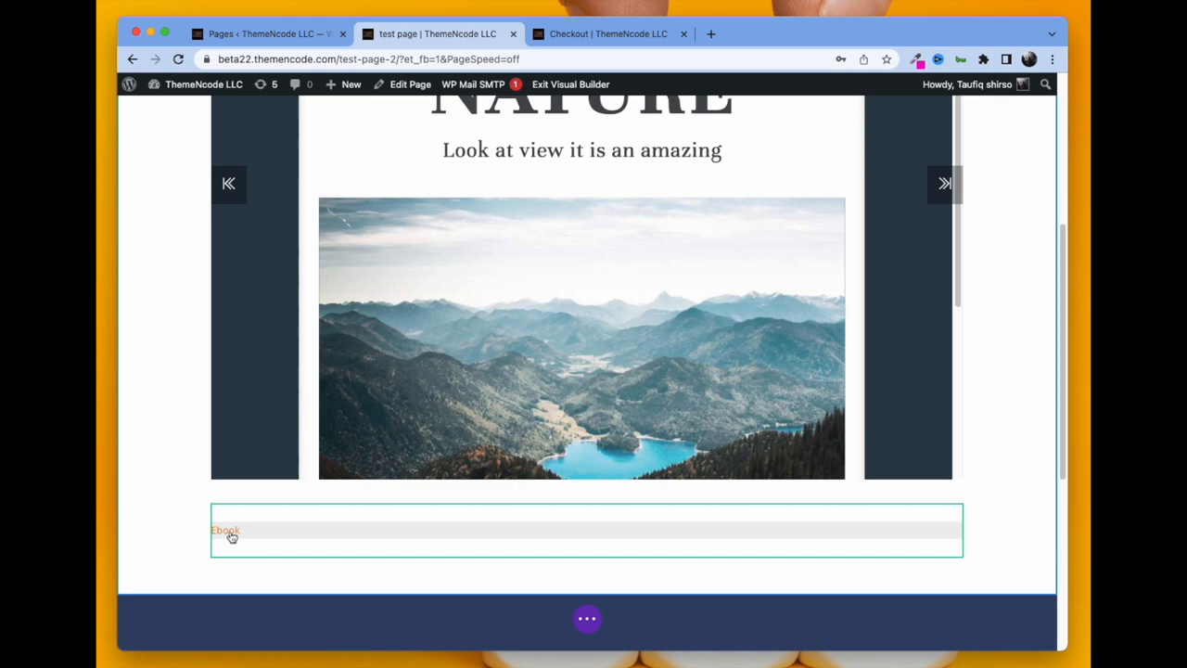
mouse_move(441, 538)
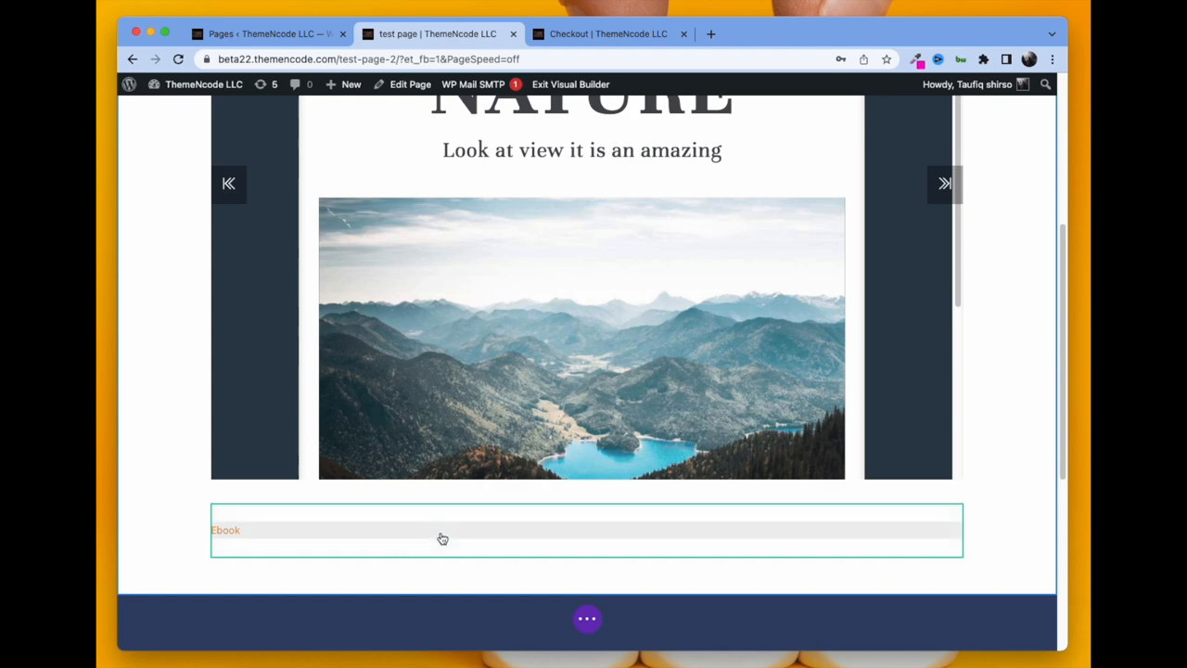
View the orange Ebook link in its row below the Nature slider.
scroll(down, 3)
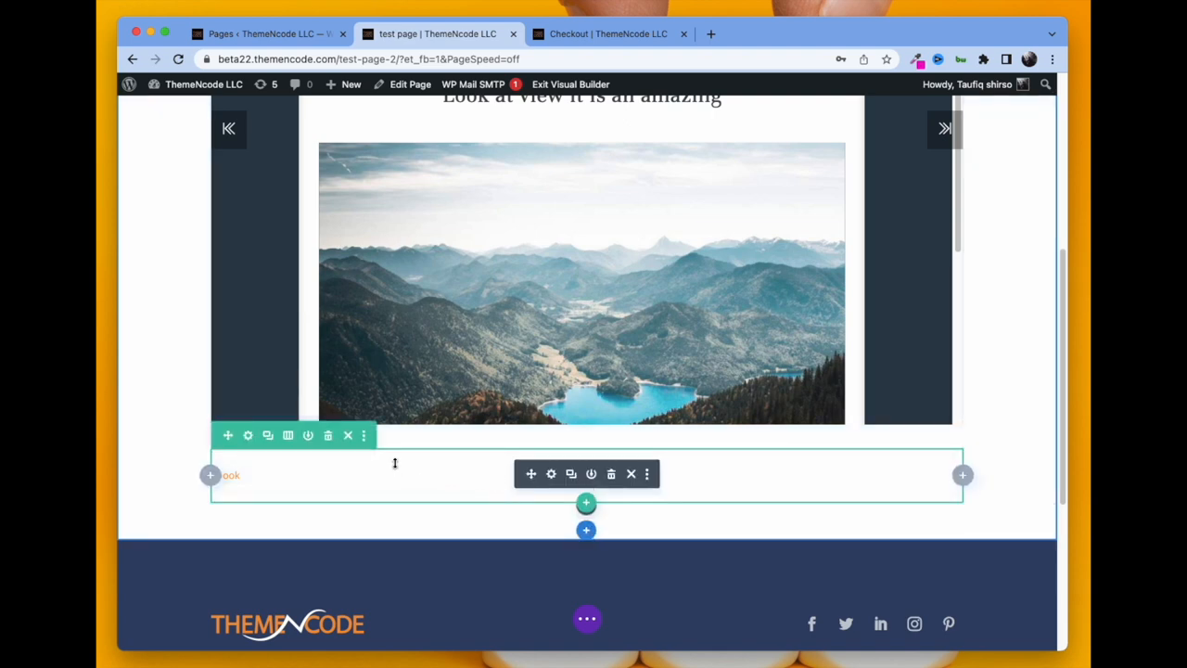
Insert a Navigative PDF Viewer module into the Ebook row and look through its settings.
click(586, 501)
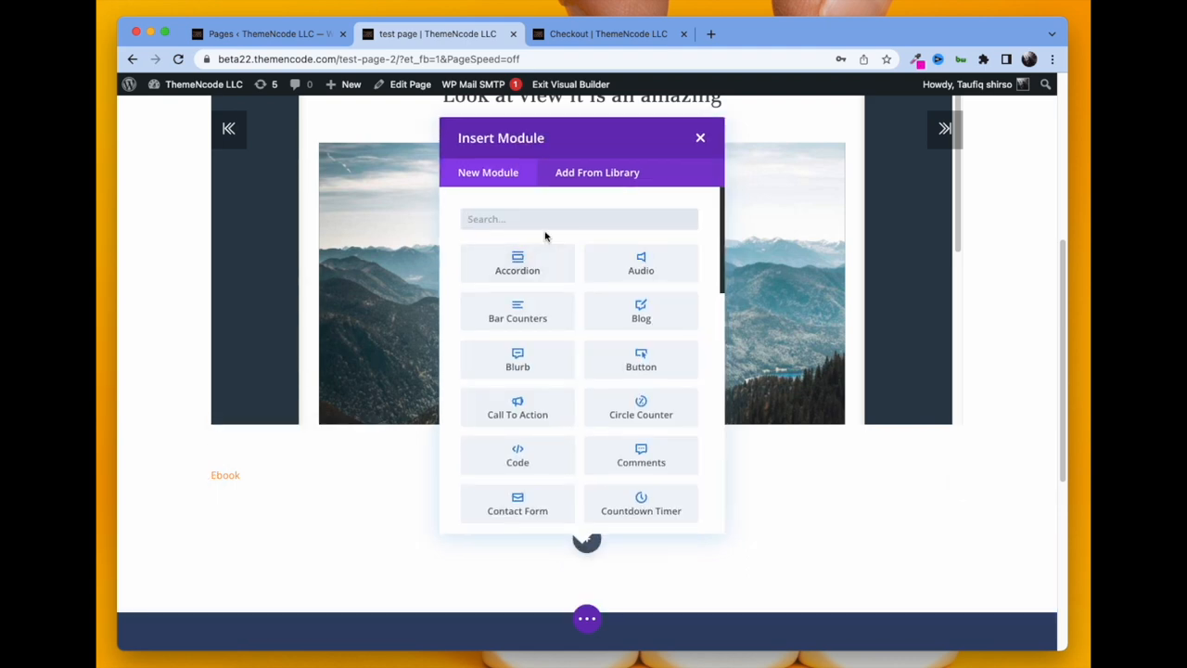
text(pdf)
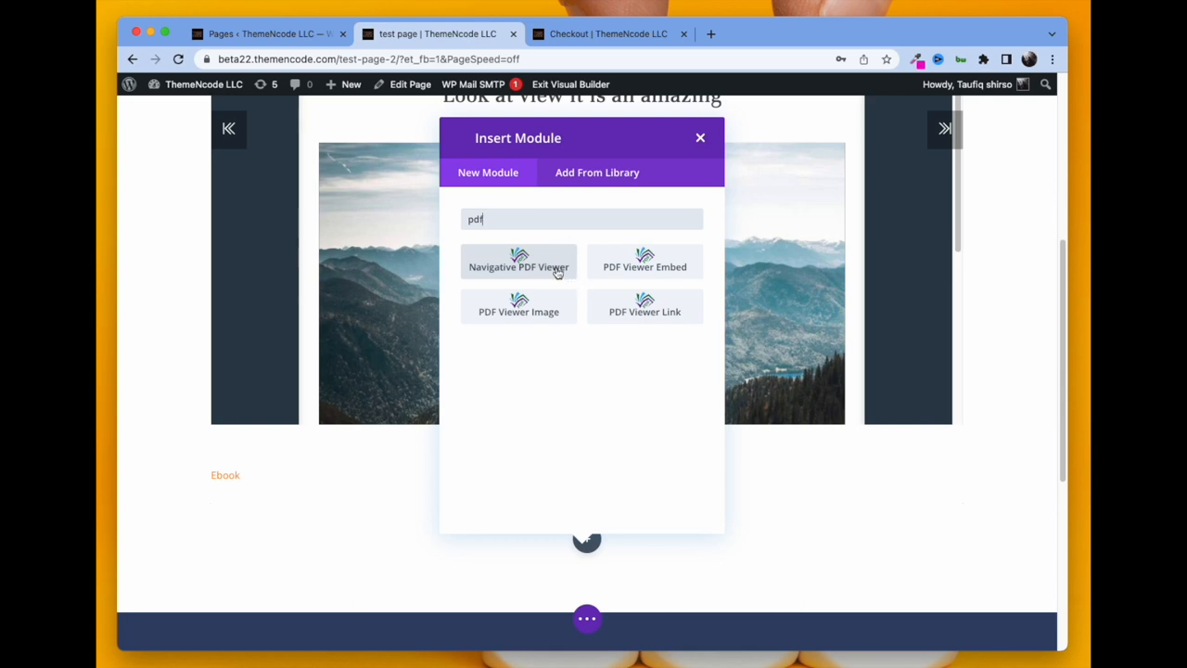
click(520, 267)
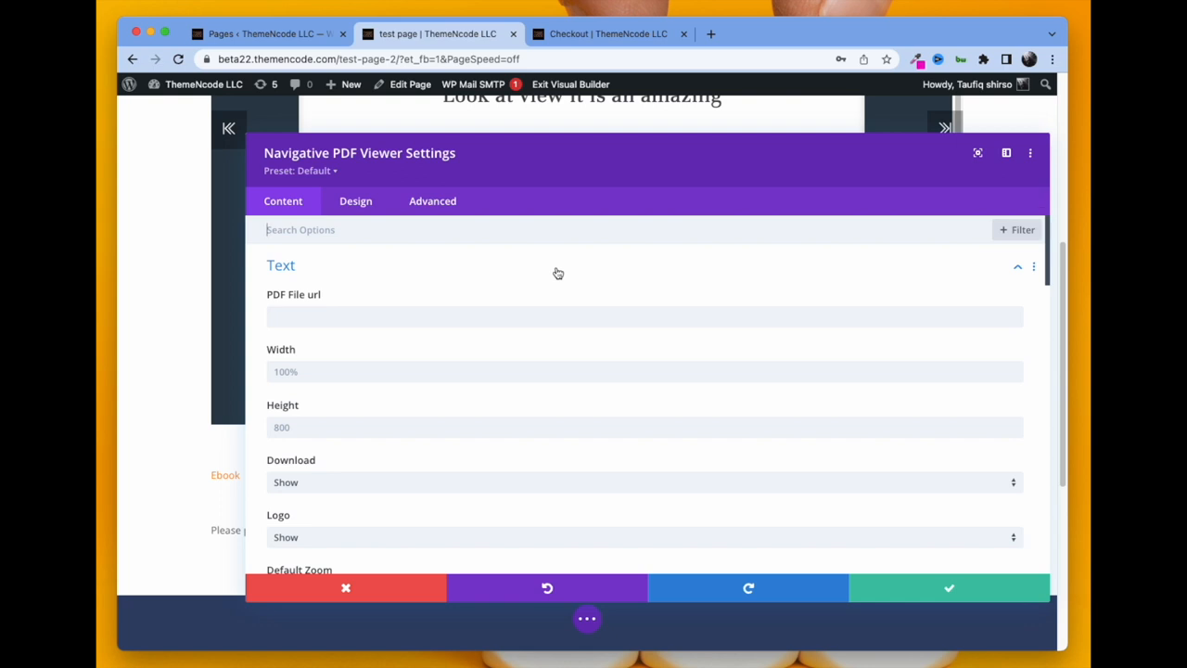
scroll(down, 3)
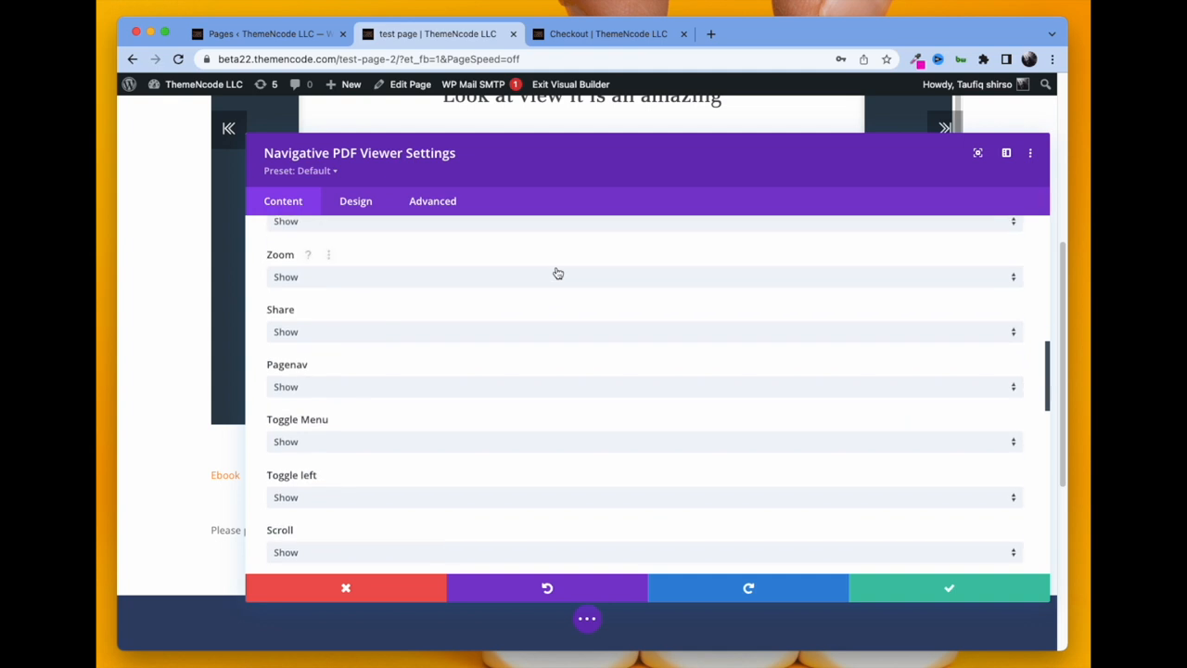
scroll(down, 3)
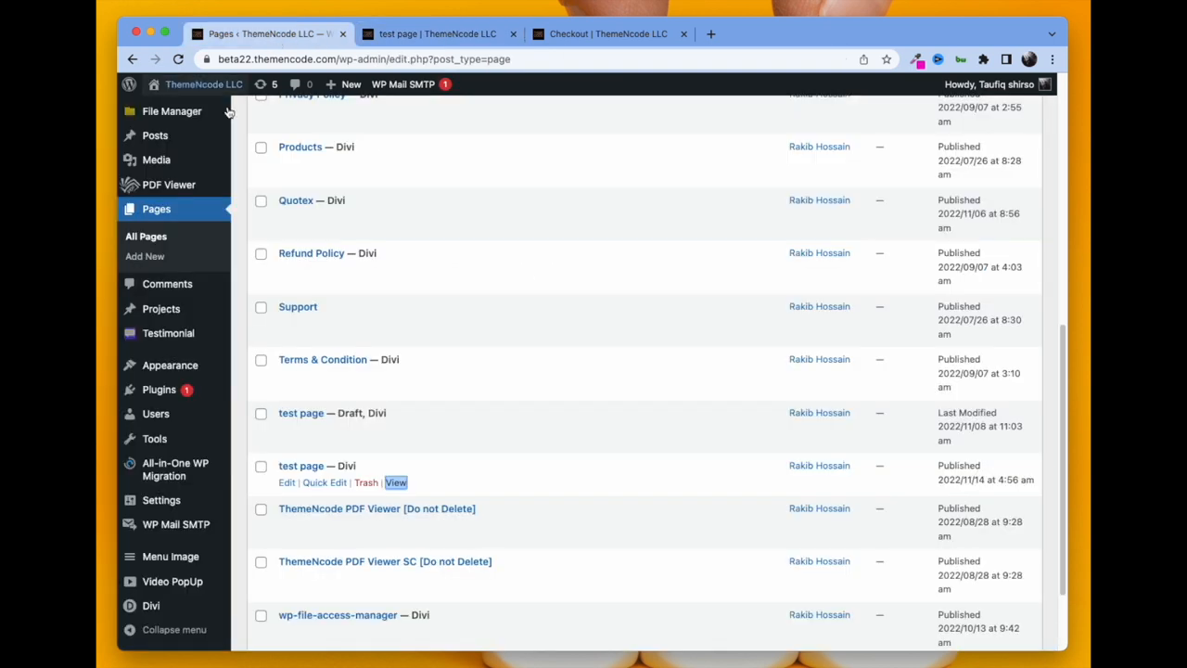
Copy the file URL of pdf_viewer_preview_2.pdf from the Media Library and return to the builder.
click(156, 159)
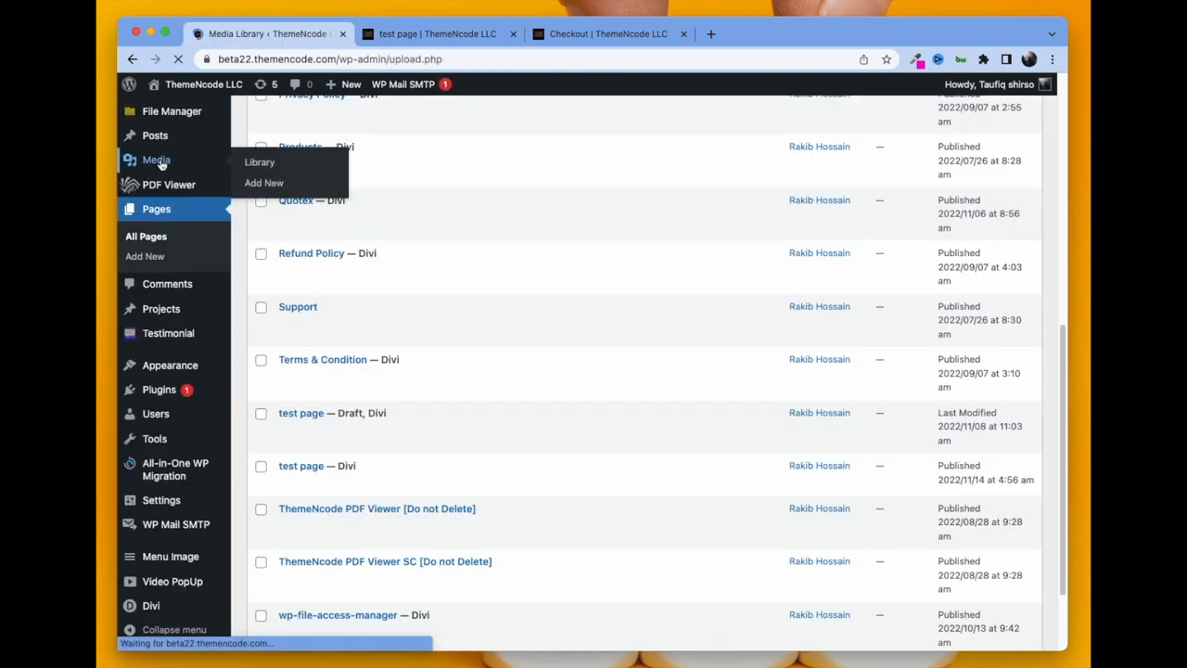
click(260, 161)
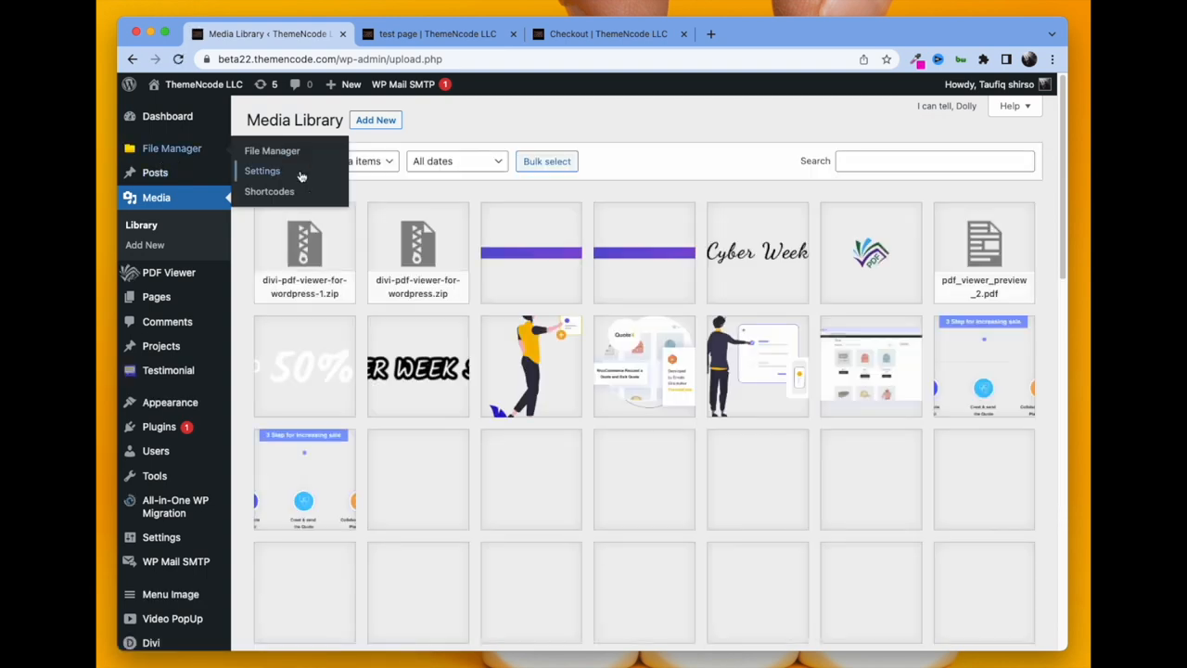
click(983, 245)
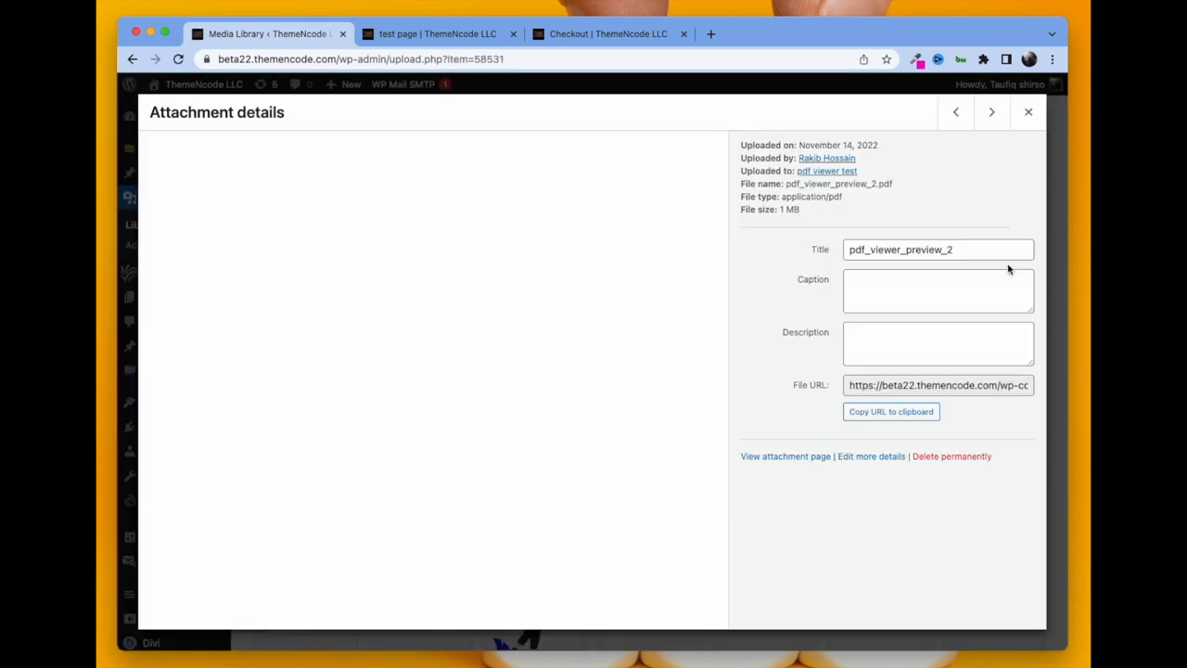
click(890, 412)
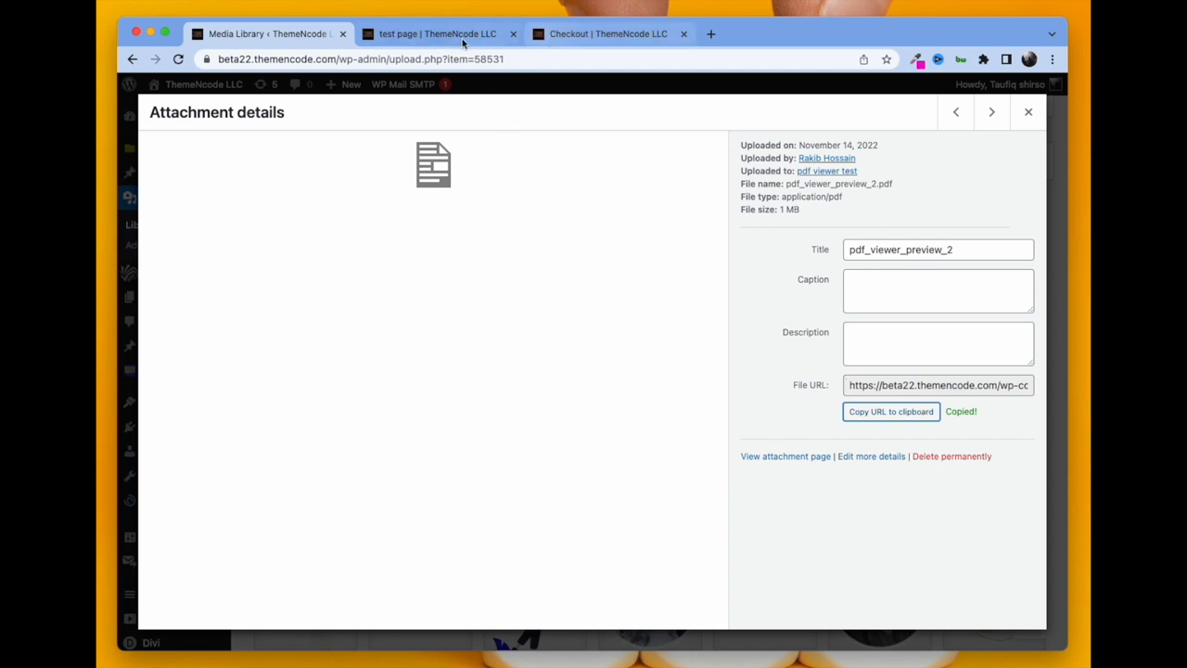
click(435, 33)
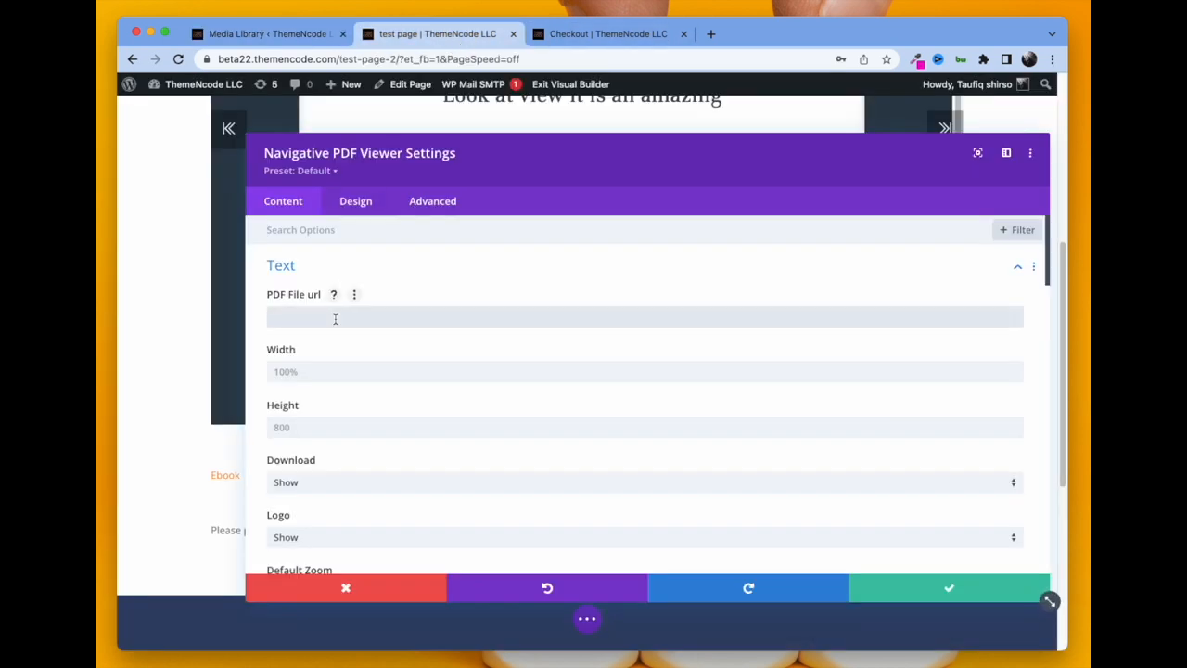
Set the viewer's PDF to the pdf_viewer_preview_2.pdf URL and scroll through its content settings.
text(https://beta22.themencode.com/wp-content/uploads/2022/11/pdf_viewer_preview_2.pdf)
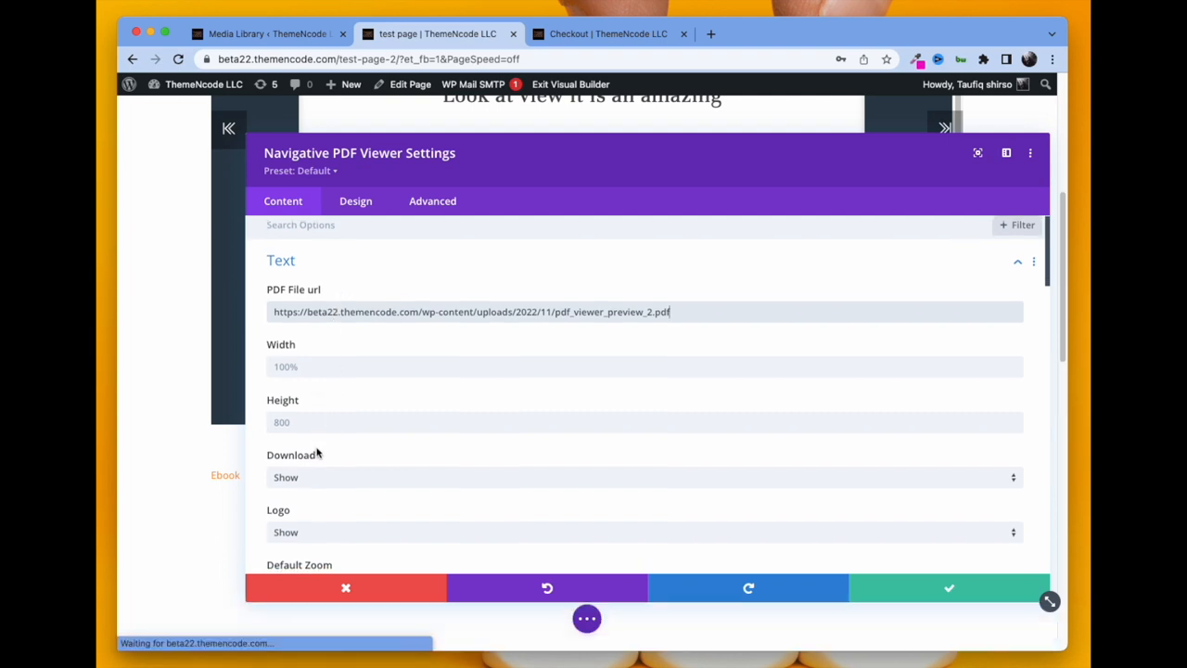
scroll(down, 3)
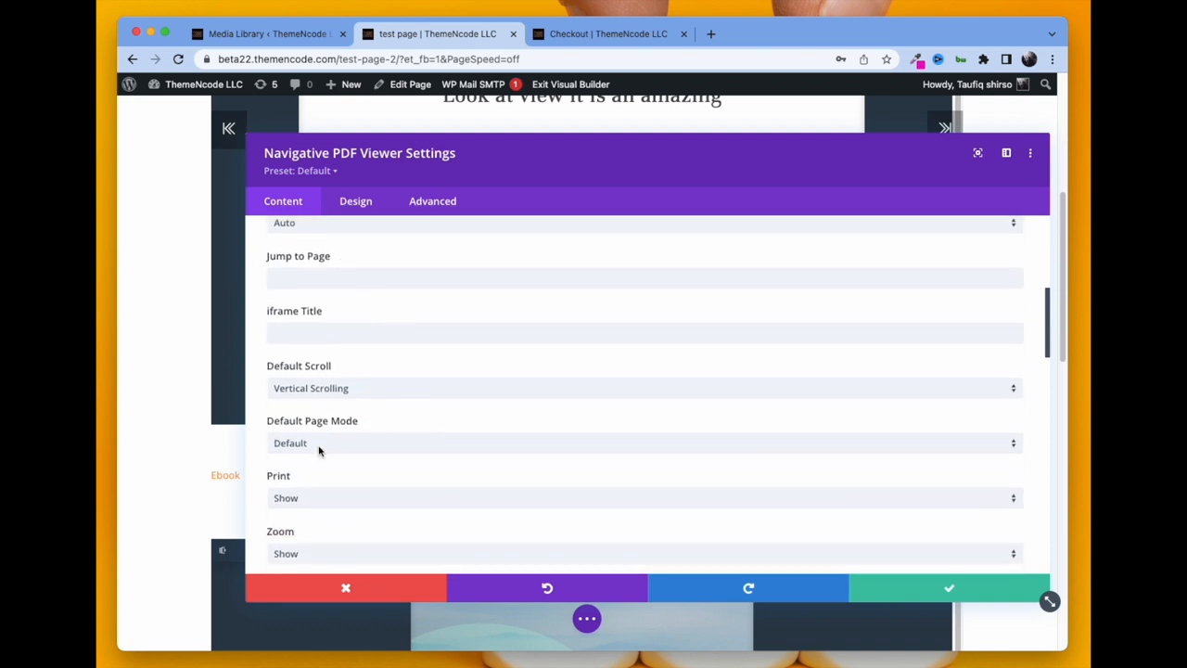
scroll(down, 3)
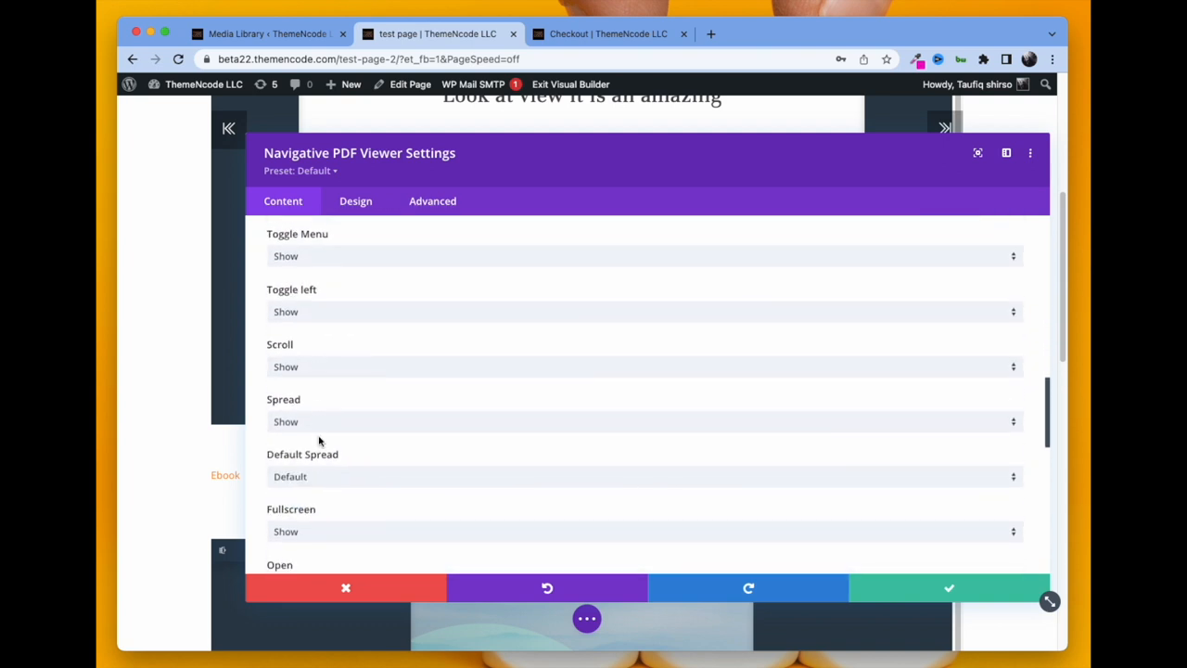
scroll(down, 3)
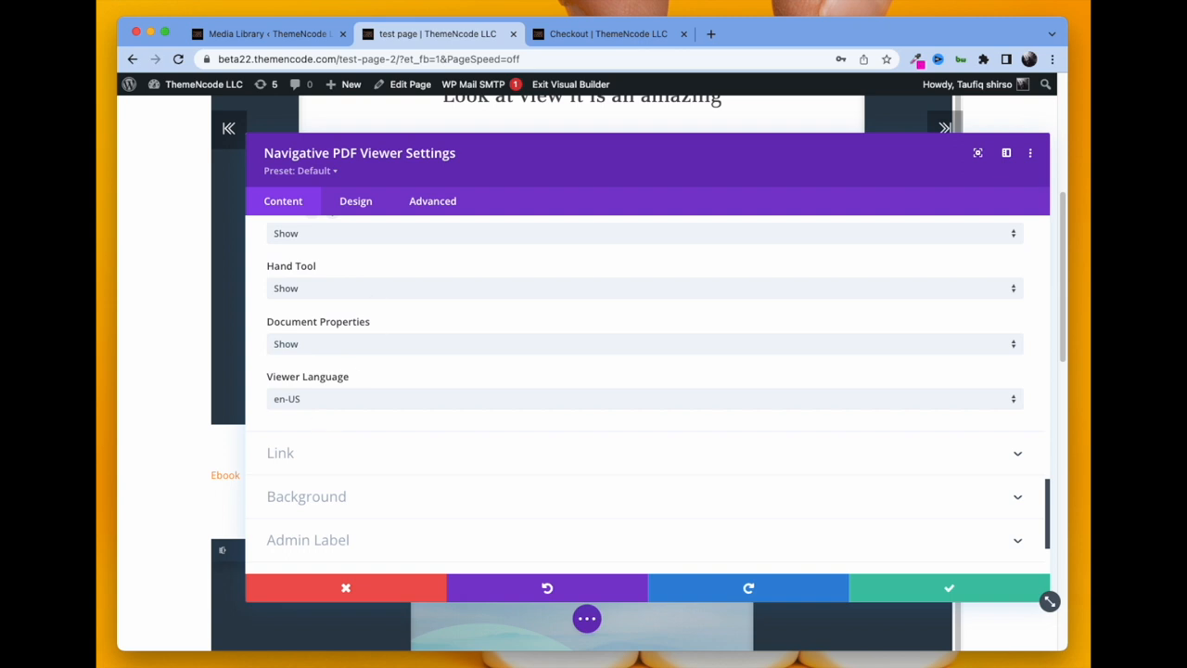
mouse_move(300, 384)
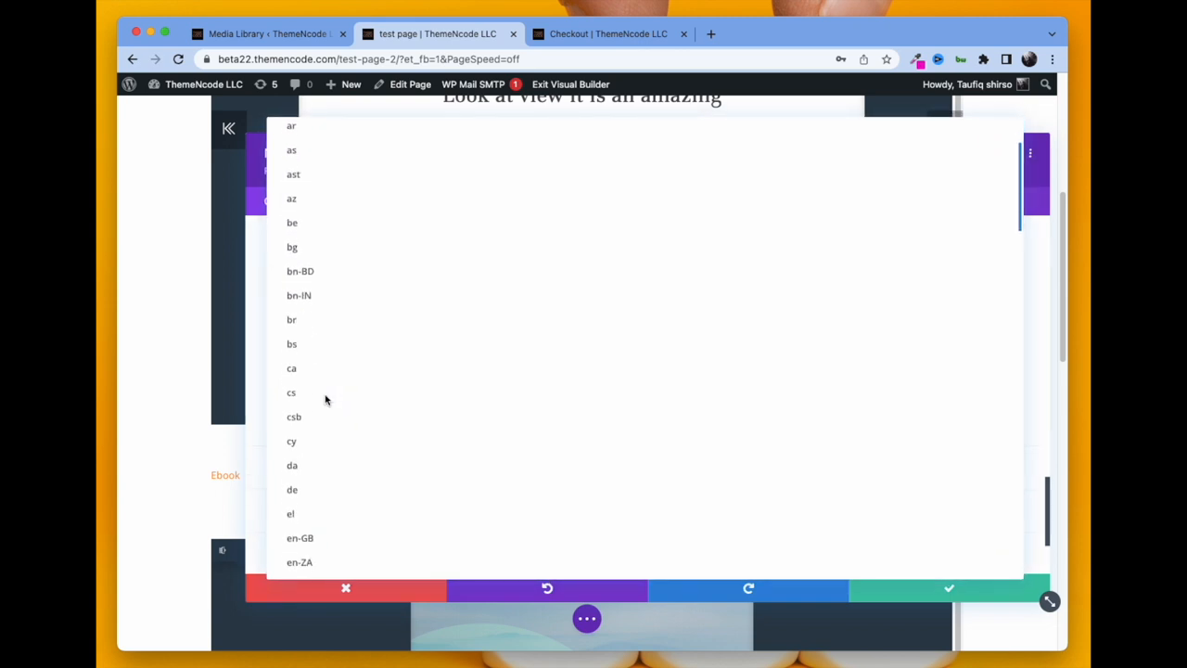
scroll(down, 3)
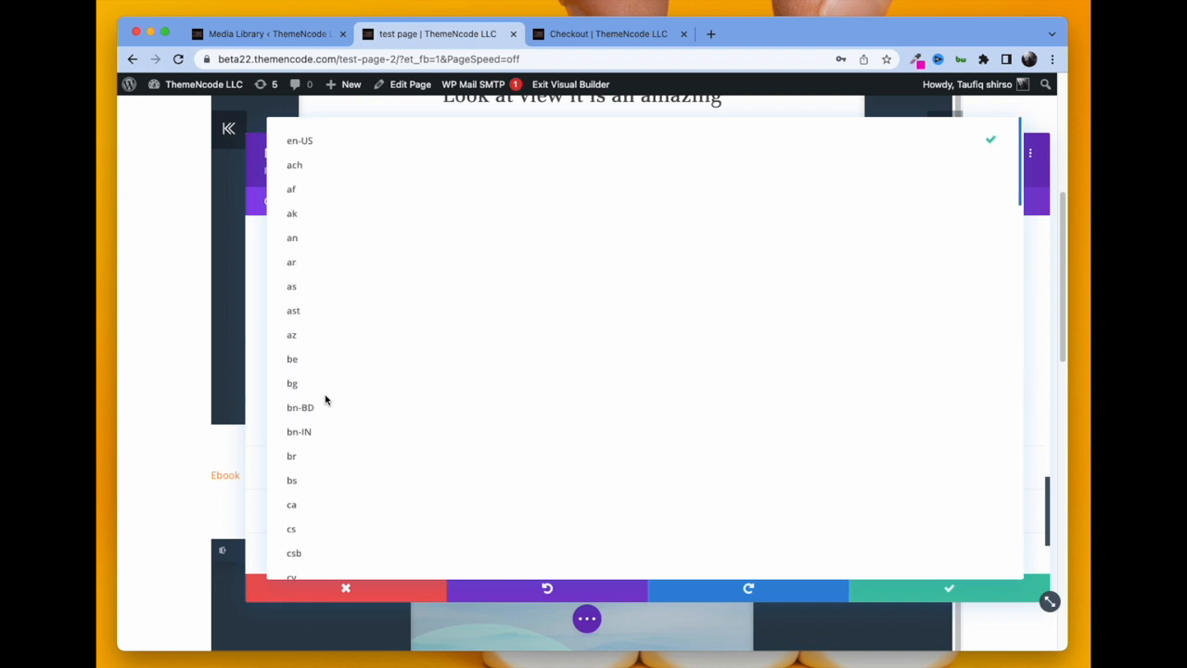
Keep en-US as viewer language, check the Design options and apply the module settings.
click(298, 141)
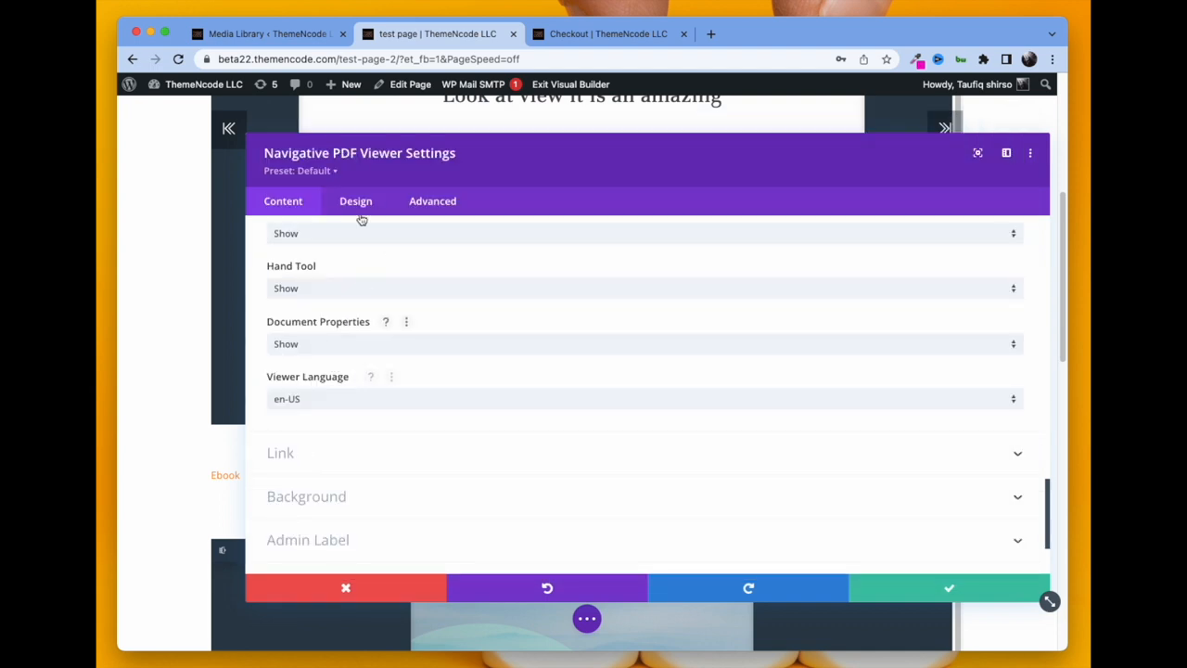
click(356, 200)
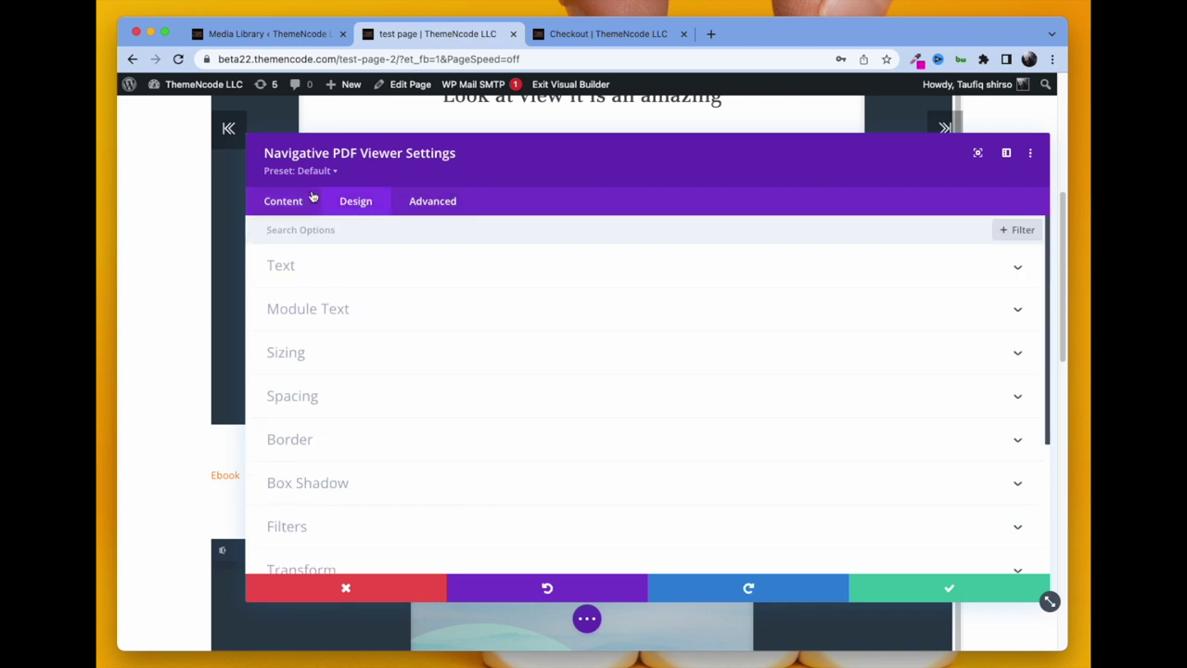
click(280, 264)
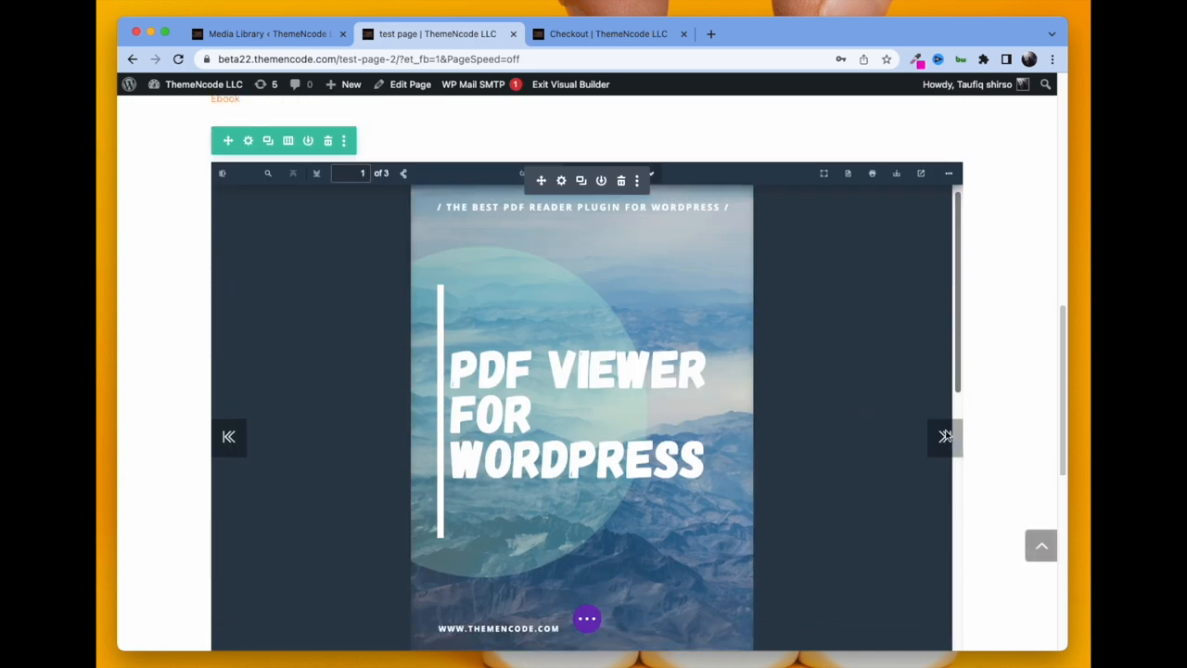
mouse_move(933, 438)
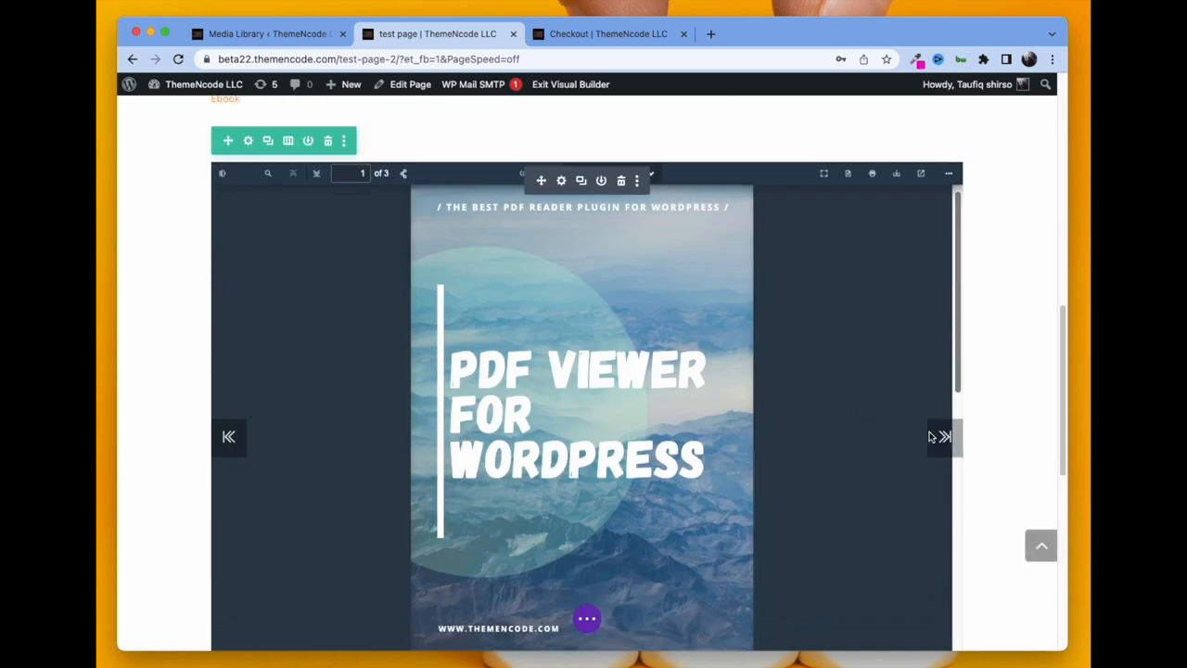
Scroll past the new Navigative PDF Viewer on the page.
scroll(down, 3)
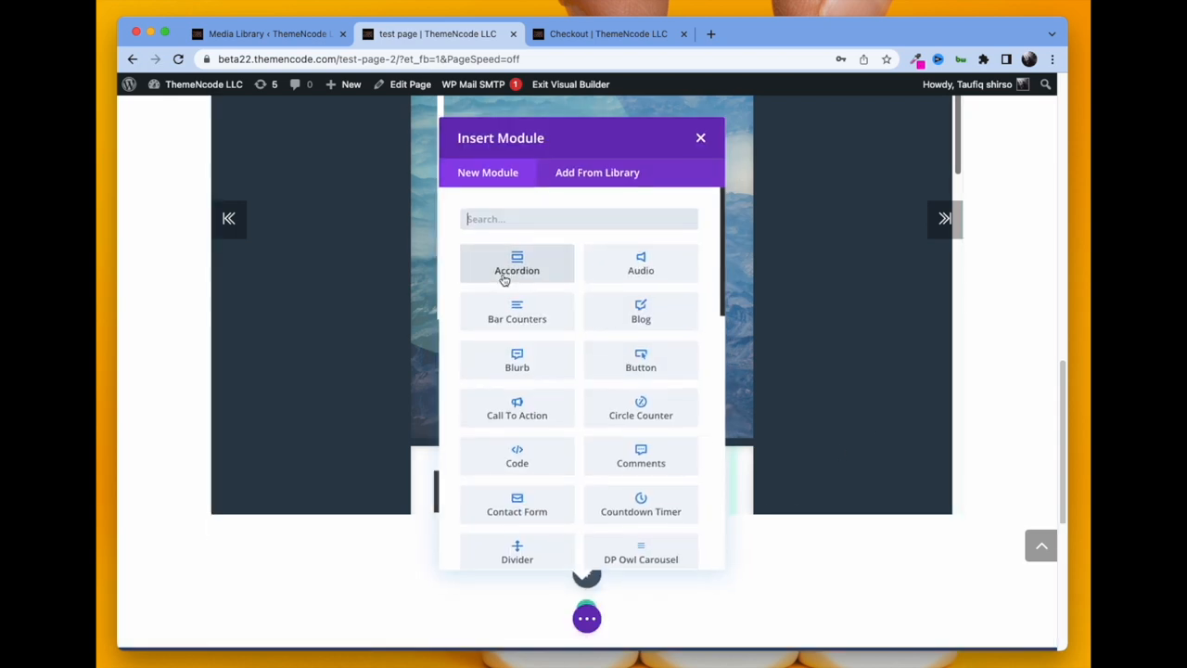
Insert a PDF Viewer Image module and select the Flip Flipbook for WordPress PDF.
text(pdf)
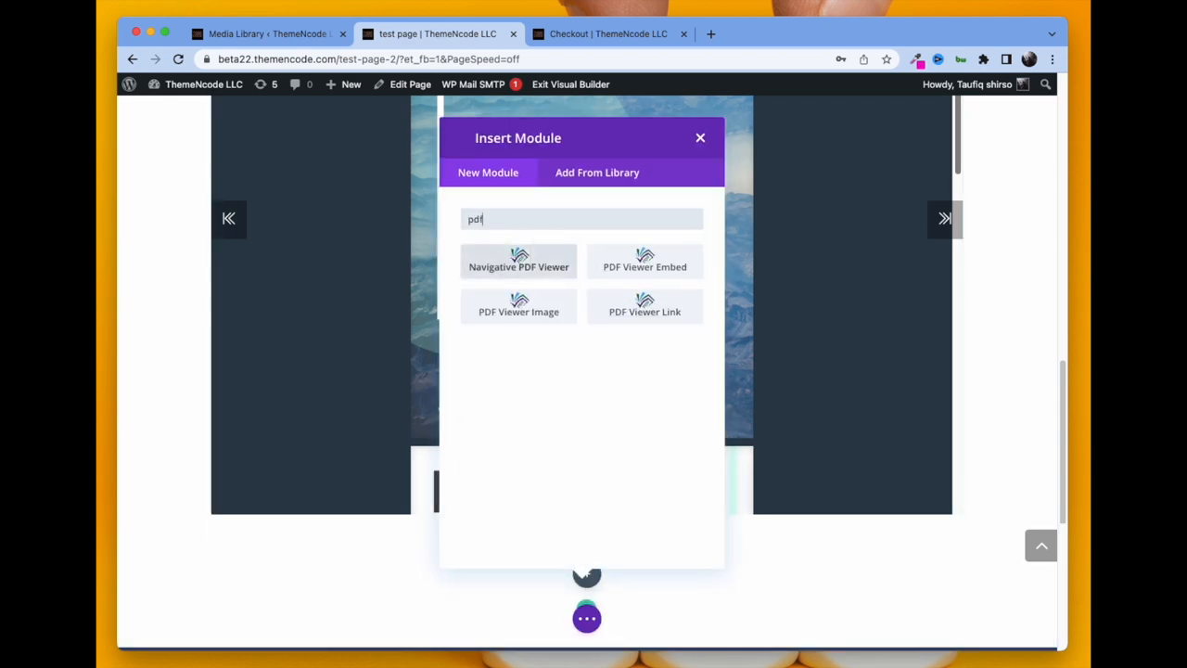
click(519, 306)
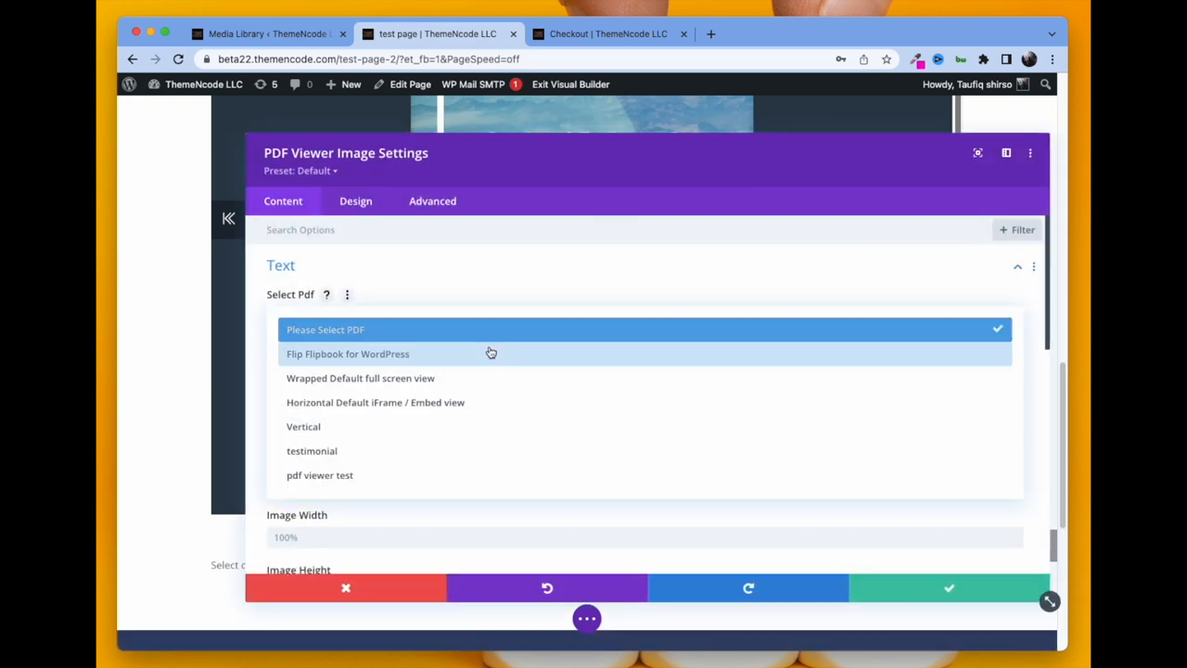
click(349, 352)
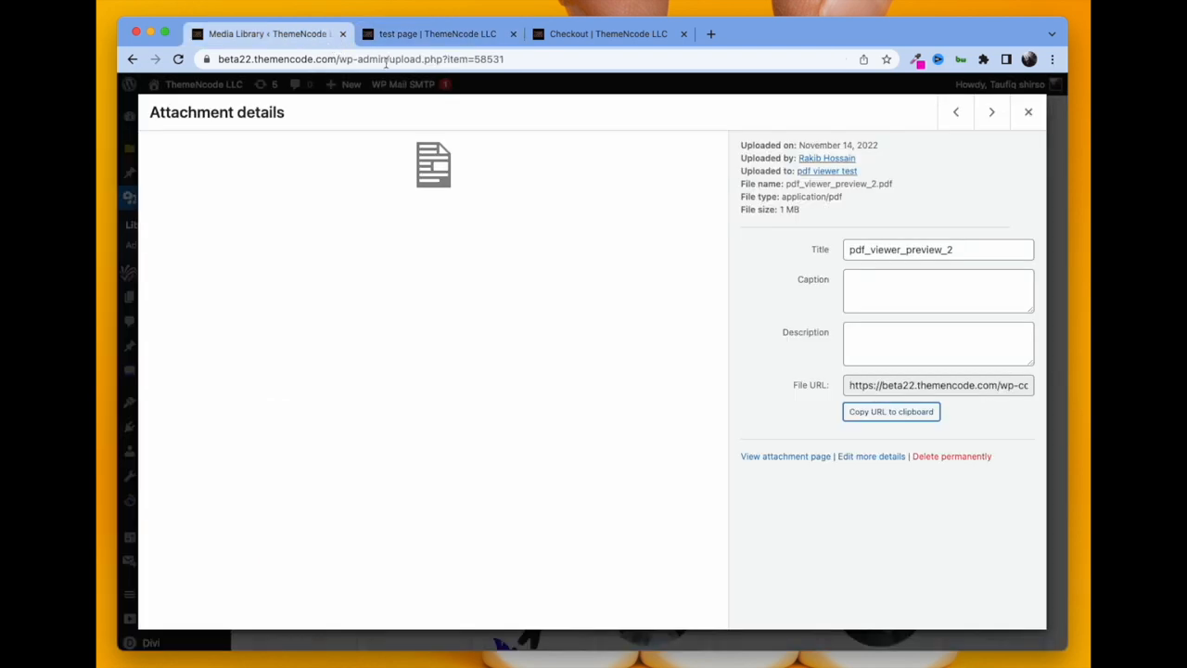
Copy the URL of the laptop mockup image Mask-group-8.png and return to the builder.
click(1028, 111)
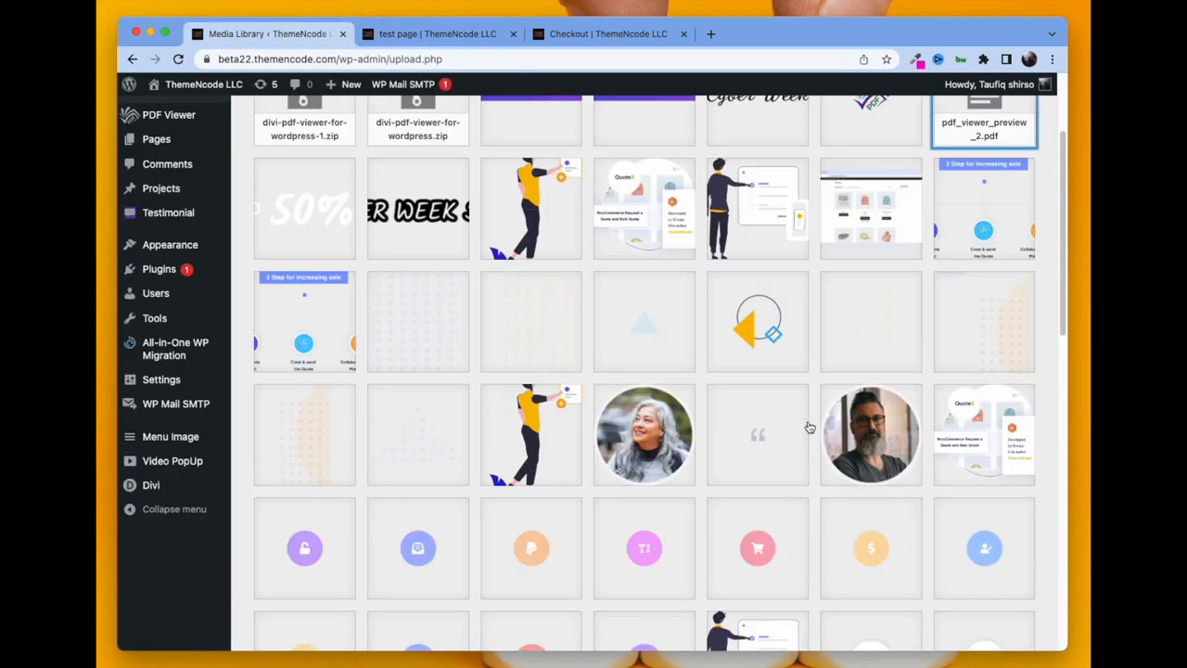
scroll(down, 3)
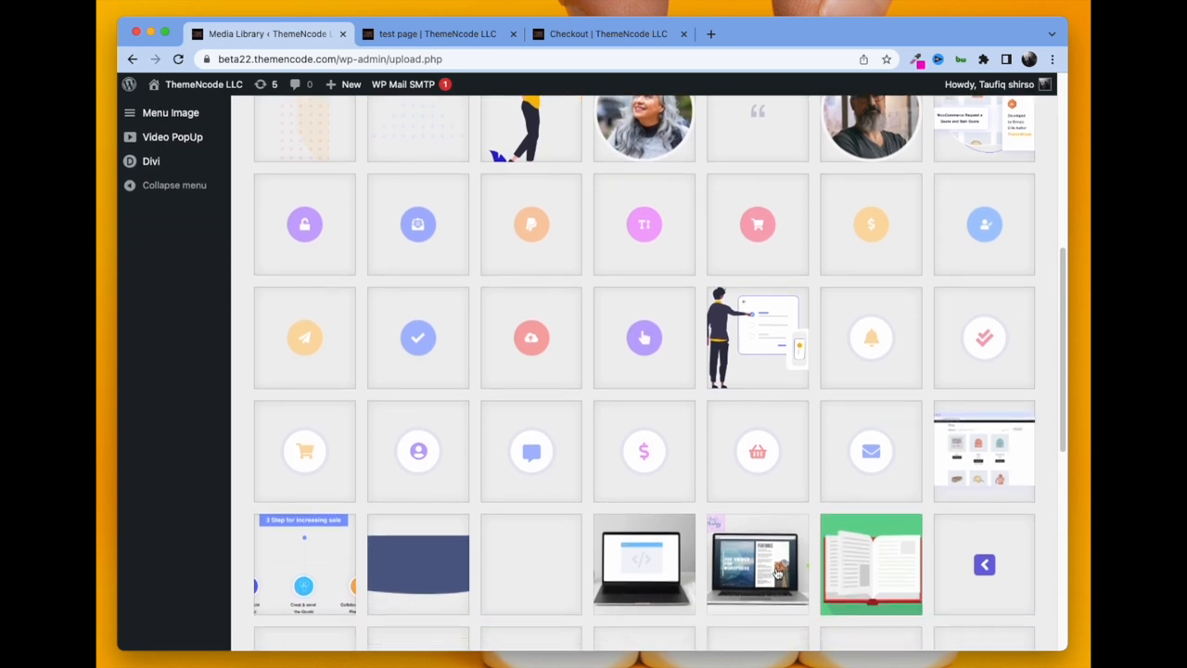
click(757, 568)
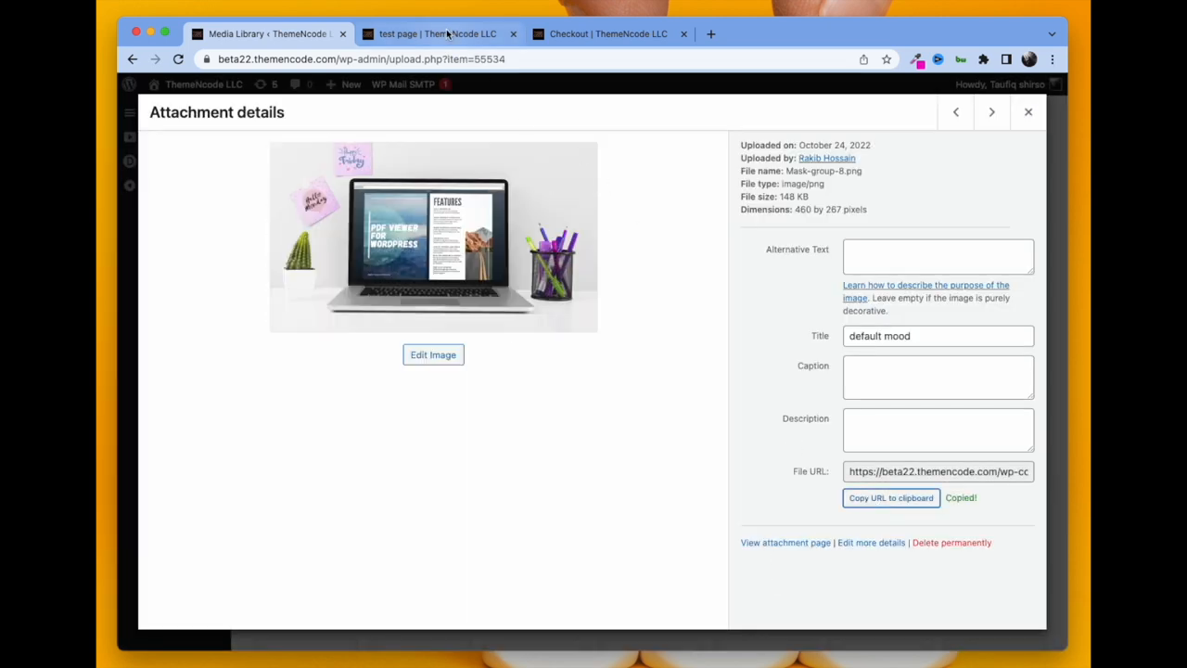
click(436, 34)
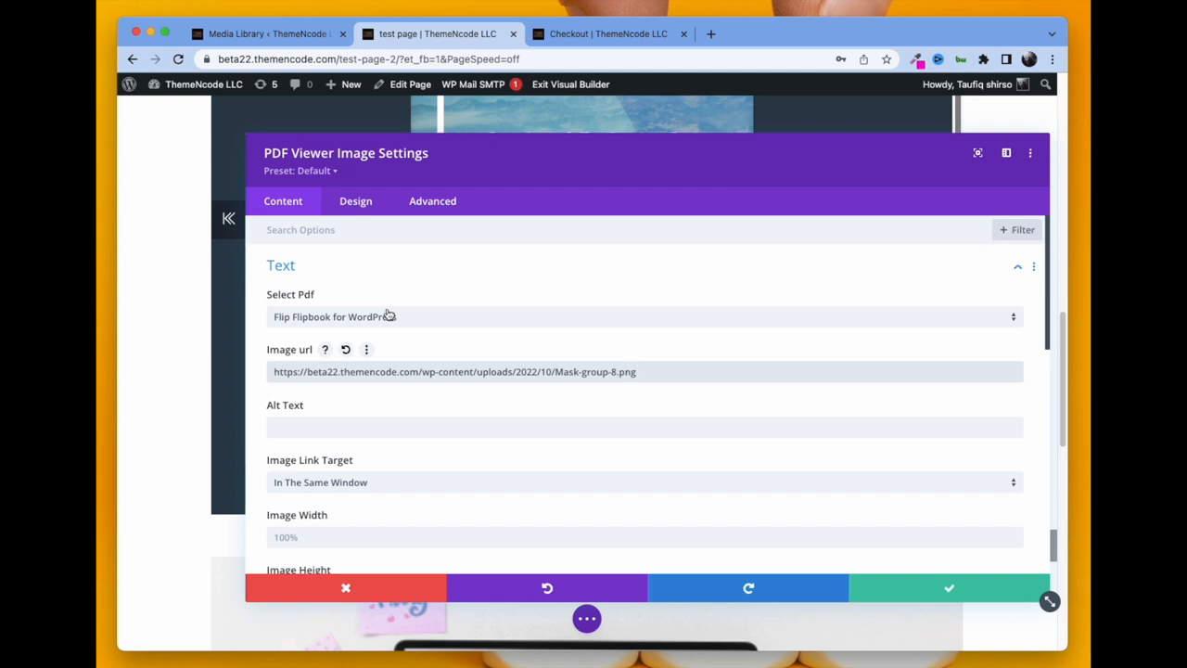
mouse_move(463, 174)
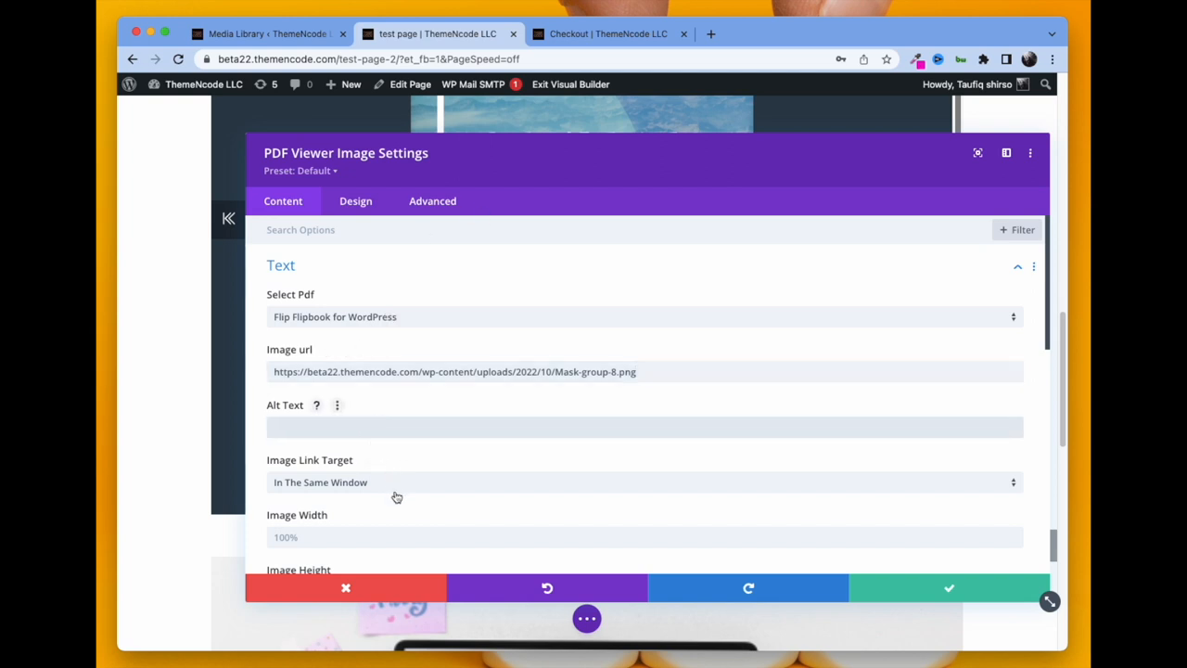
Set Image Link Target to In The New Tab and save the image module settings.
click(338, 483)
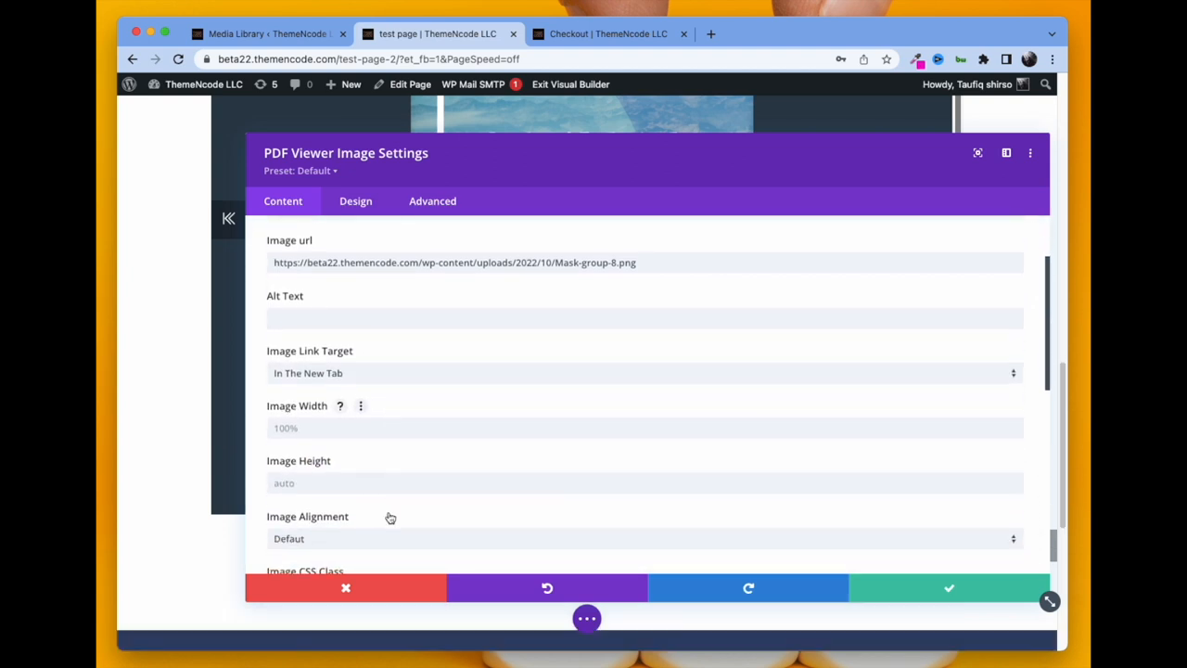
scroll(down, 3)
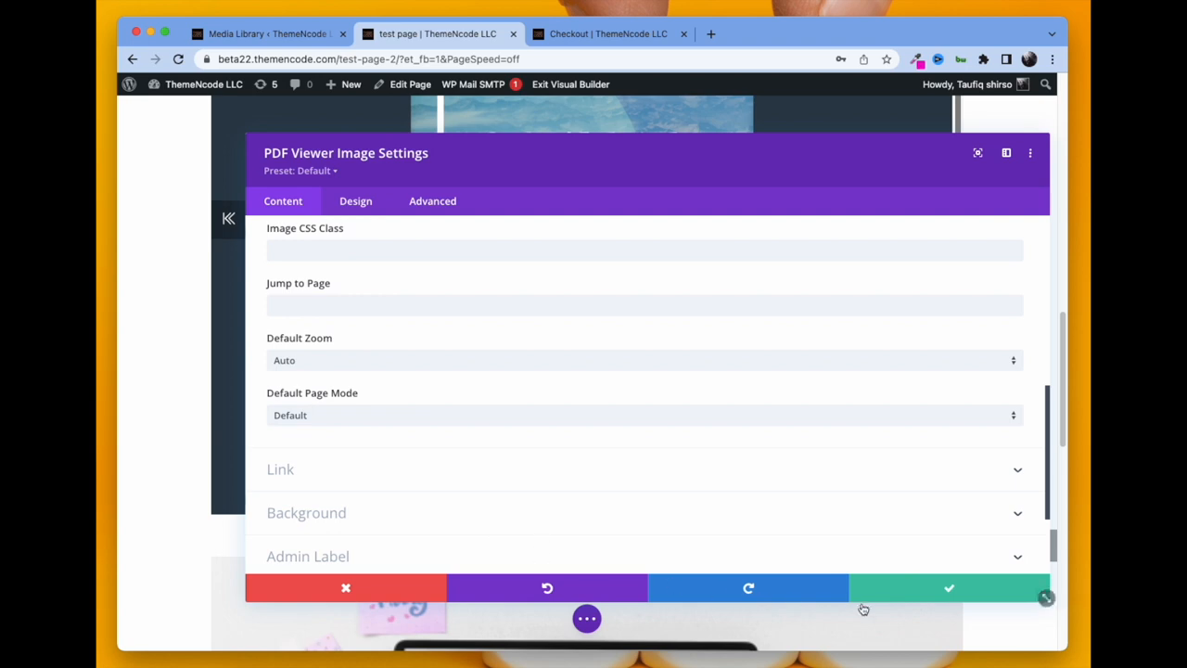
click(949, 588)
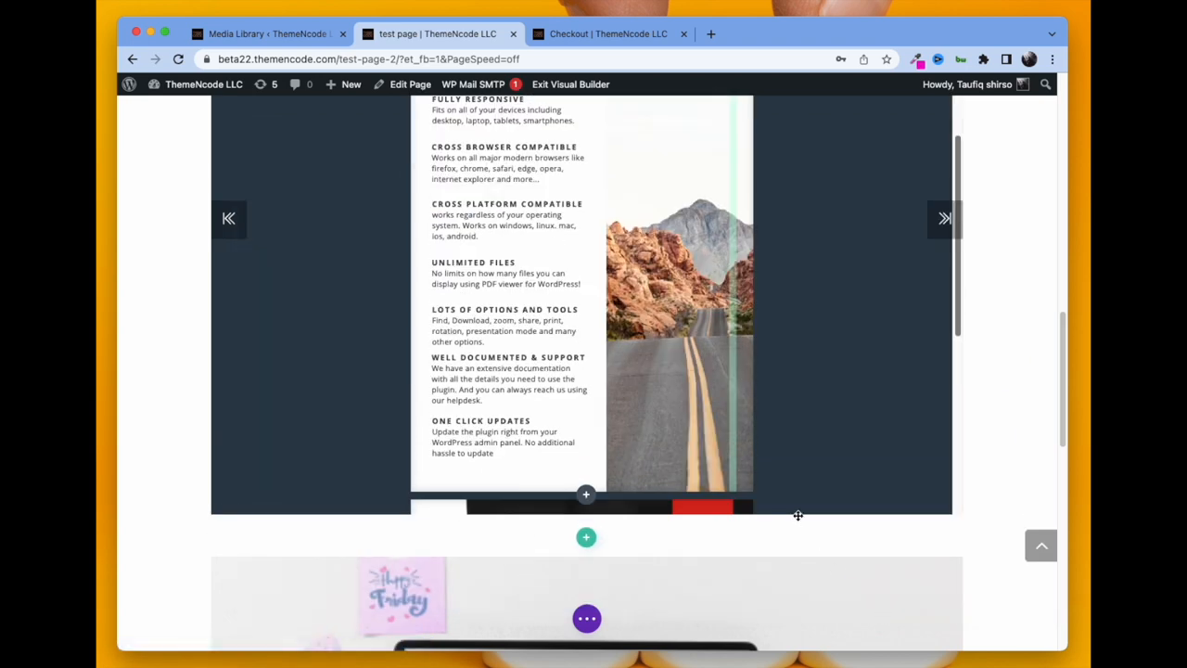
Review the laptop image below the viewer, then switch to the Media Library tab.
scroll(down, 3)
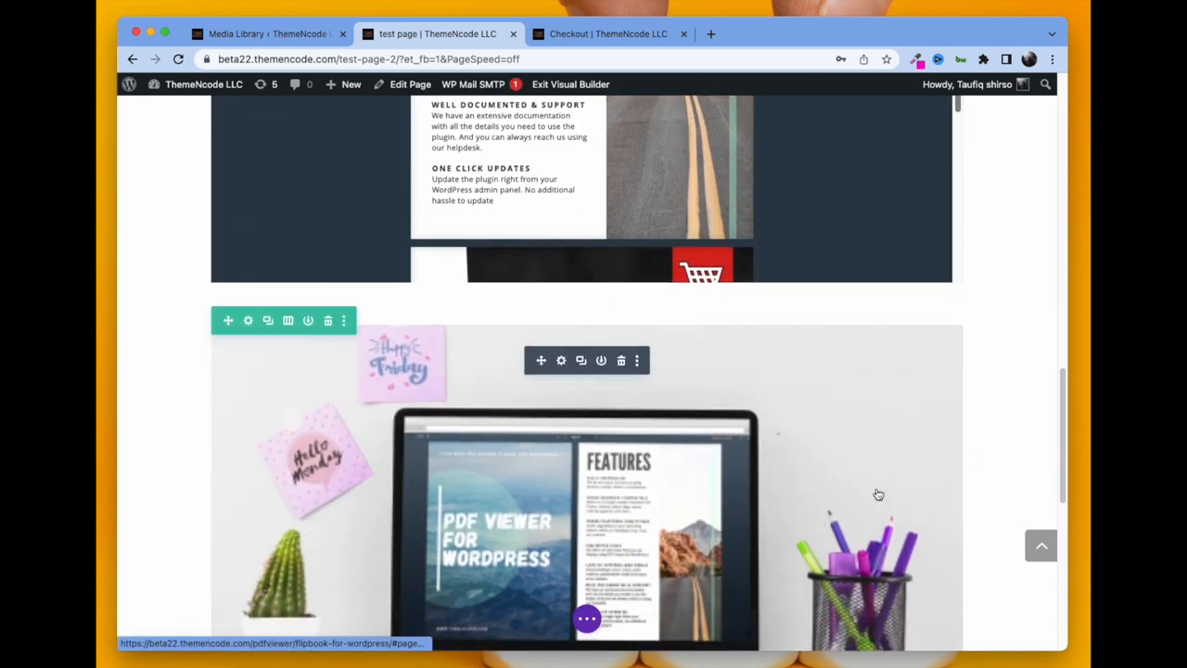
scroll(down, 3)
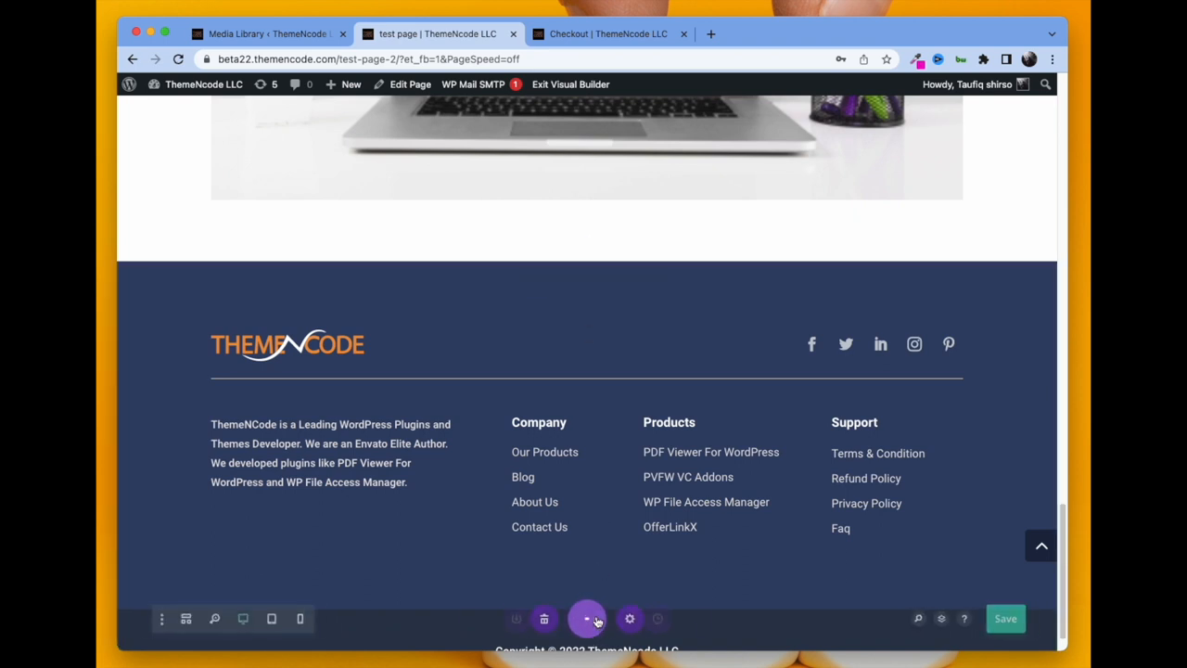
click(588, 620)
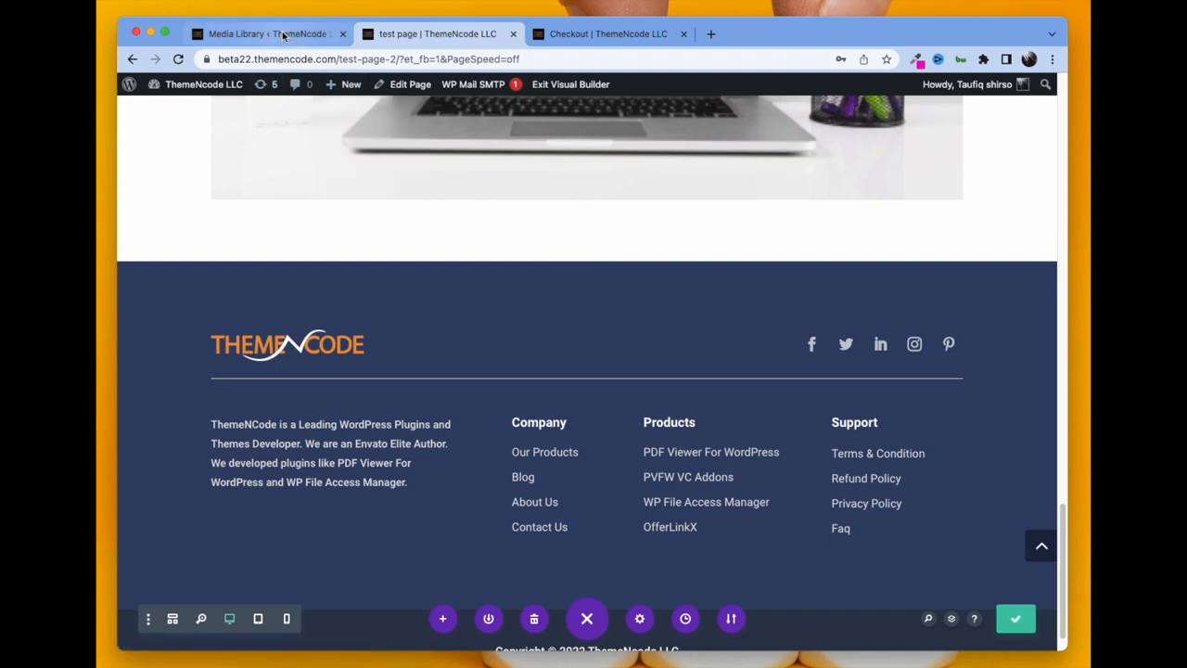
click(278, 33)
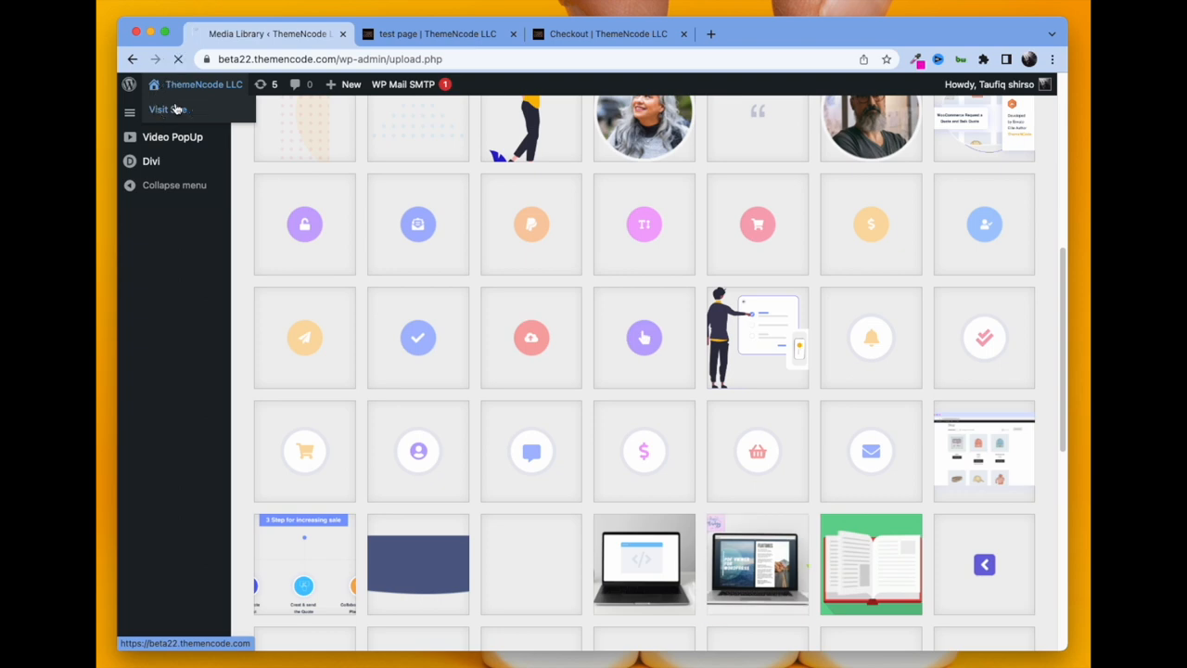
Visit the public site and open the published test-page-2.
click(163, 109)
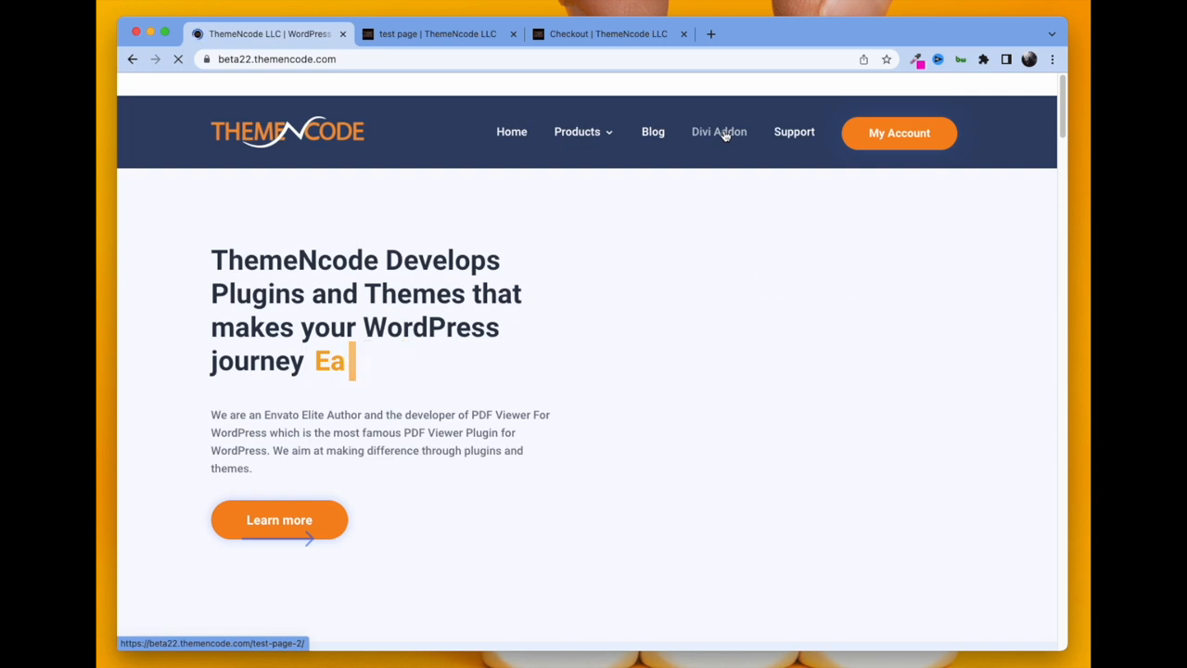
click(720, 132)
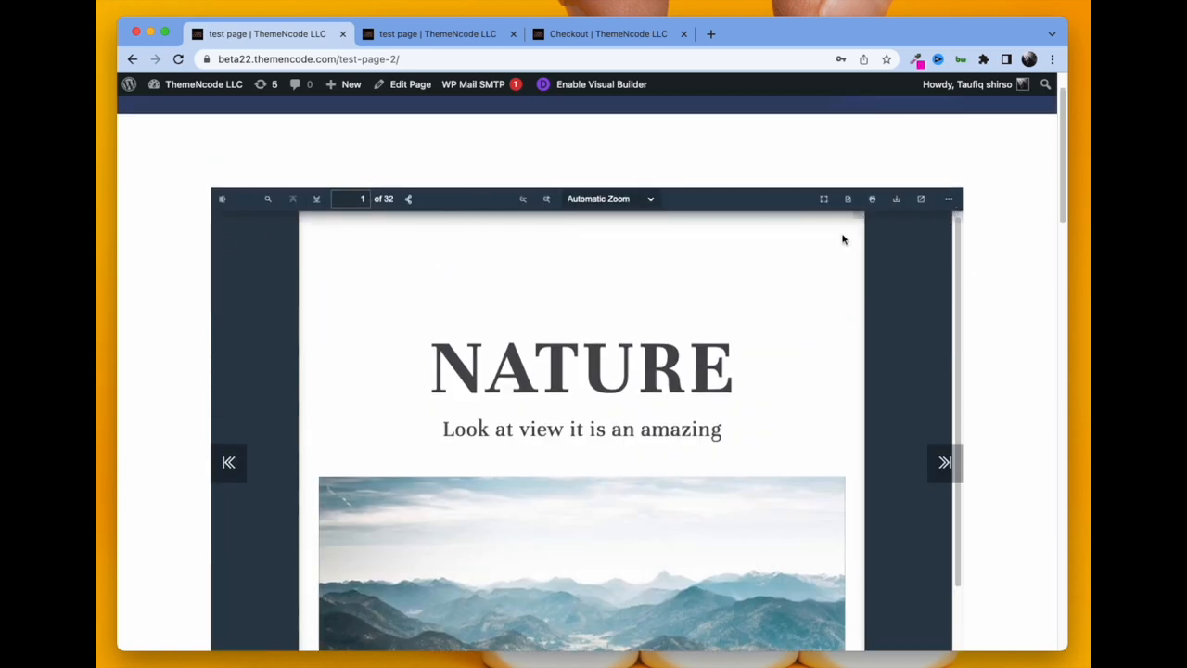
Scroll the live test page, checking the Ebook link and laptop image open the 32-page flipbook.
scroll(down, 3)
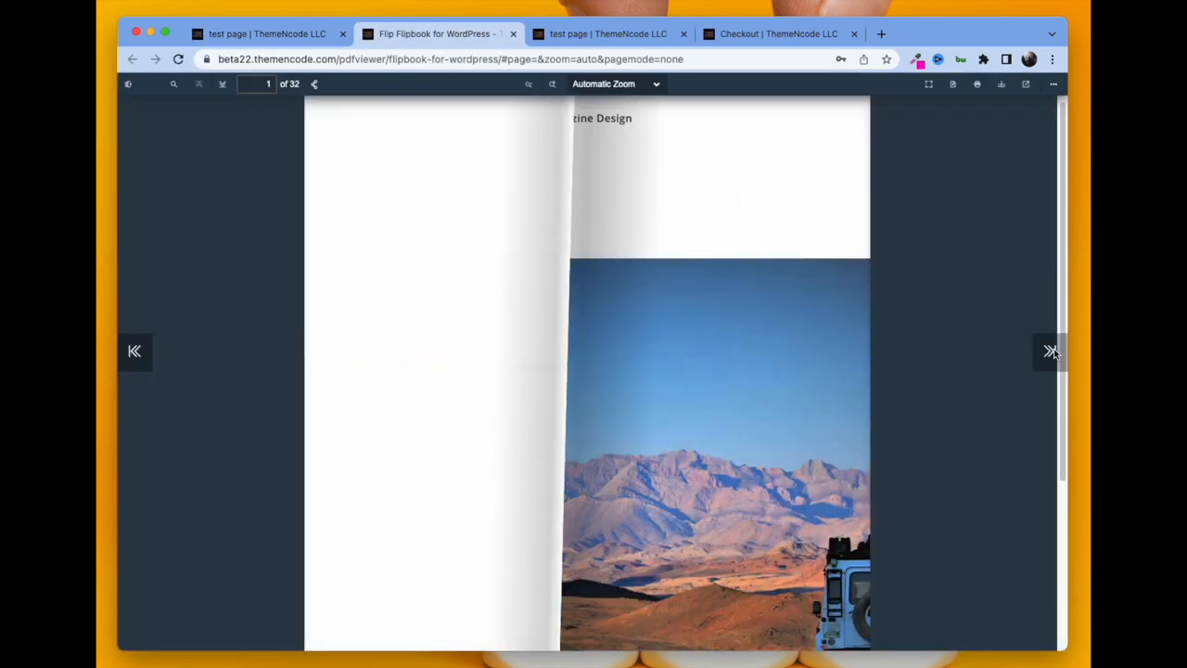
click(269, 34)
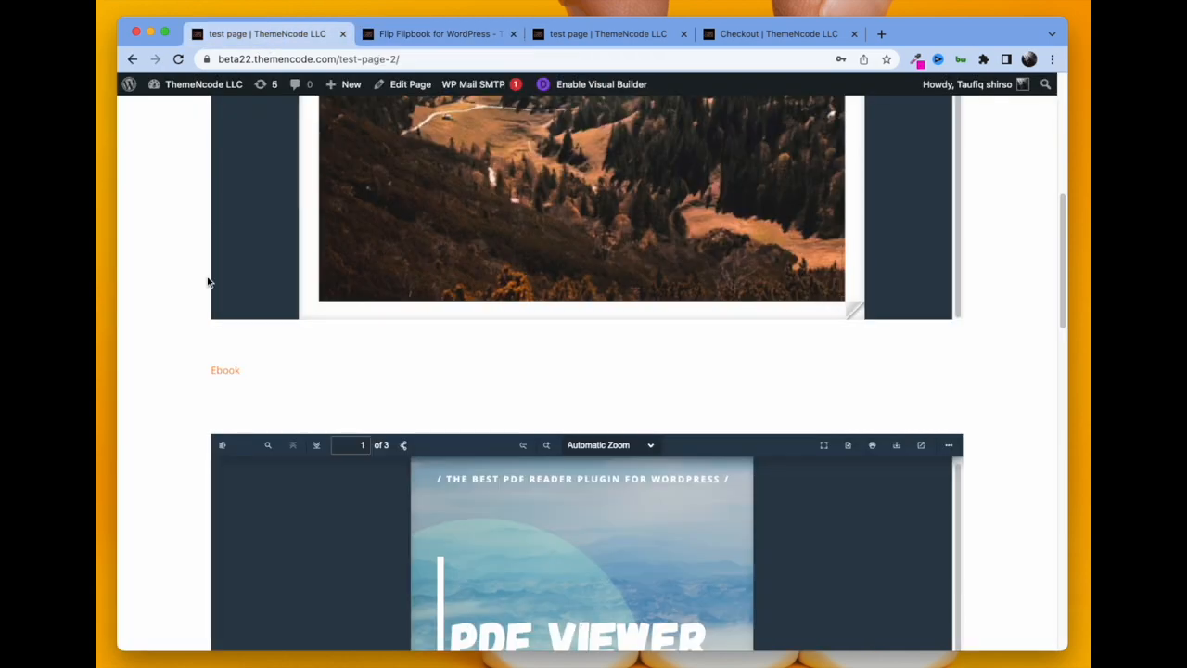
scroll(down, 3)
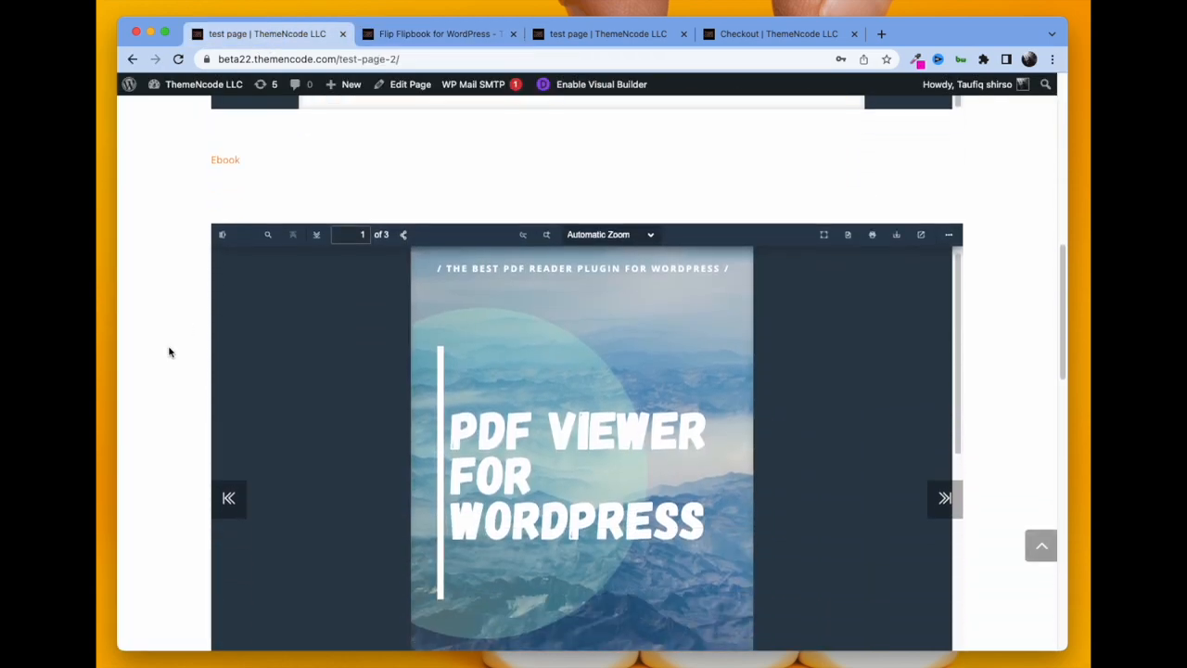
scroll(down, 3)
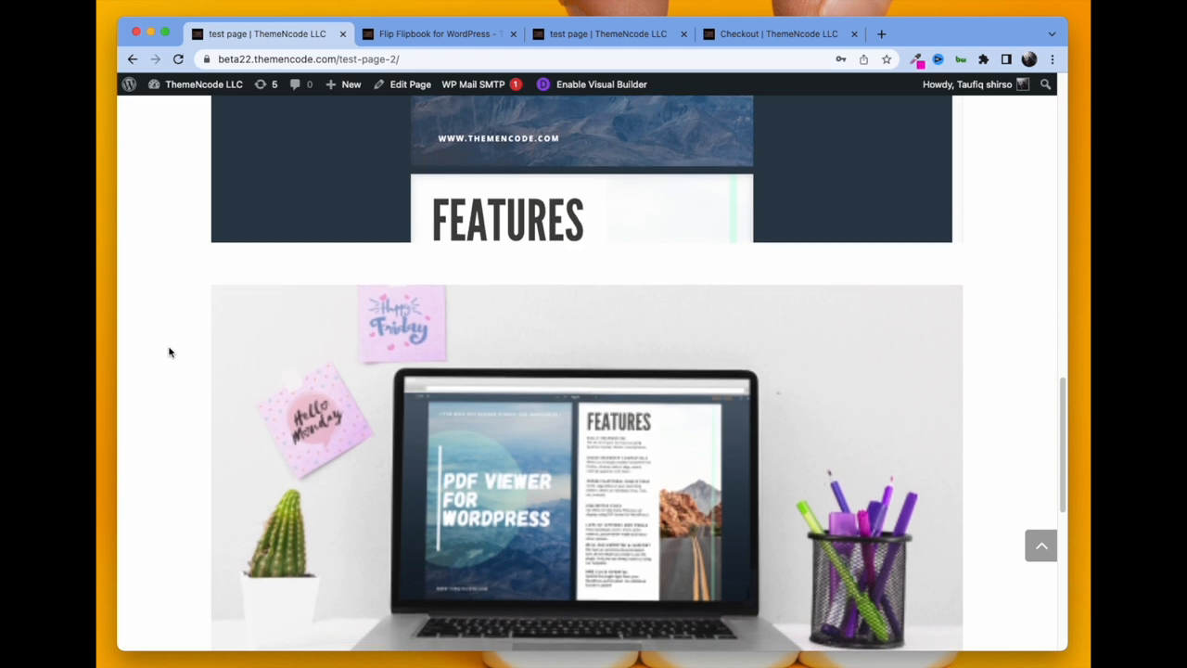
scroll(down, 3)
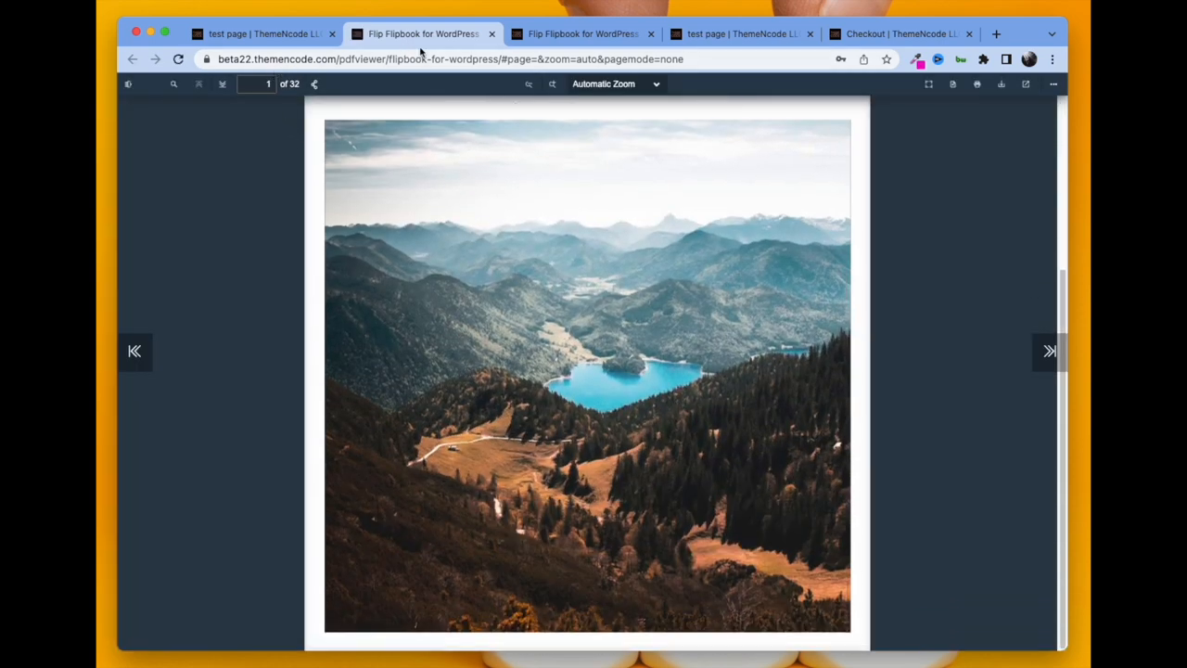
mouse_move(412, 33)
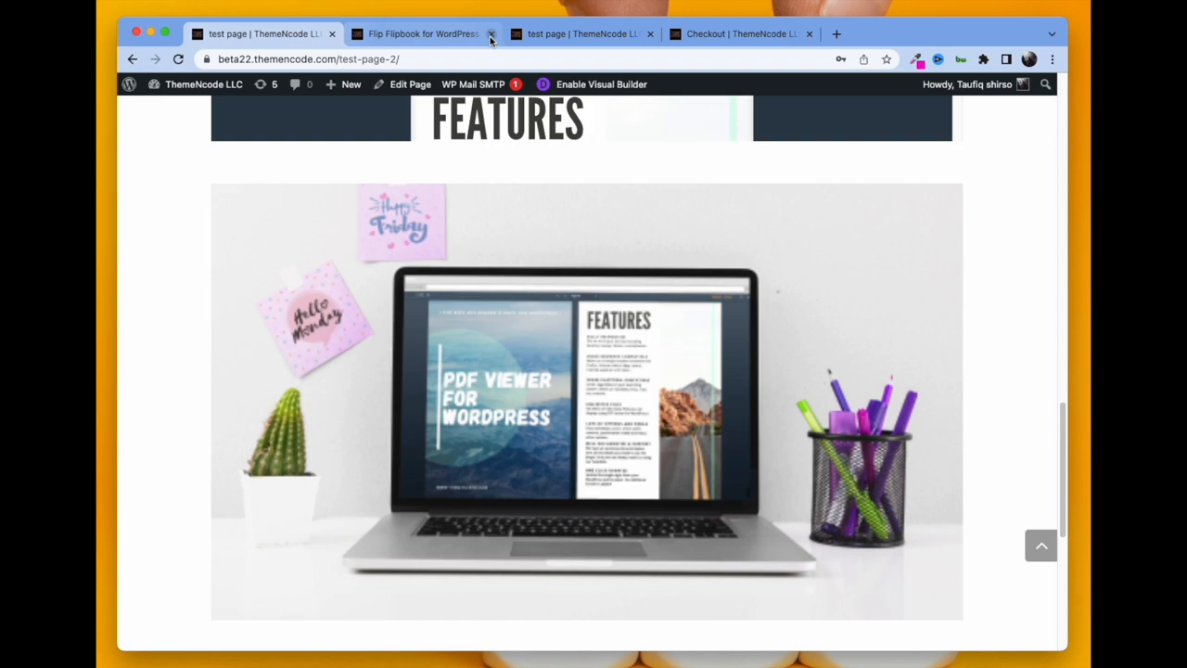
scroll(down, 3)
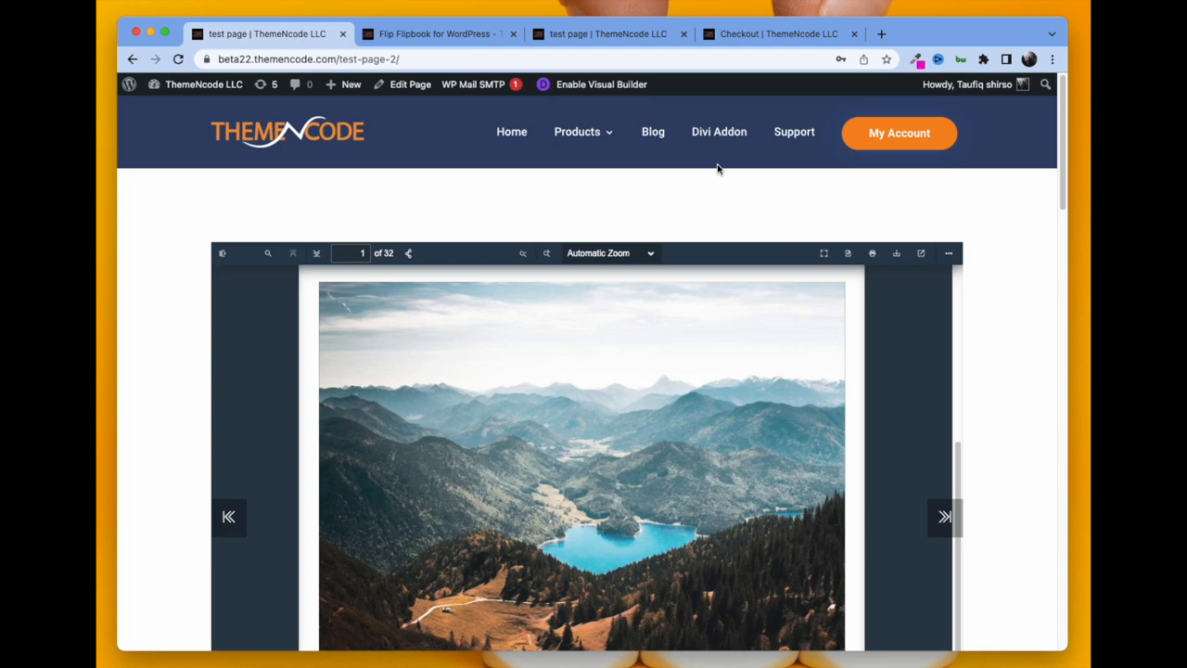
mouse_move(551, 649)
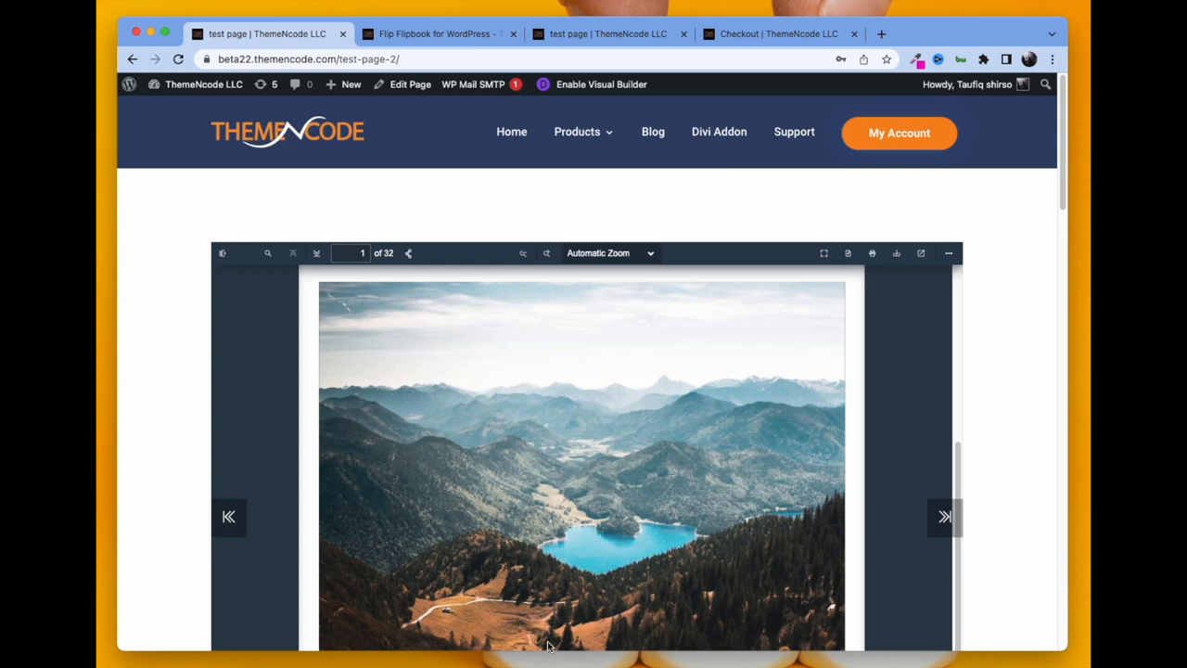